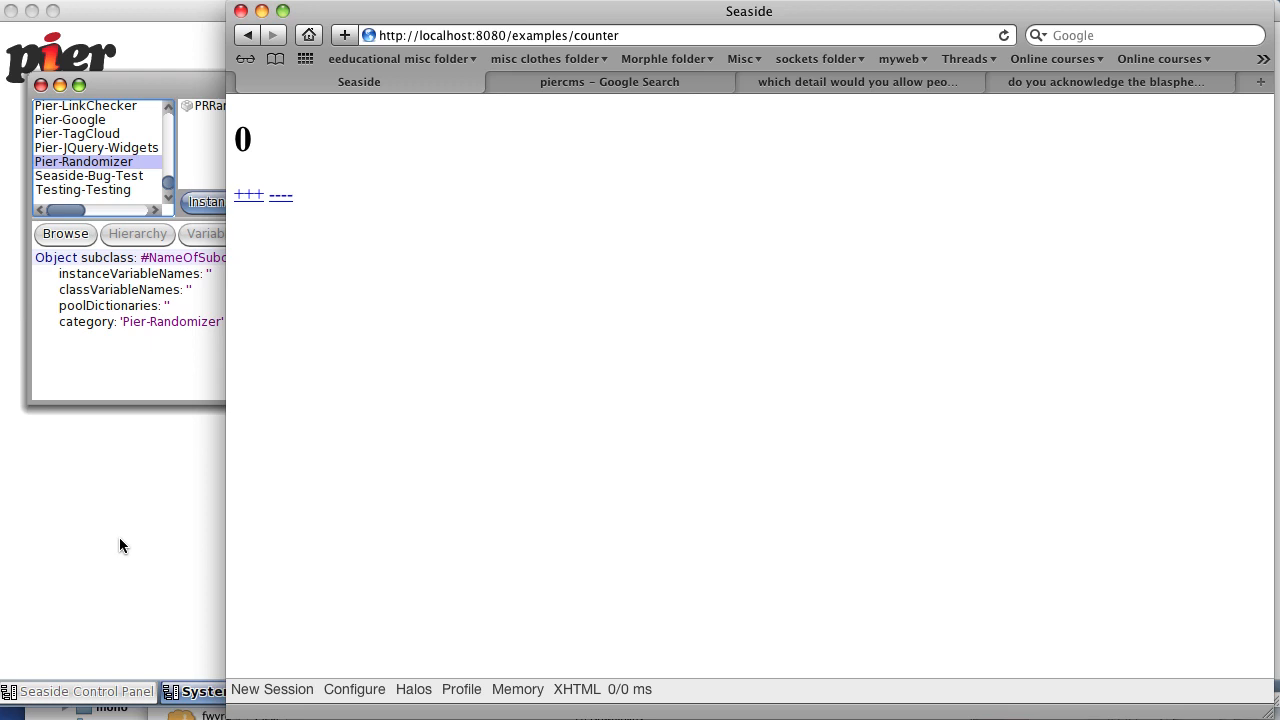
mouse_move(84, 464)
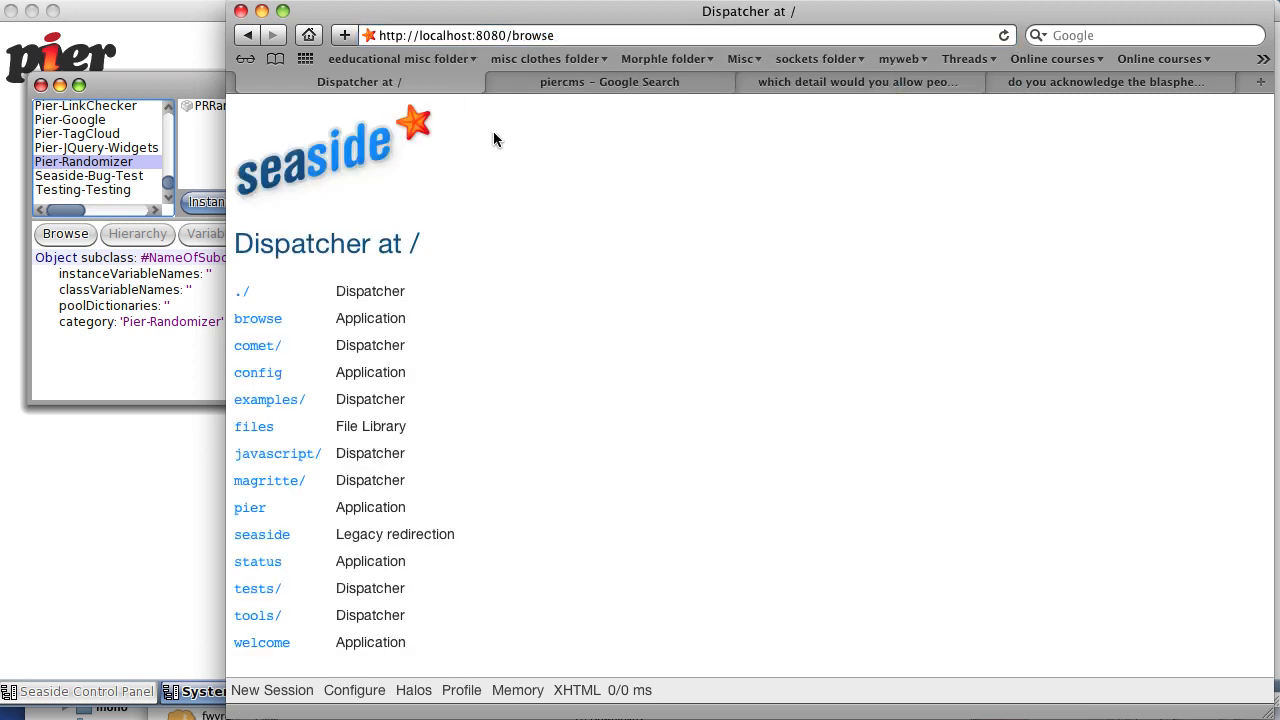
mouse_move(248, 510)
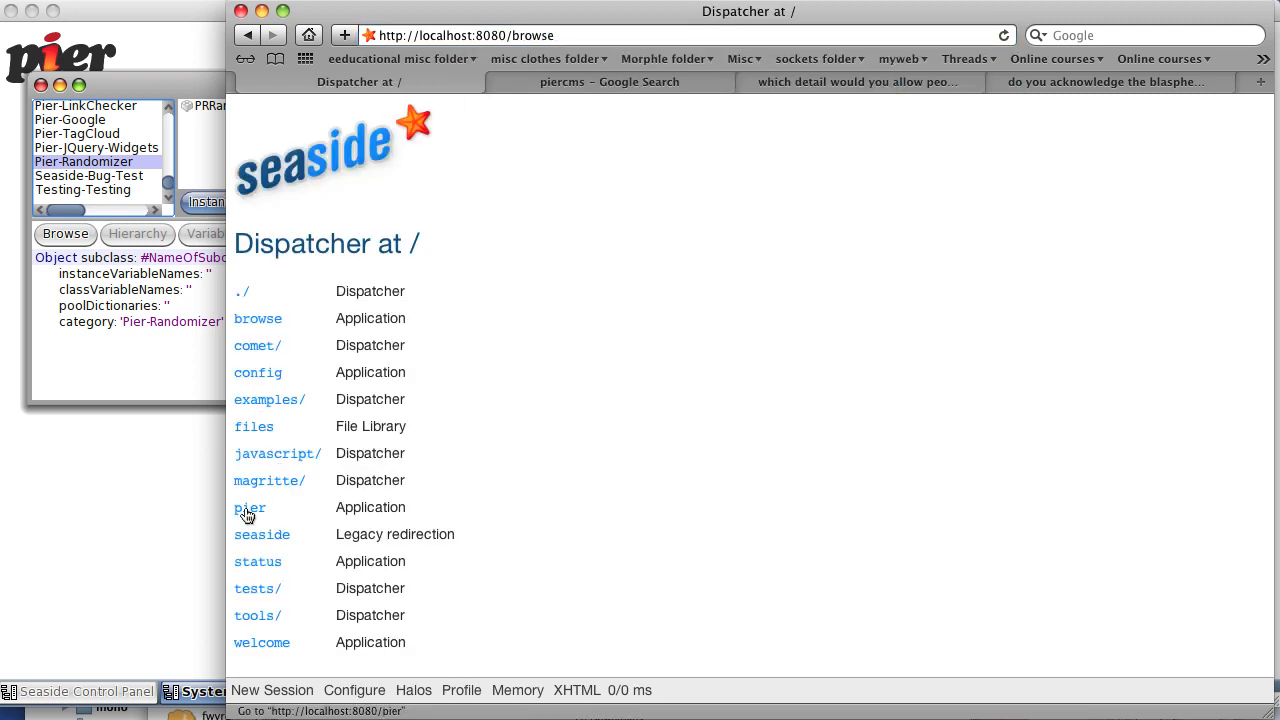
Reach the Pier login form and enter the admin username and password
left_click(248, 508)
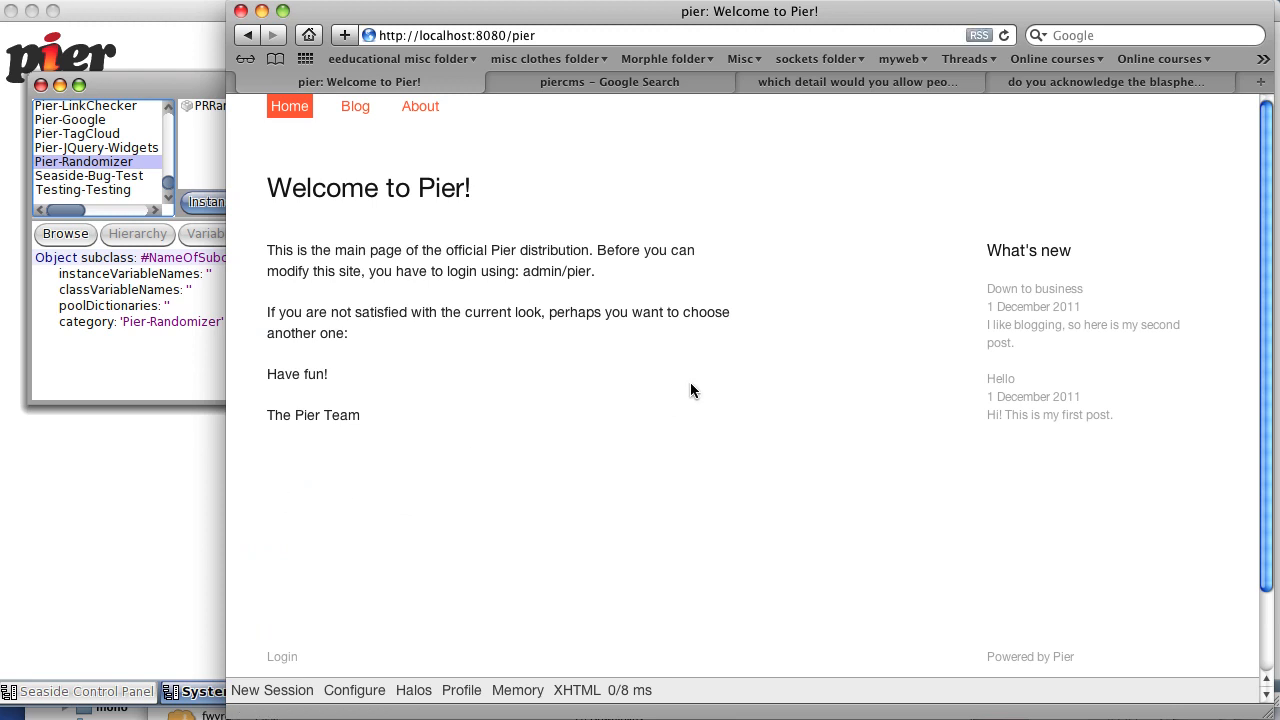
mouse_move(670, 396)
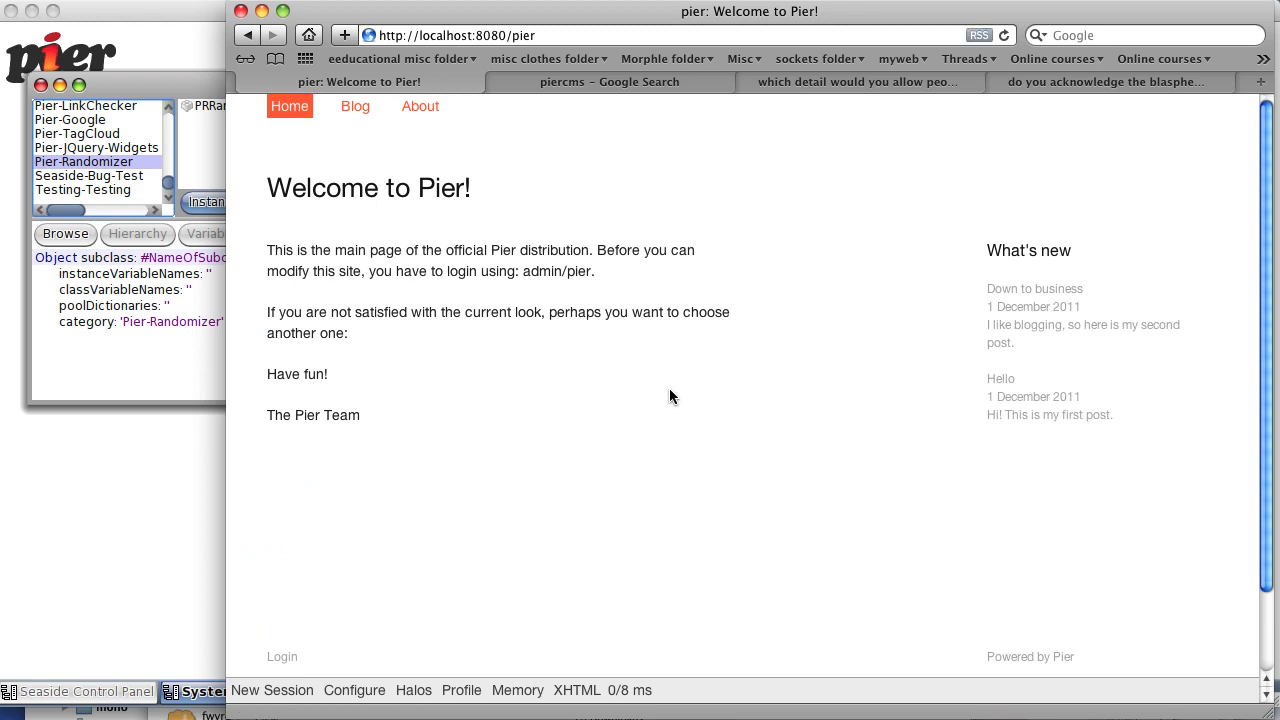
mouse_move(356, 106)
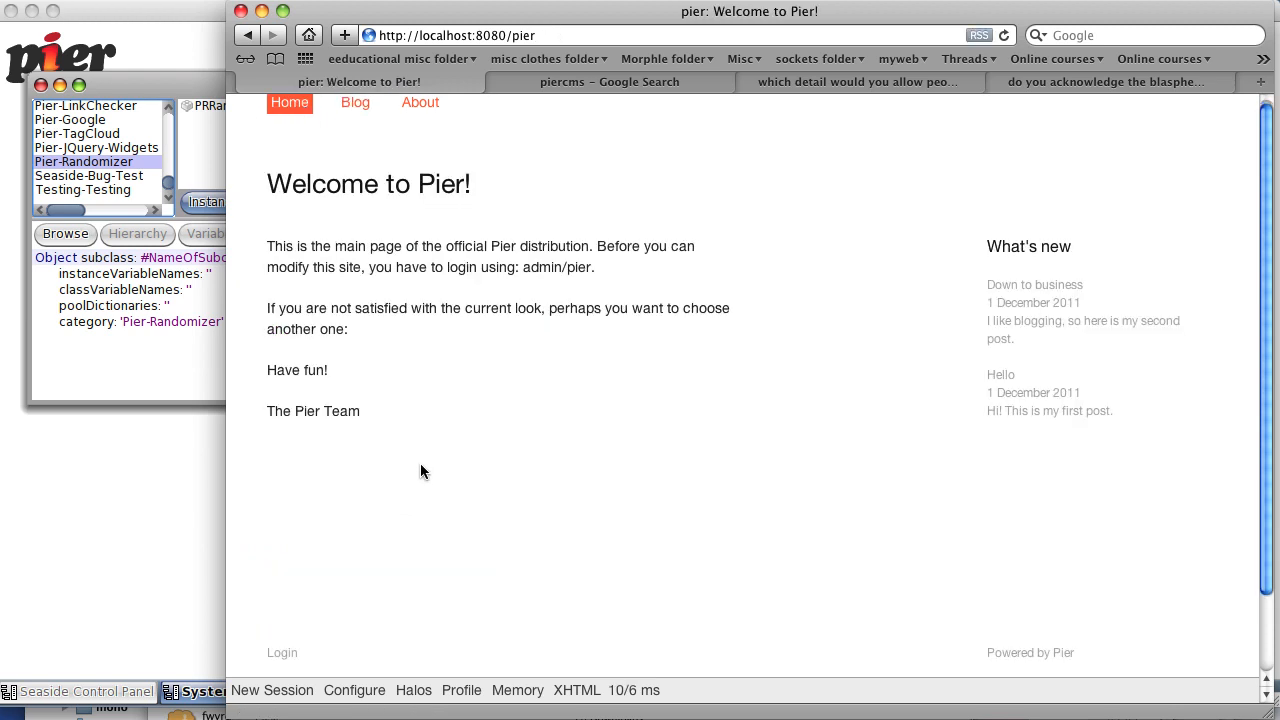
left_click(282, 652)
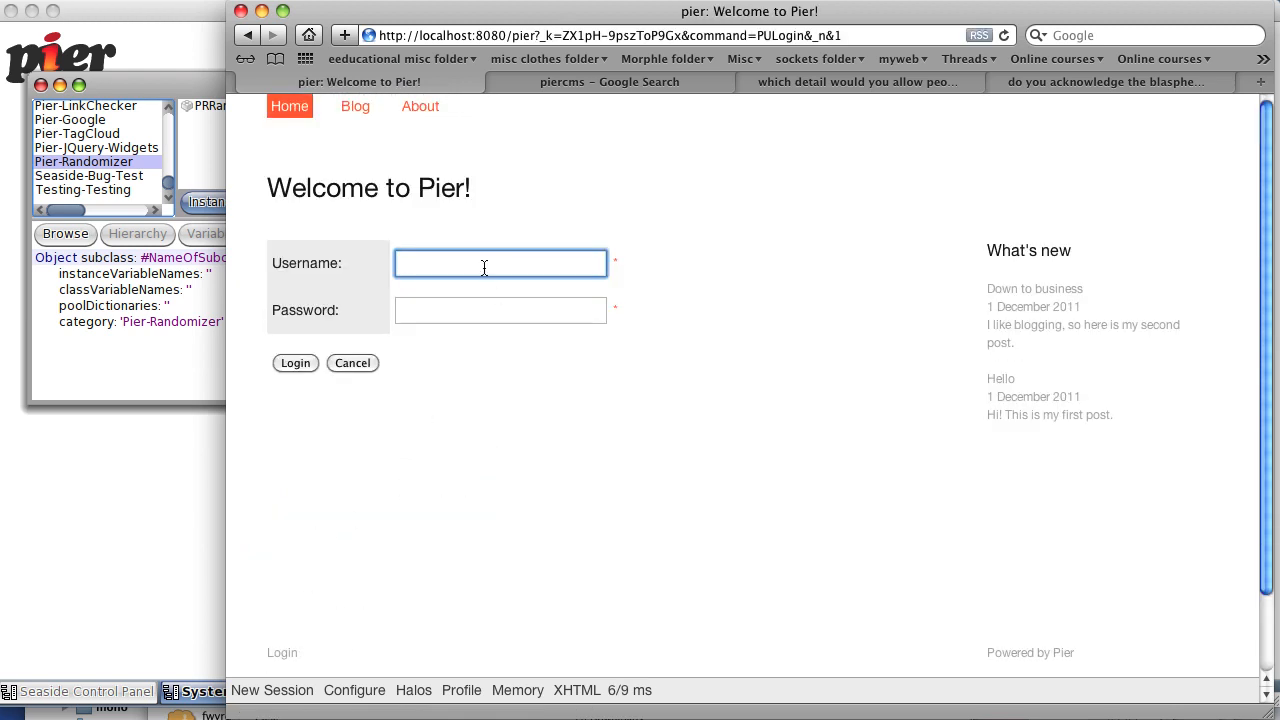
type("admin")
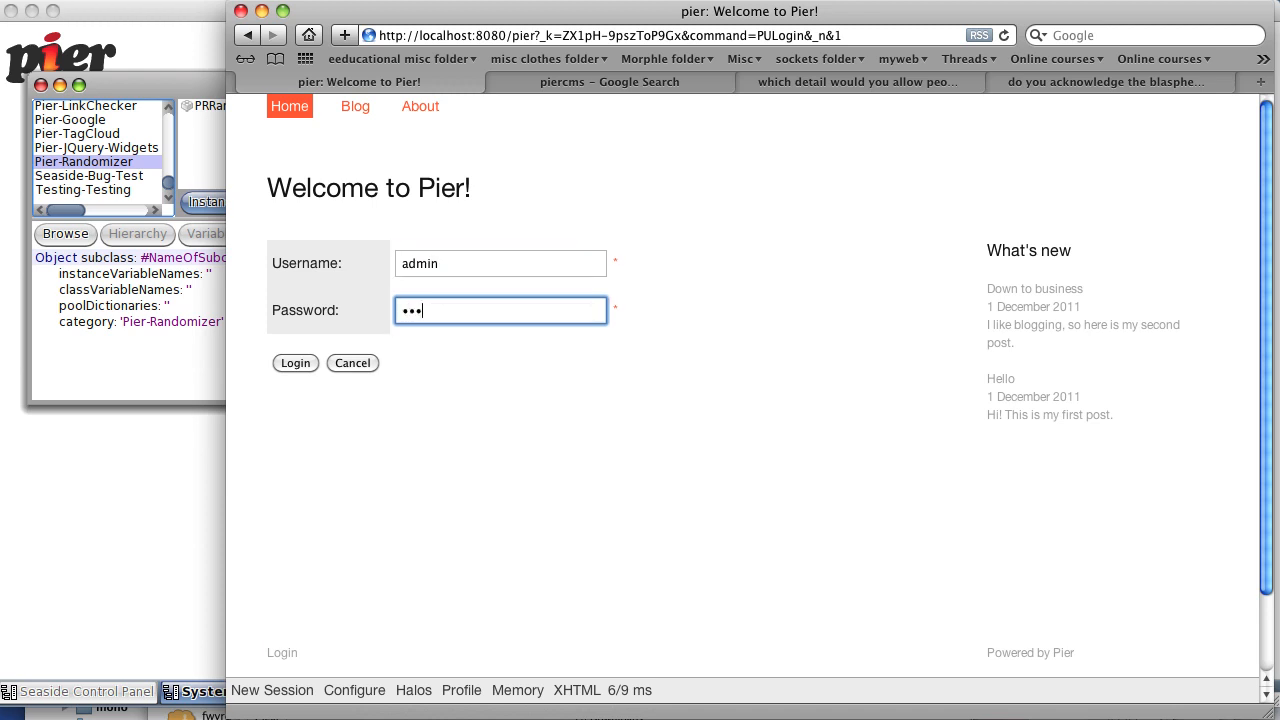
type("•")
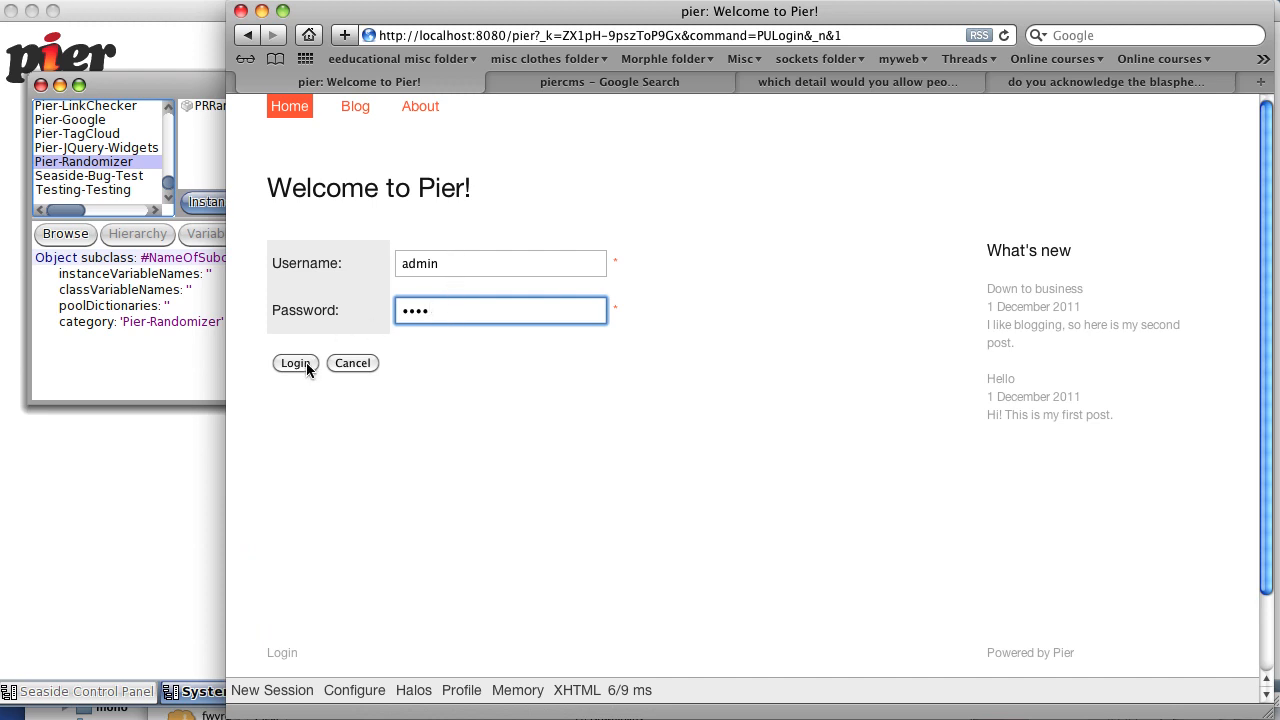
Submit the login so the welcome page offers Book, Event and Default looks
left_click(296, 364)
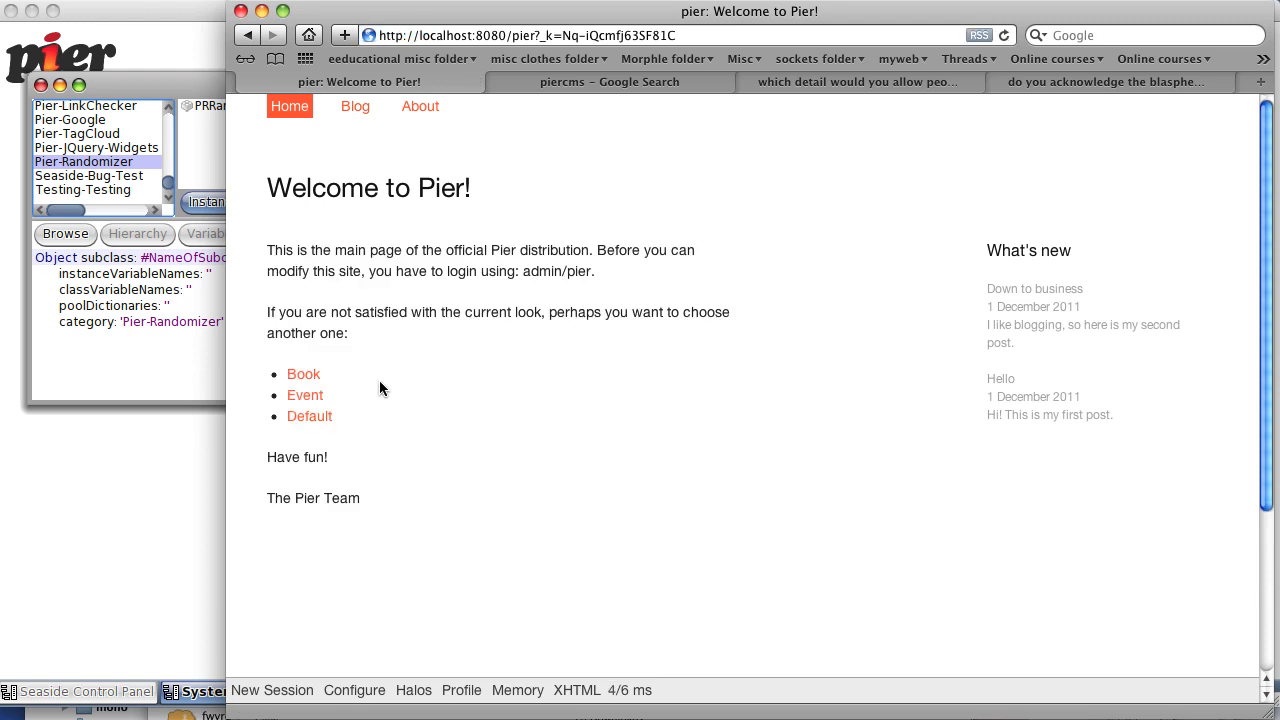
mouse_move(304, 374)
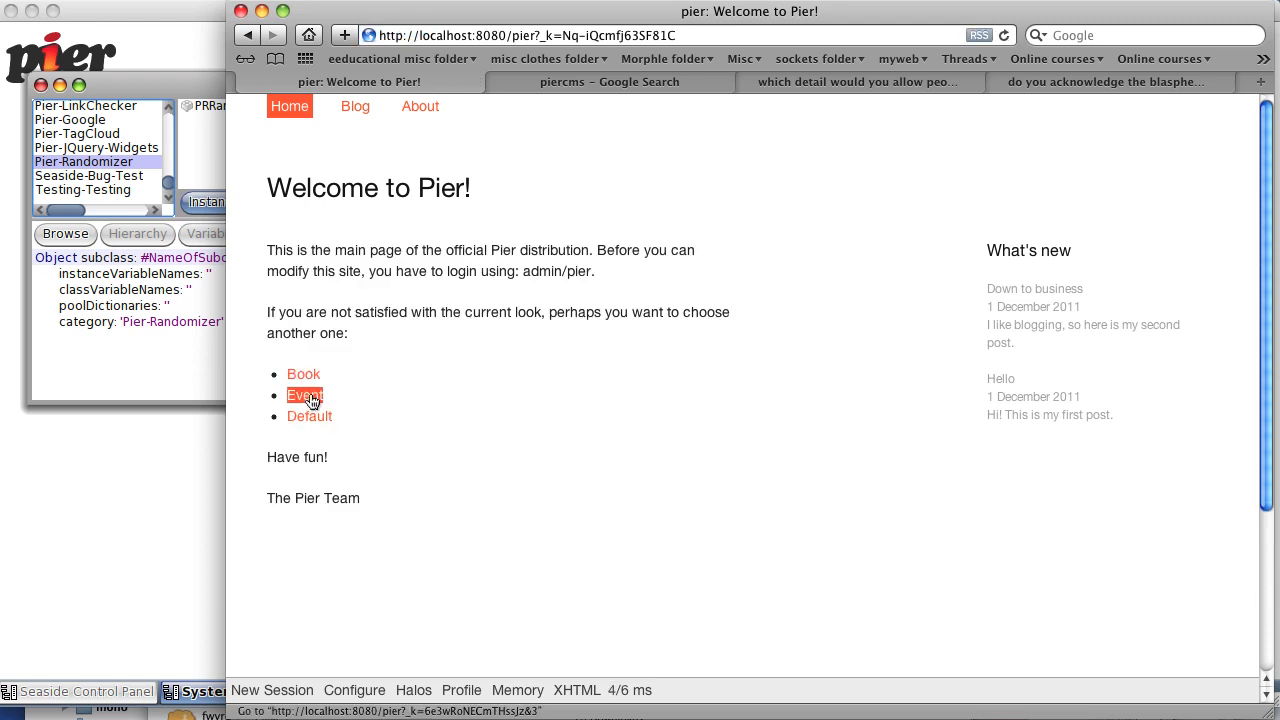
mouse_move(308, 416)
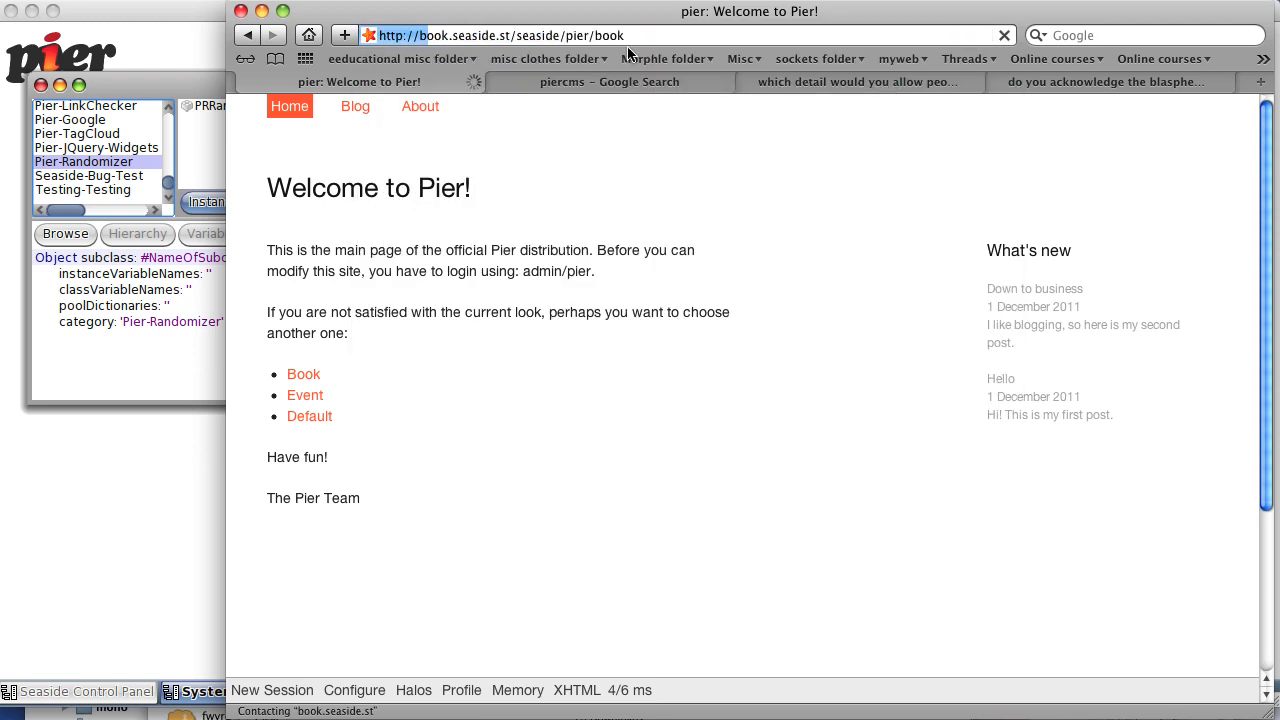
Load book.seaside.st, browse the Table of Contents chapter list, then go back in history
left_click(304, 374)
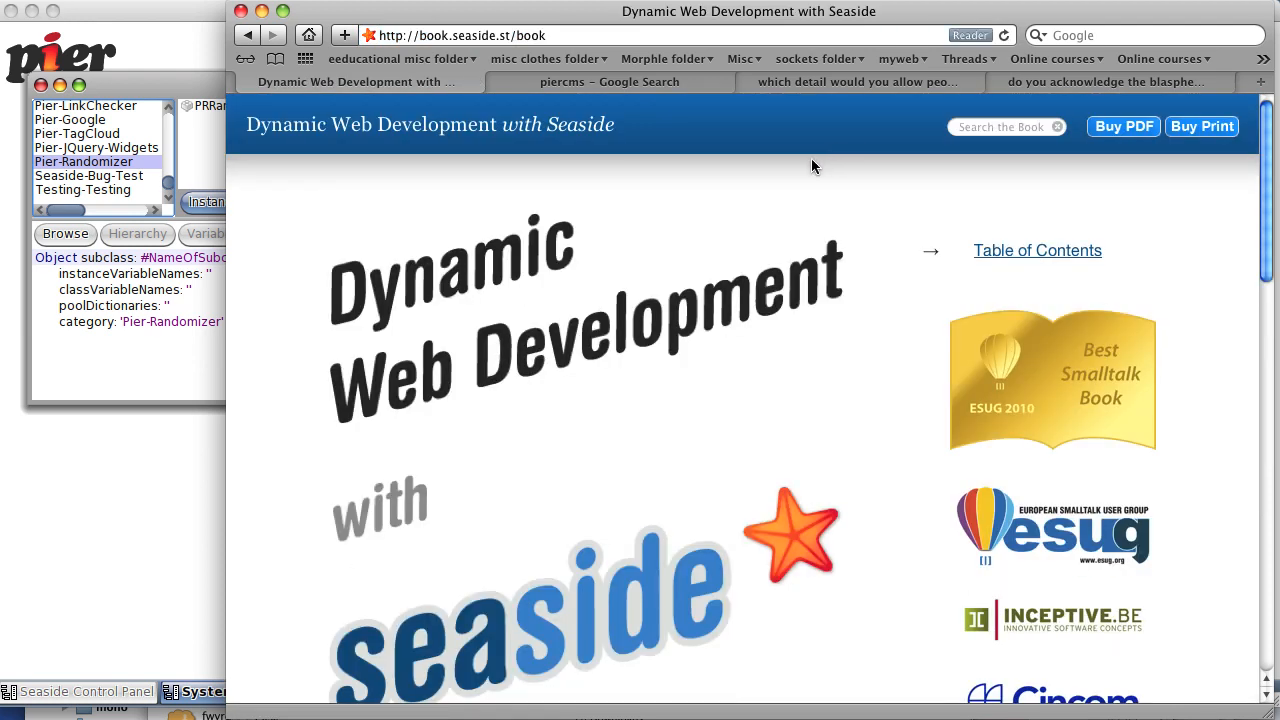
mouse_move(770, 370)
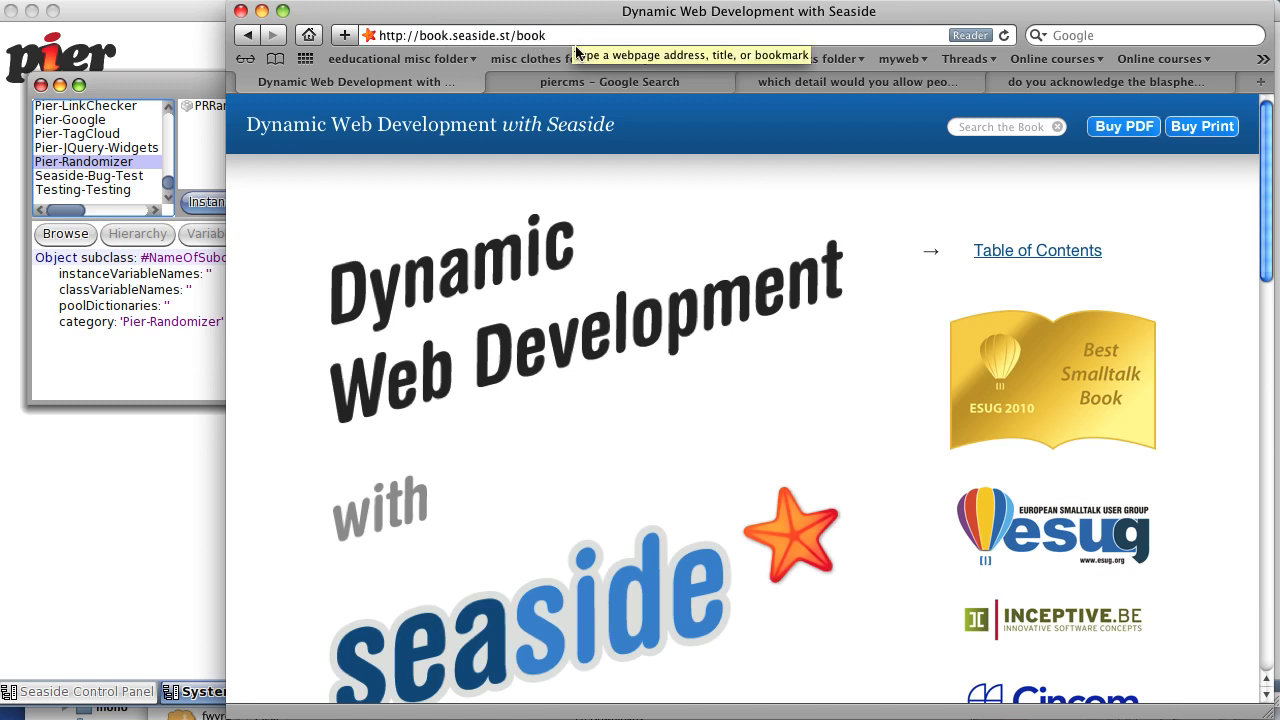
scroll("down", 3)
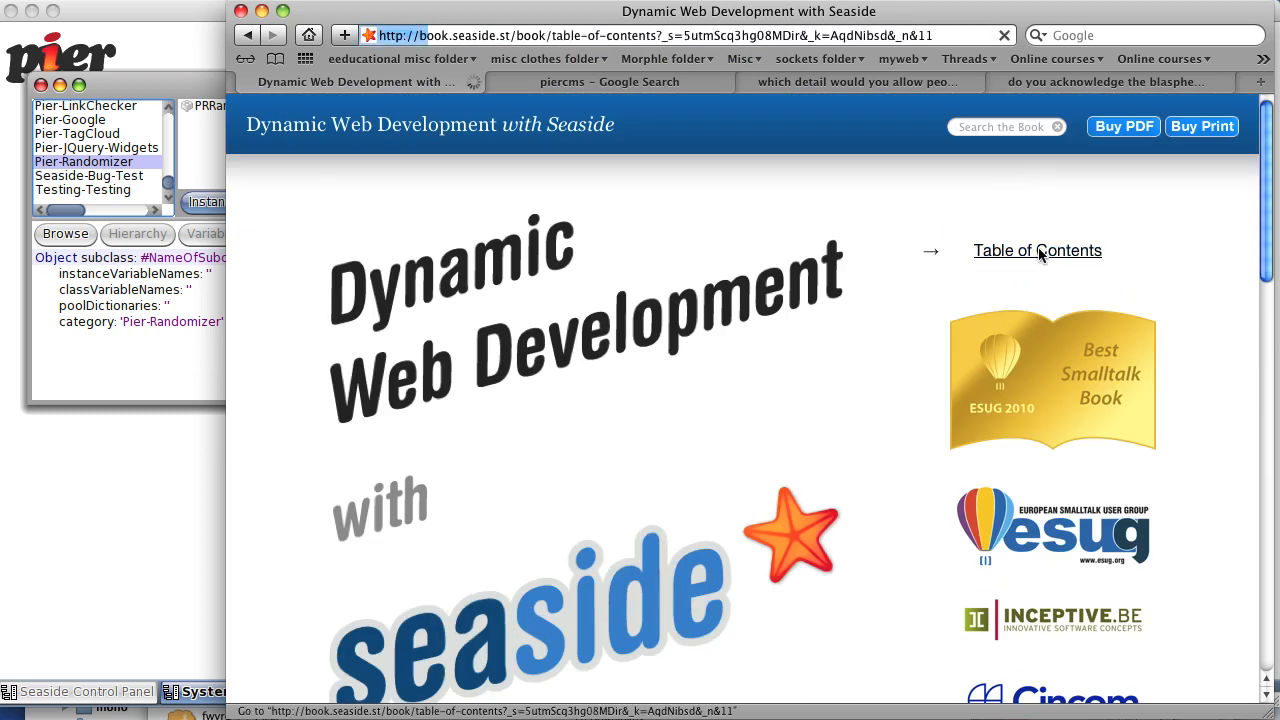
left_click(1036, 250)
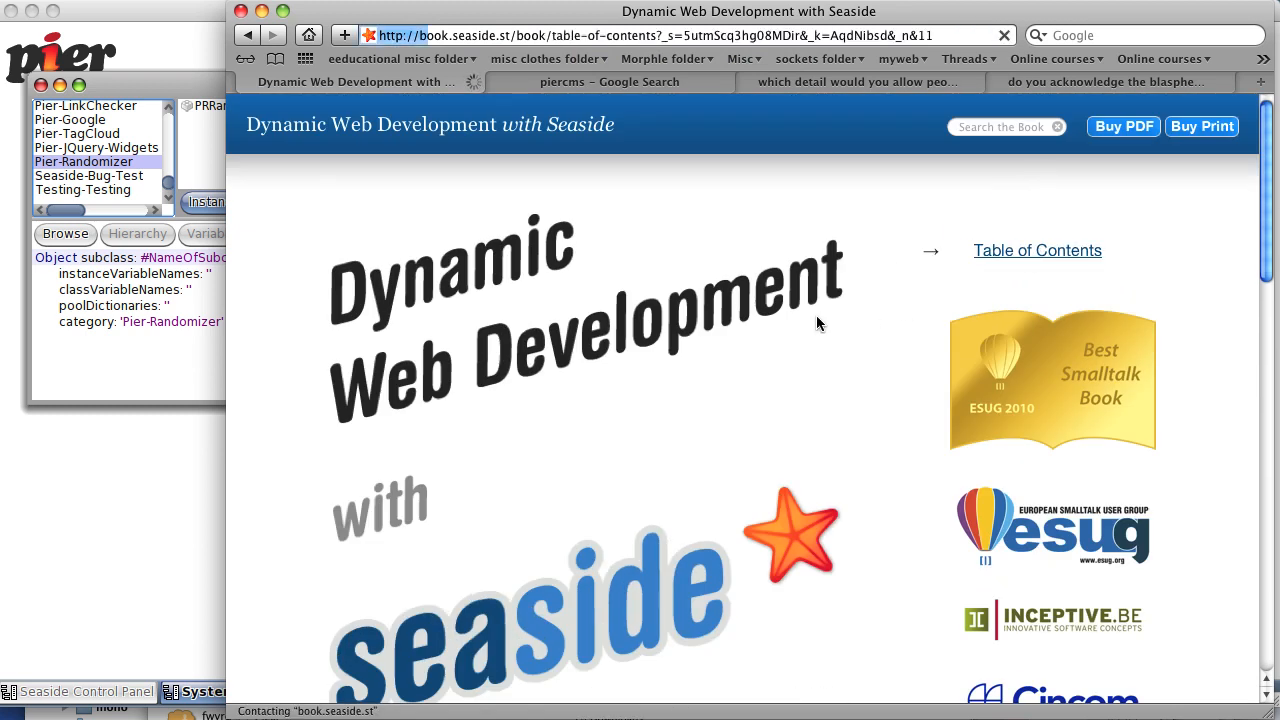
left_click(1036, 250)
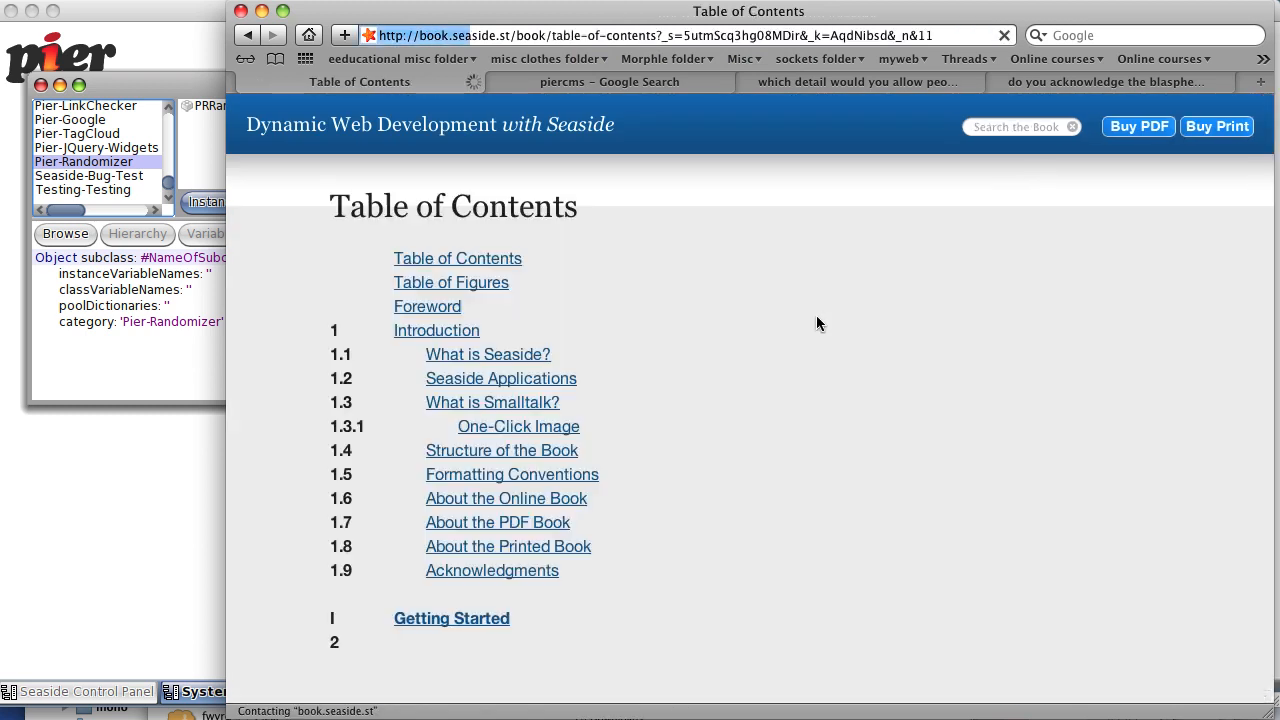
scroll("down", 3)
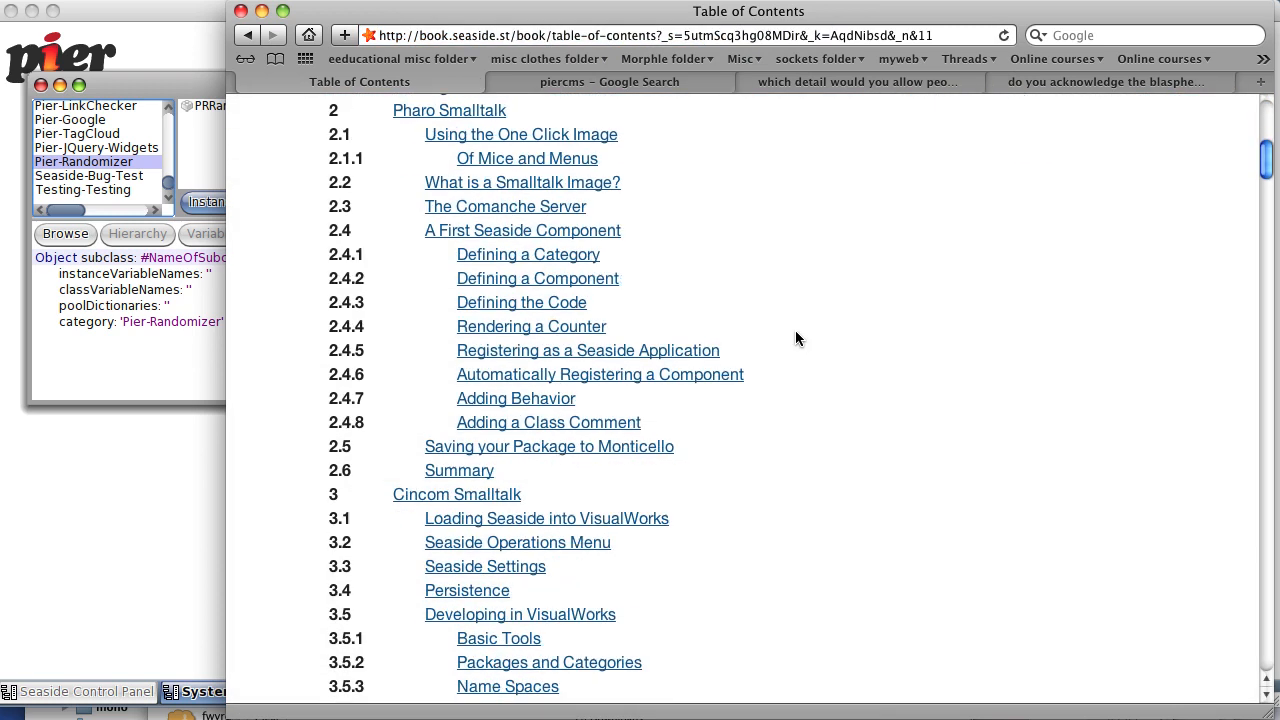
scroll("down", 3)
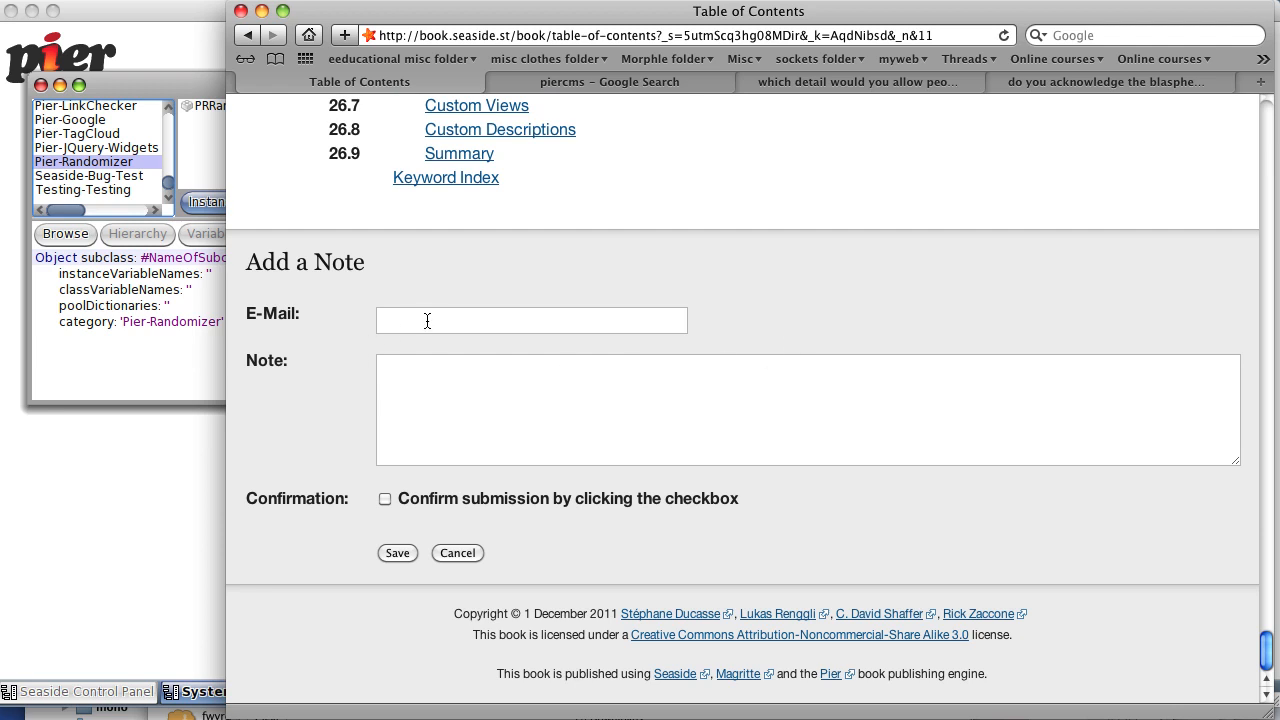
mouse_move(696, 296)
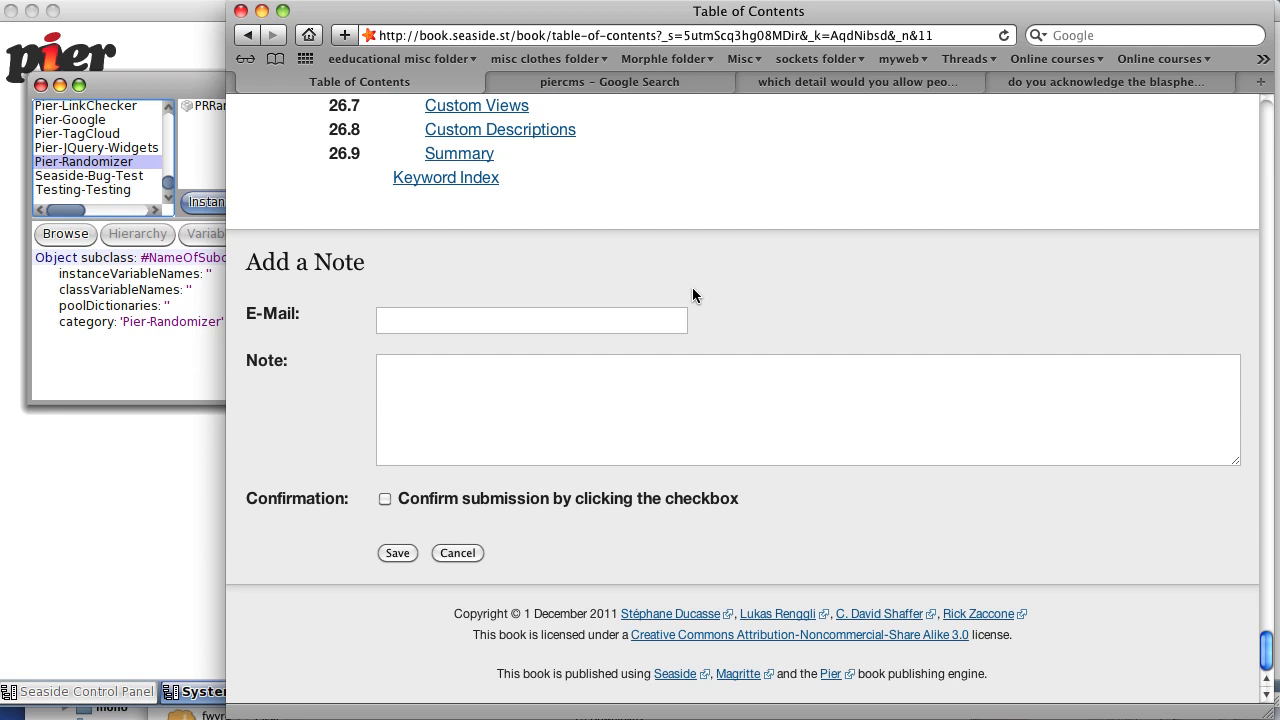
mouse_move(748, 268)
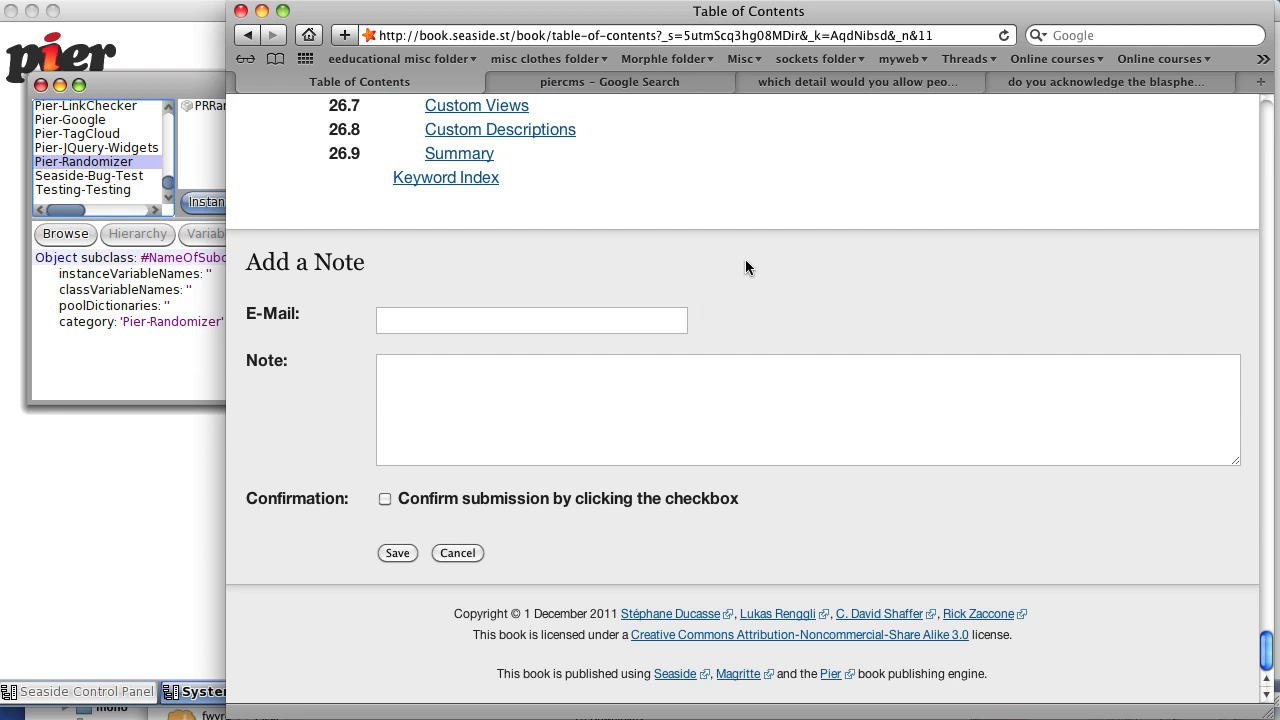
scroll("up", 3)
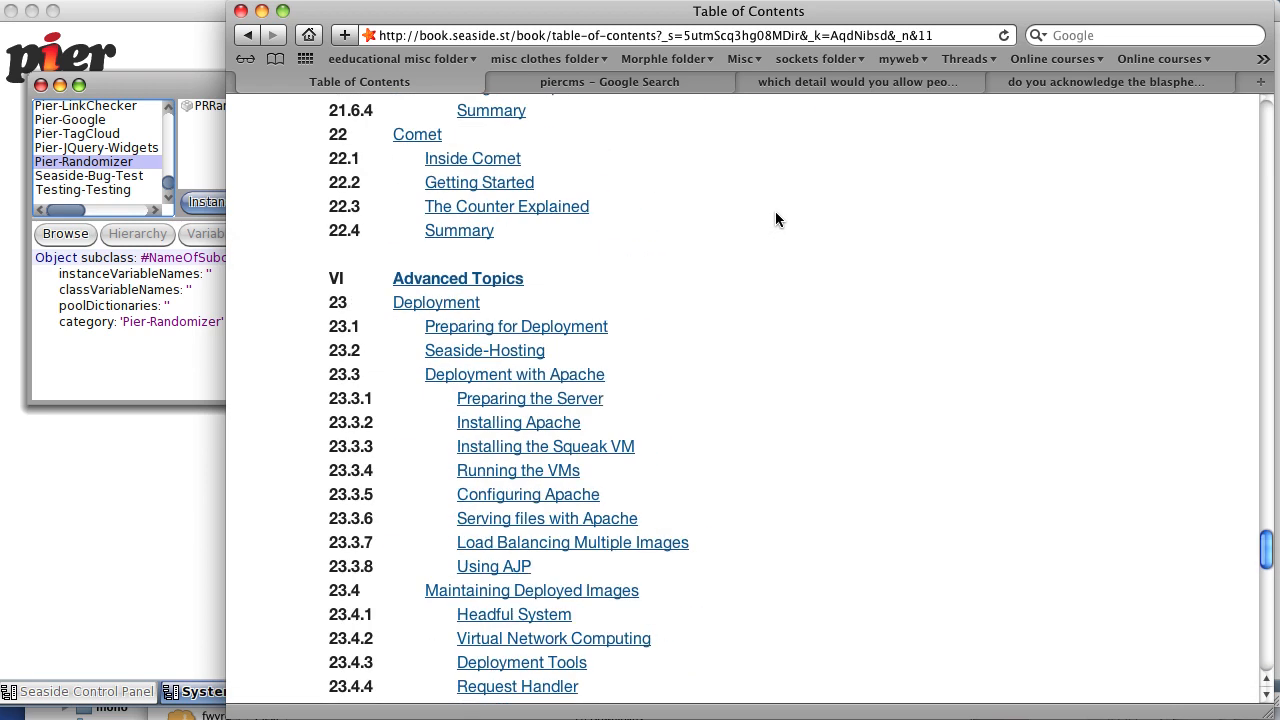
scroll("up", 3)
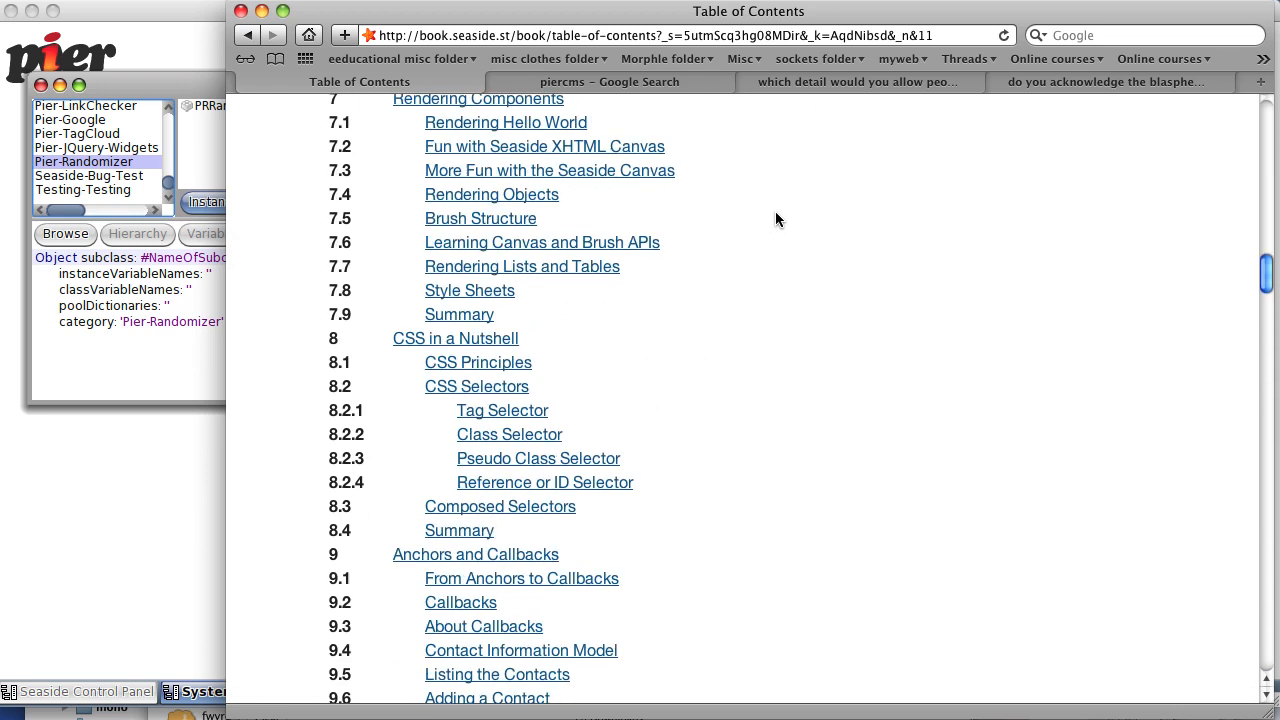
scroll("up", 3)
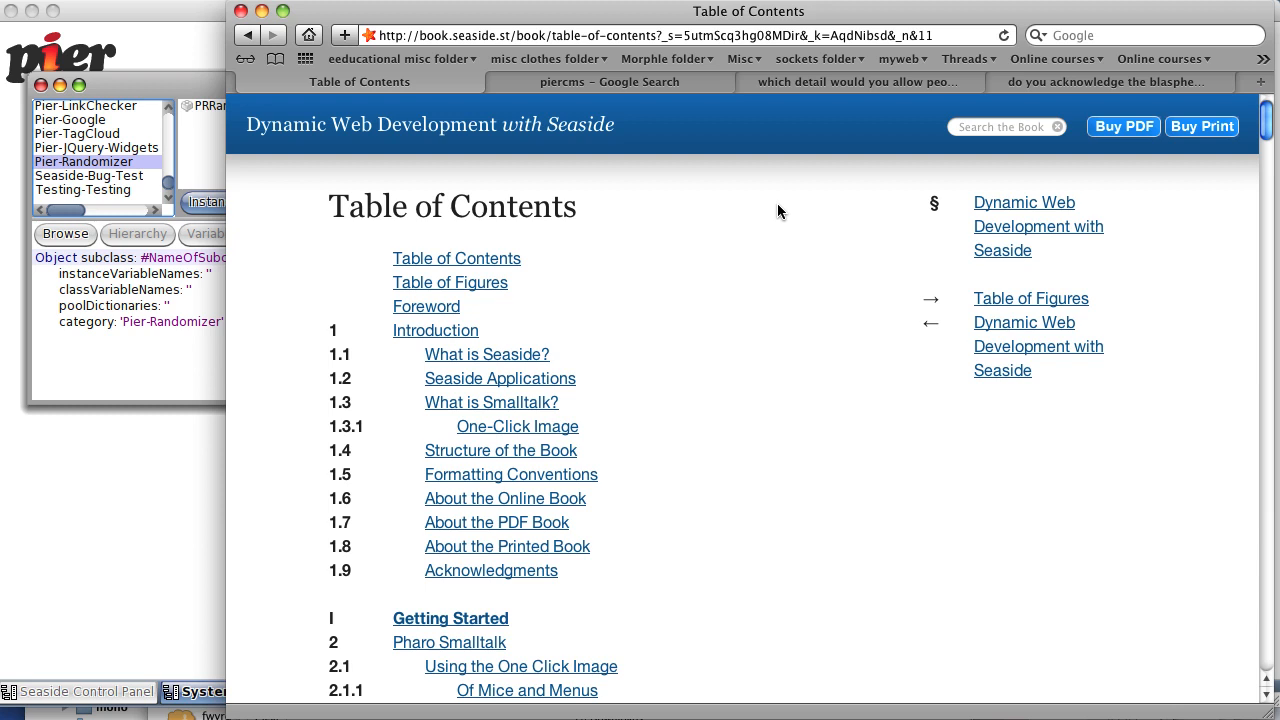
left_click(248, 36)
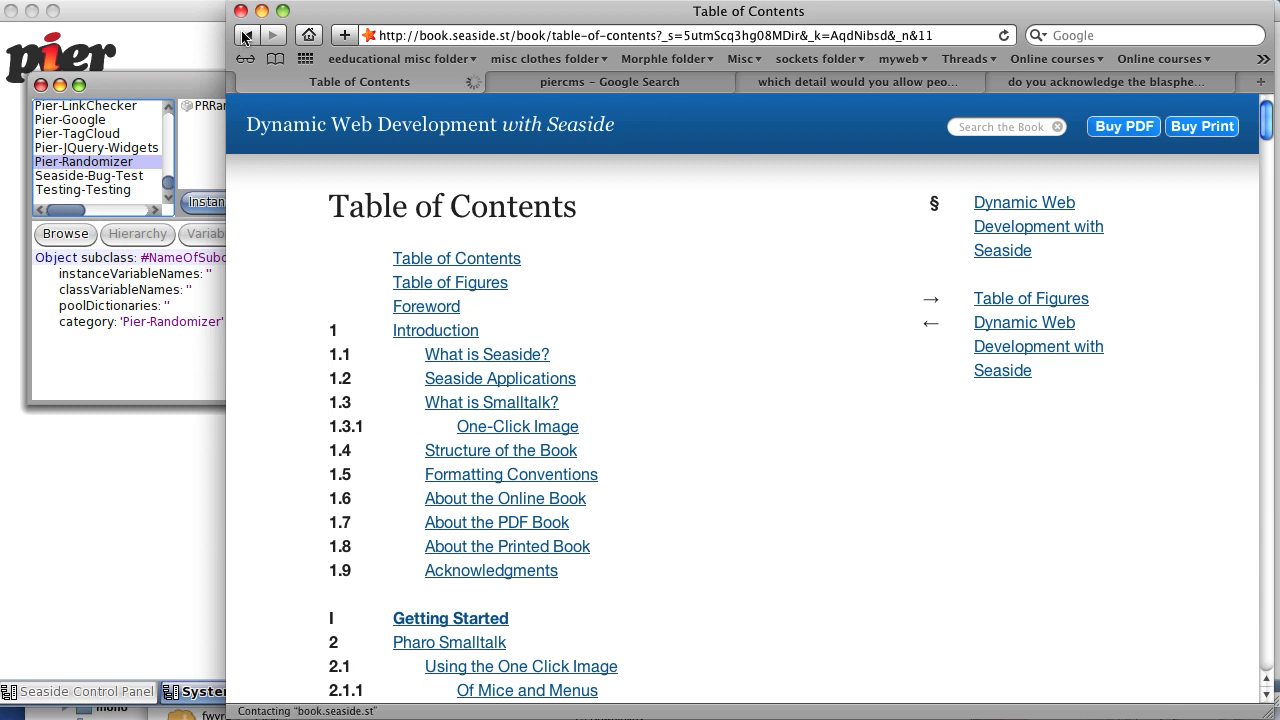
Return to the Pier welcome page and follow the sitemap's System link
left_click(246, 34)
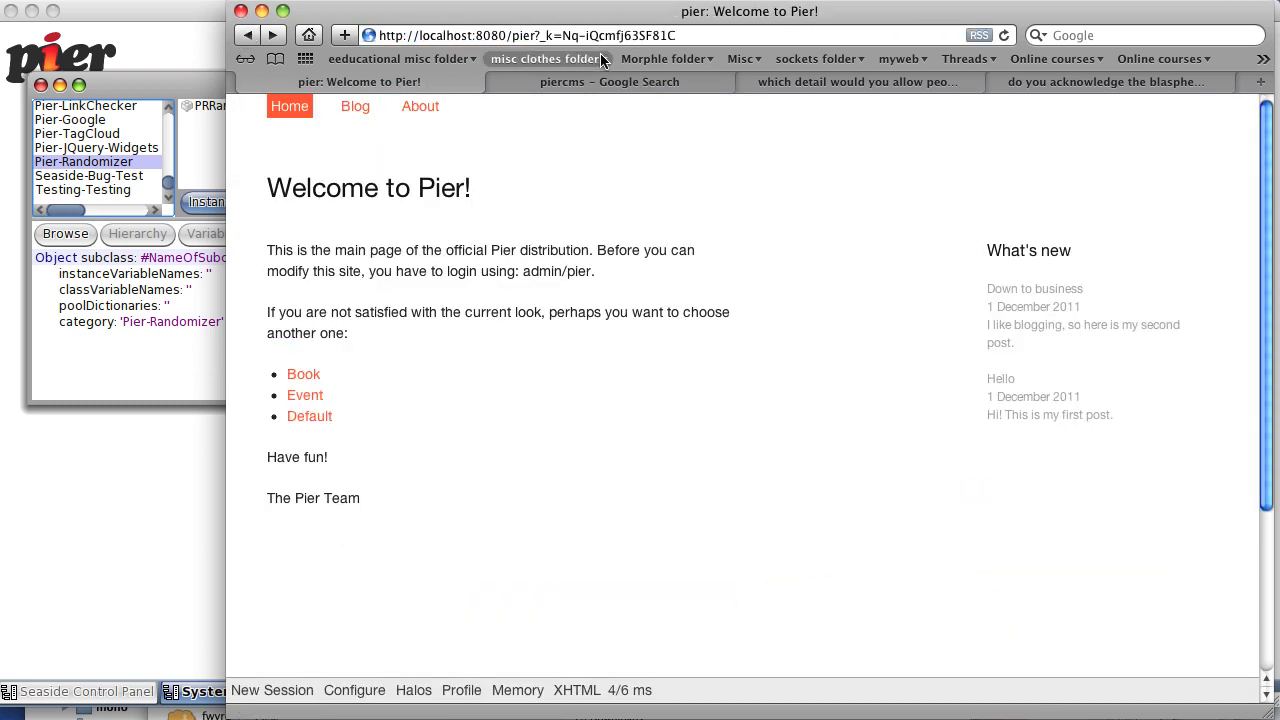
scroll("down", 3)
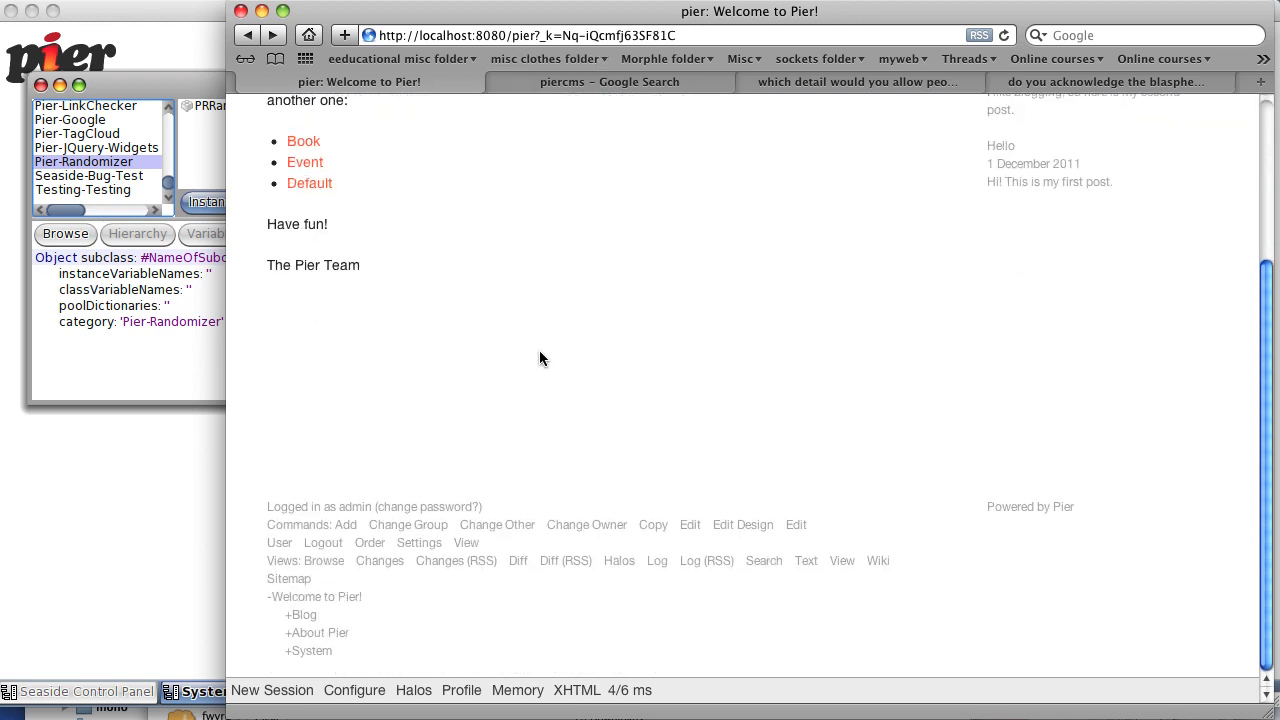
mouse_move(344, 524)
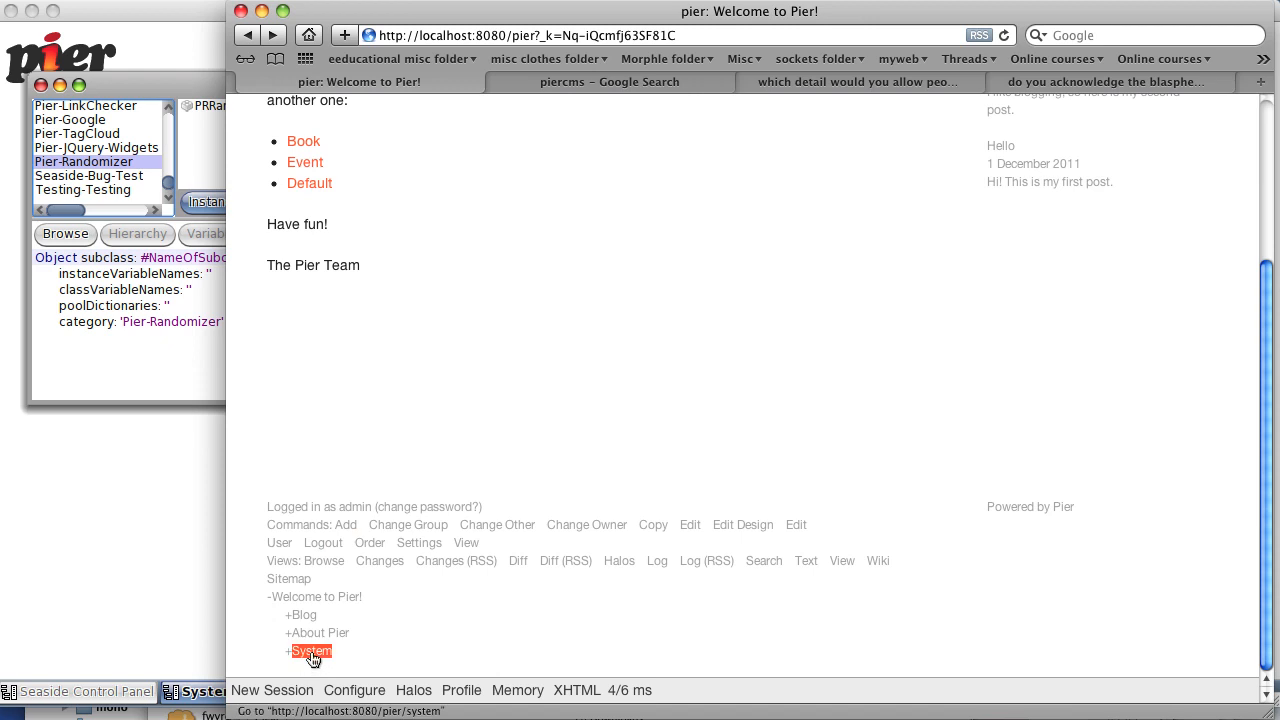
mouse_move(312, 652)
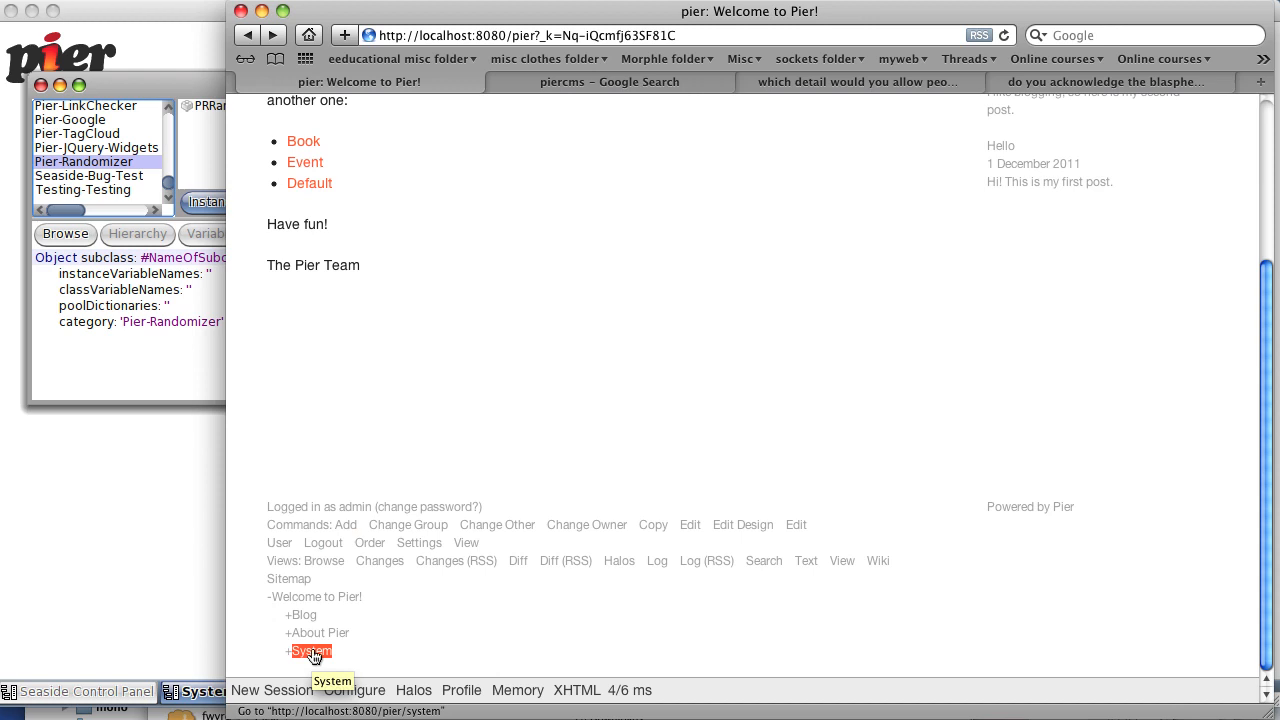
left_click(312, 650)
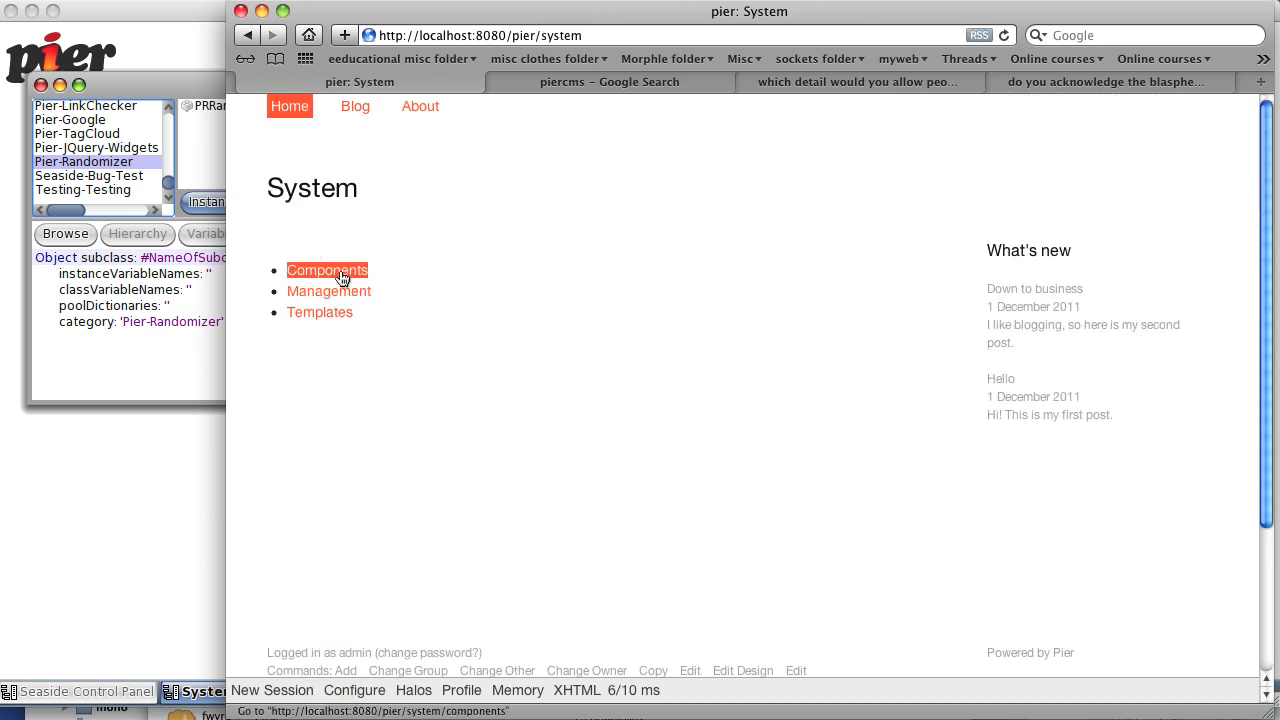
mouse_move(328, 270)
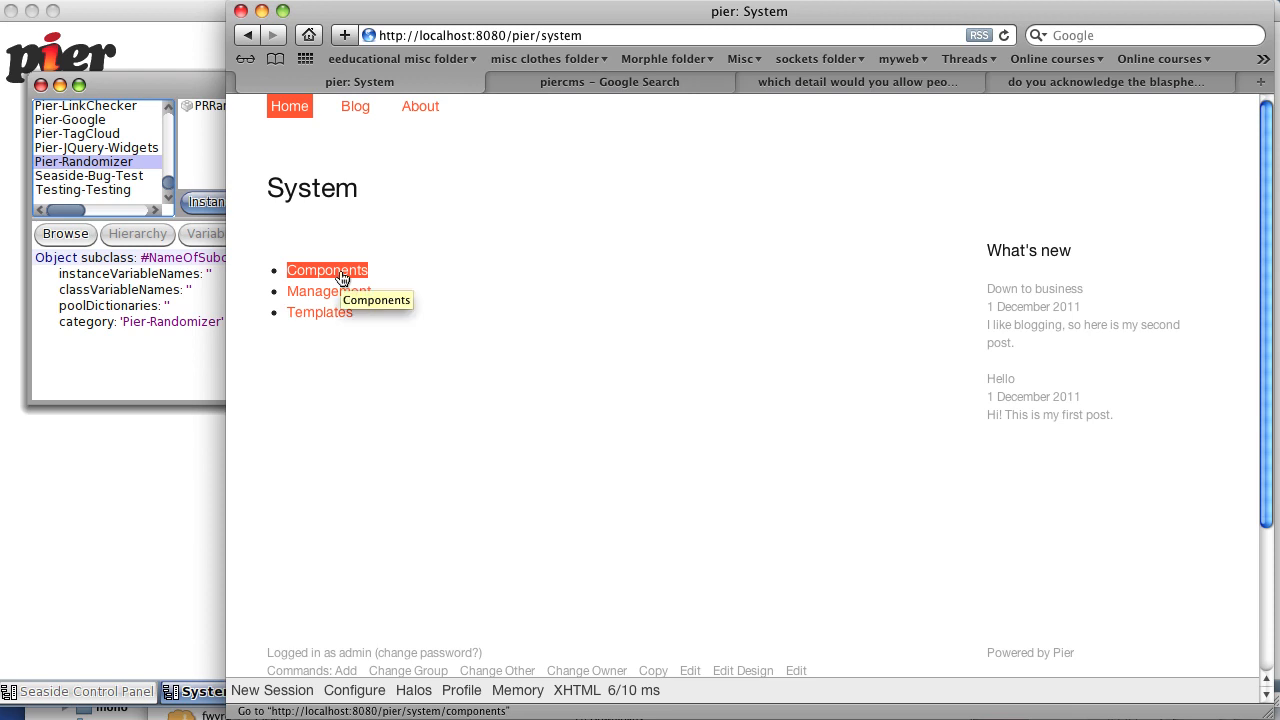
In System Components, add a new item of type Component named Counter
left_click(328, 270)
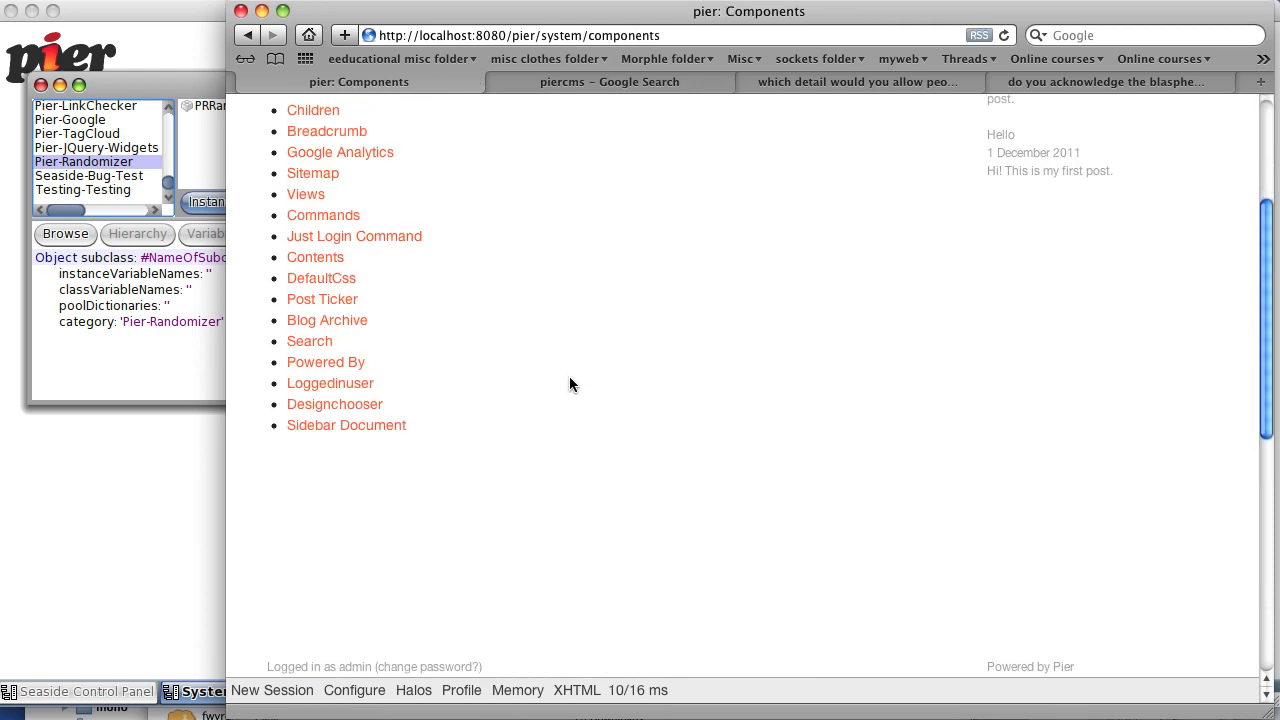
scroll("down", 3)
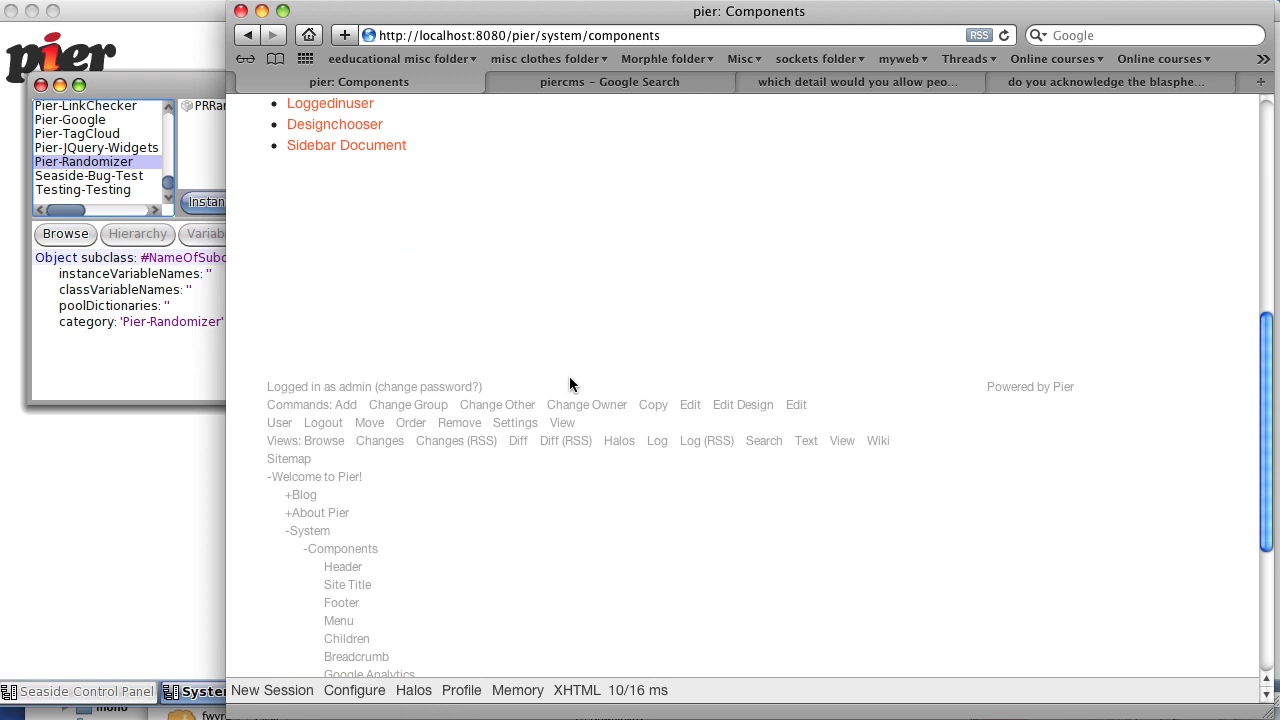
mouse_move(562, 382)
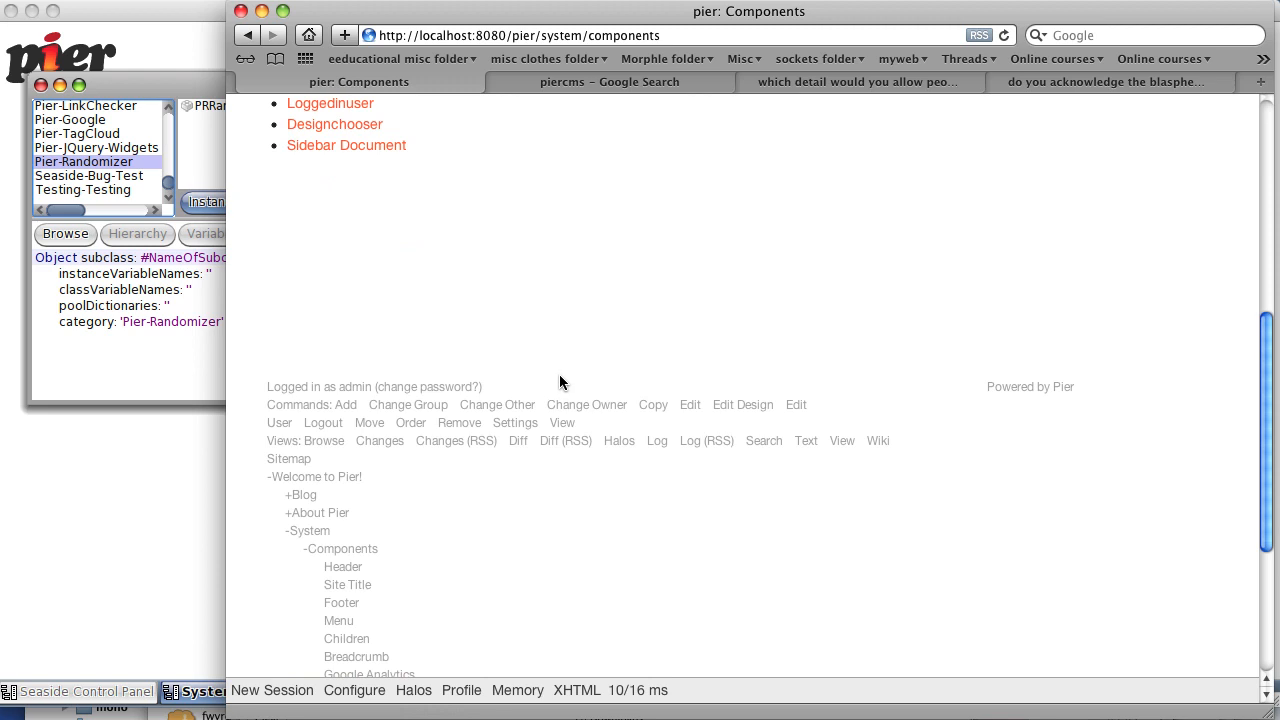
scroll("down", 3)
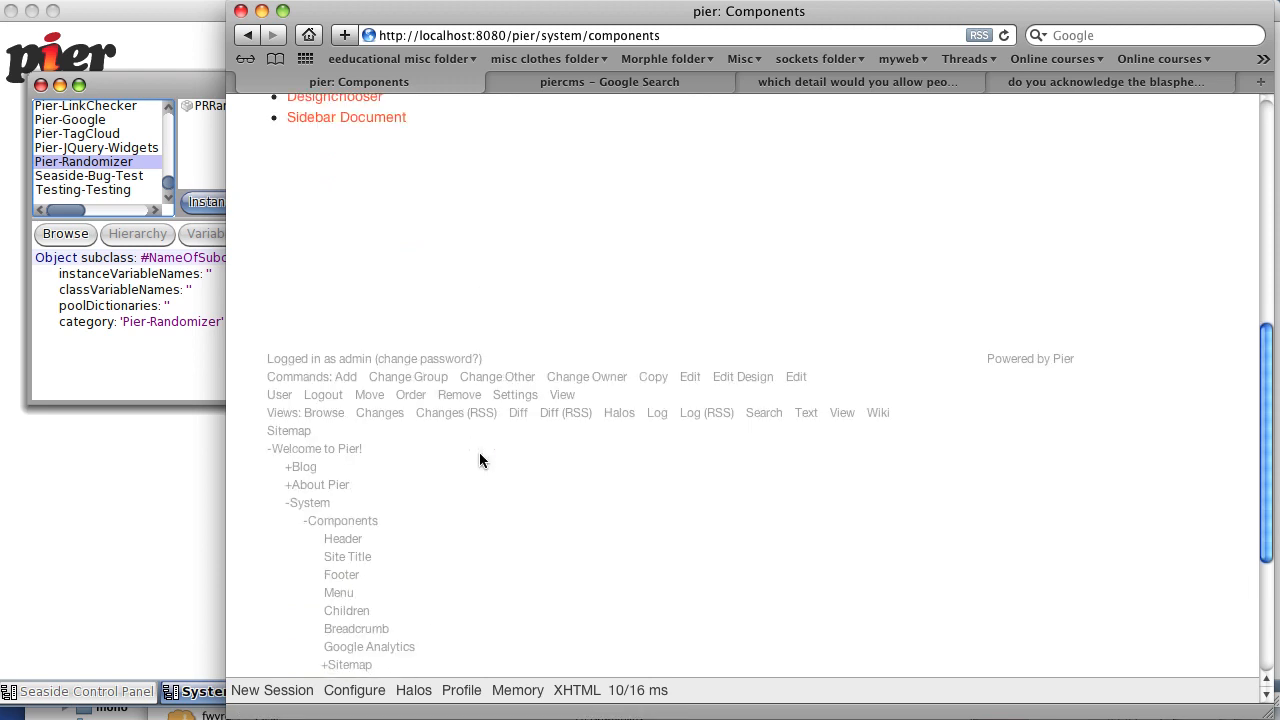
mouse_move(344, 376)
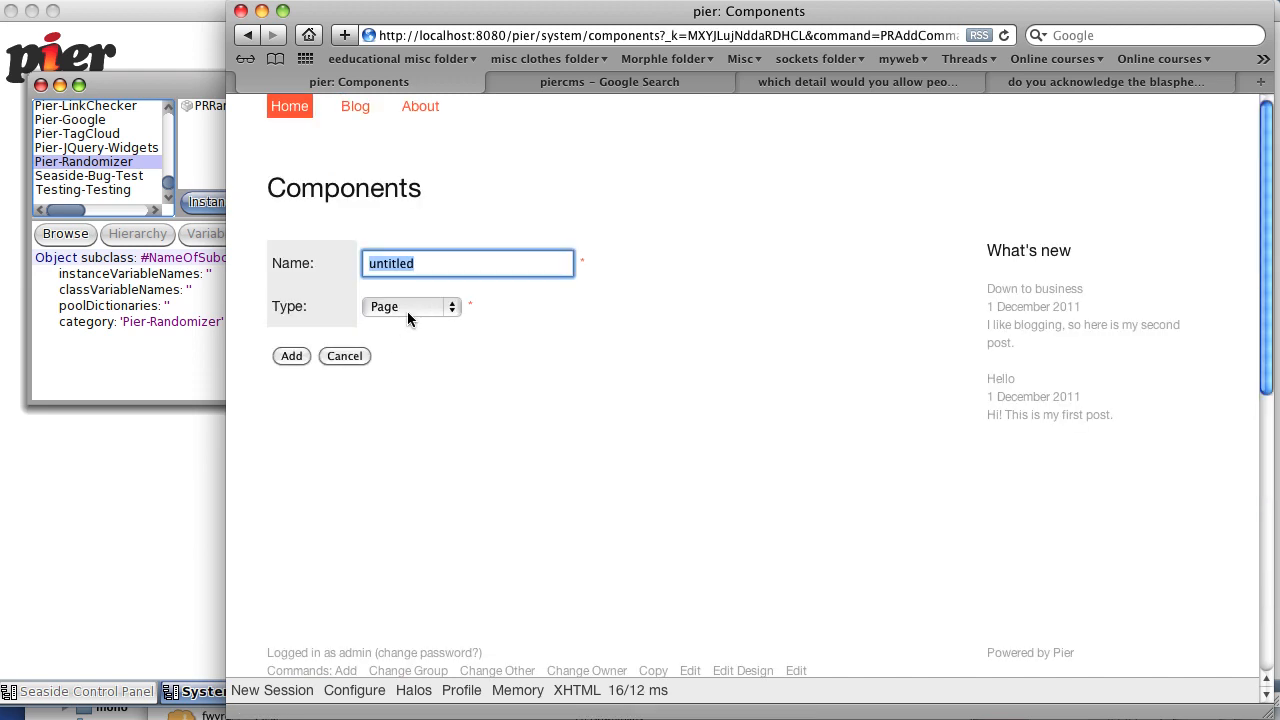
left_click(410, 306)
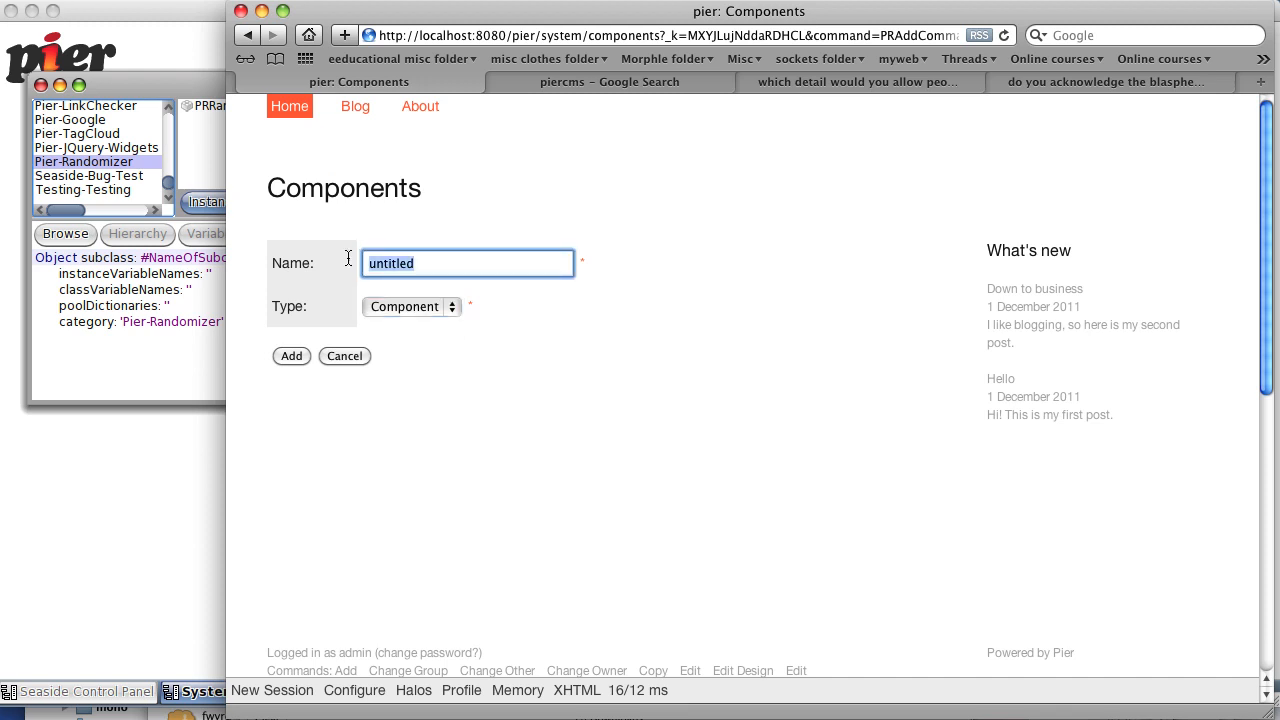
type("Counter")
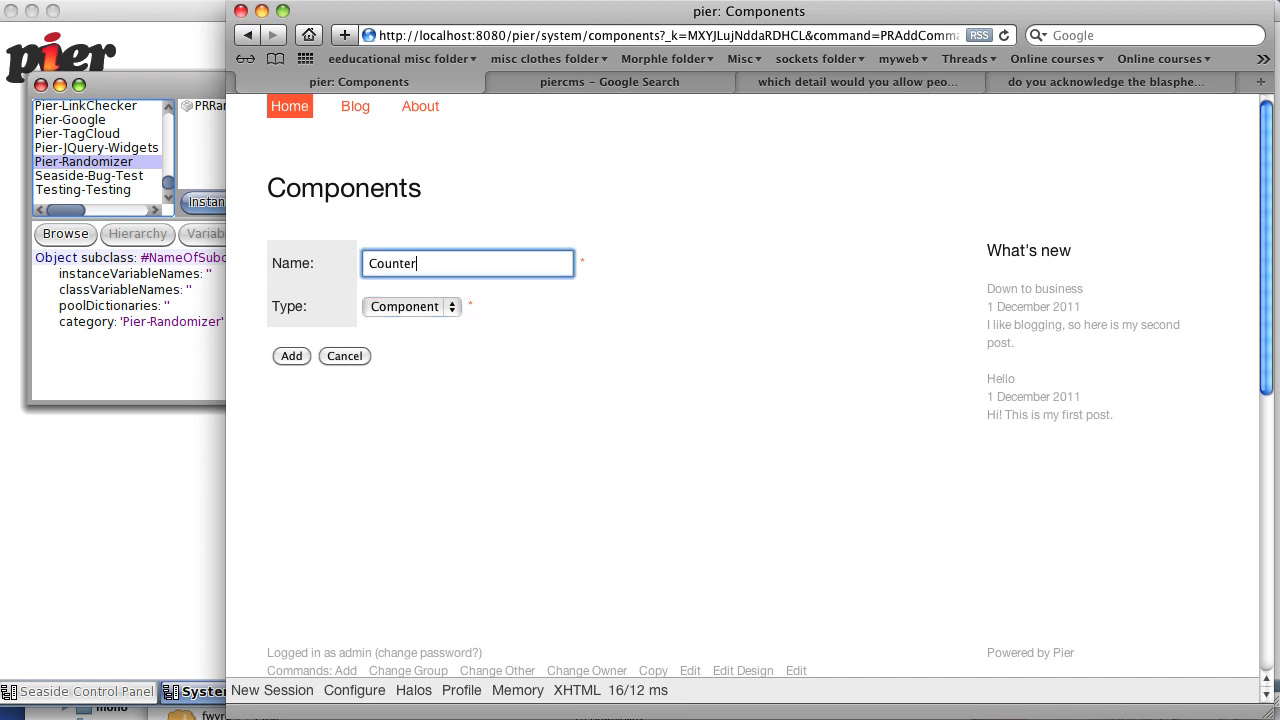
left_click(292, 356)
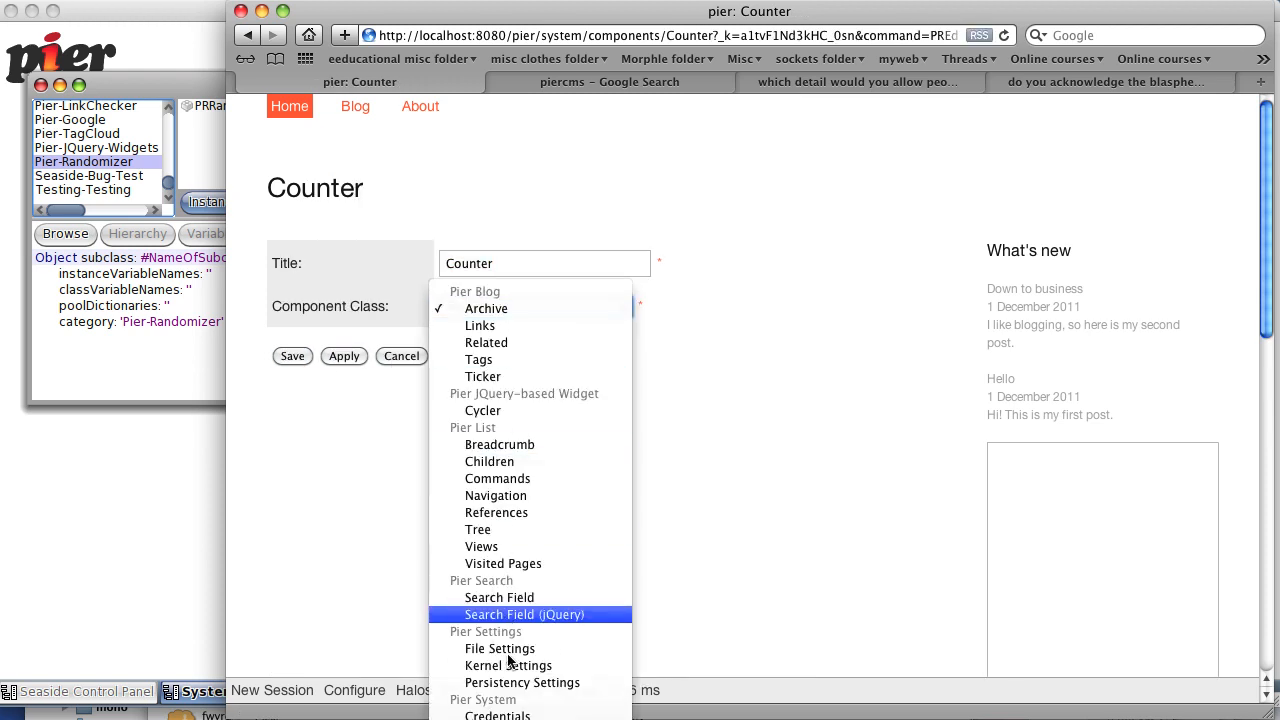
Choose Counter as the Component Class and save the component
scroll("down", 3)
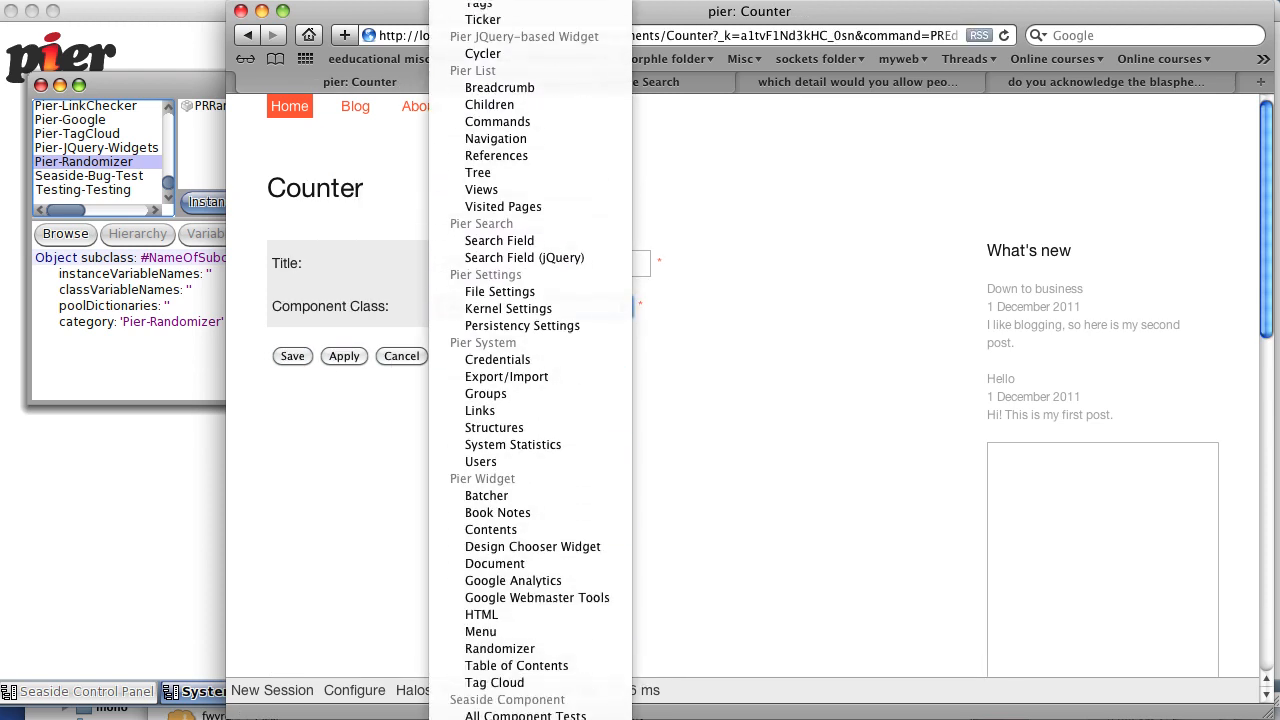
scroll("down", 3)
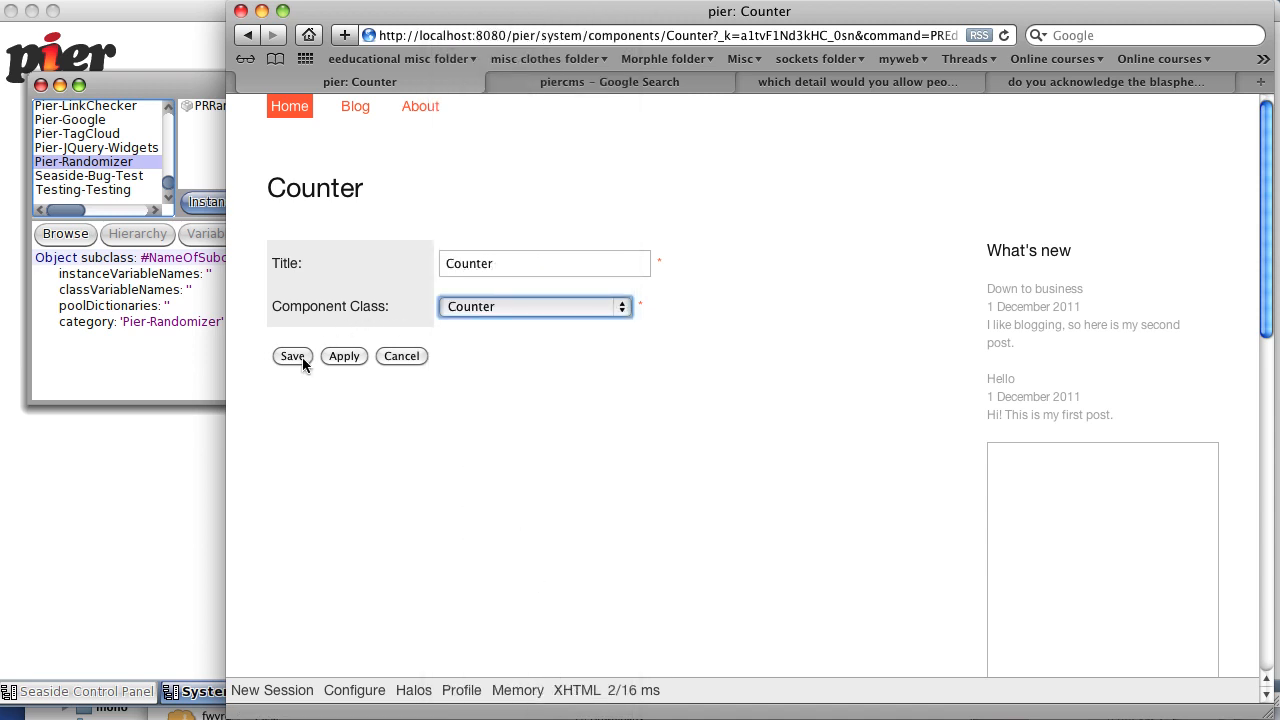
left_click(292, 356)
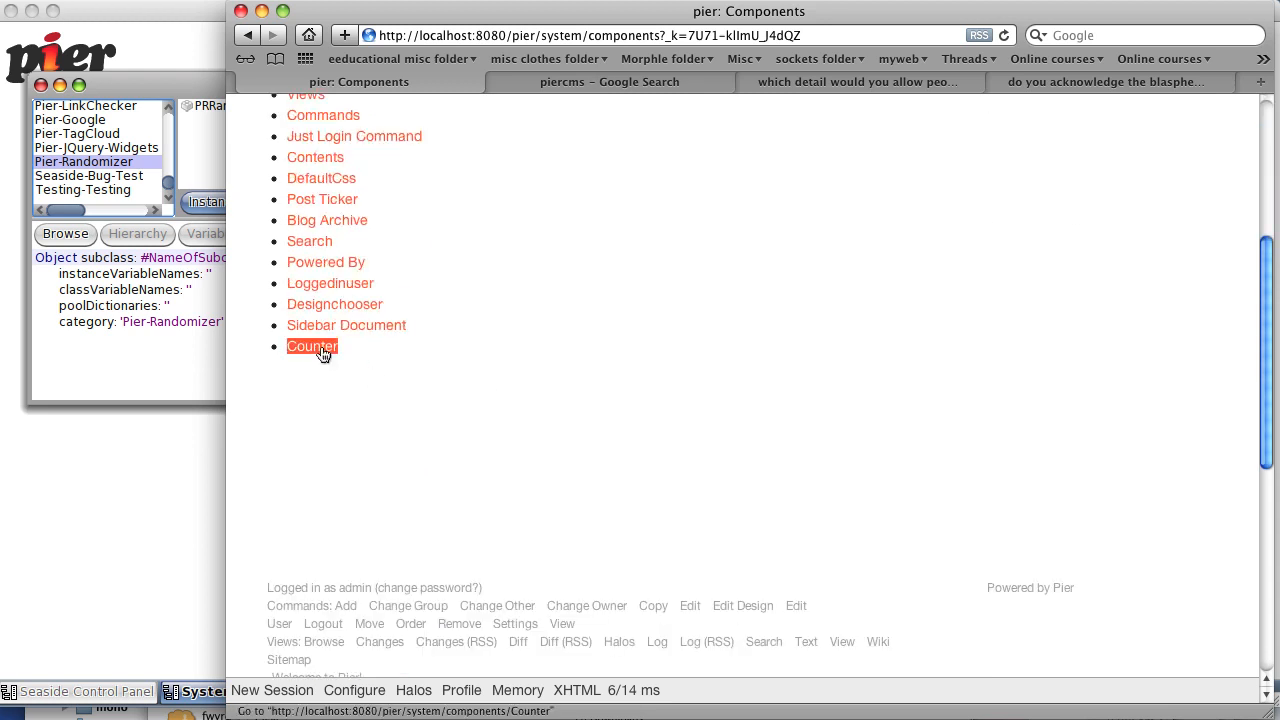
View the Counter component page and lower its count from 1 to 0
left_click(312, 346)
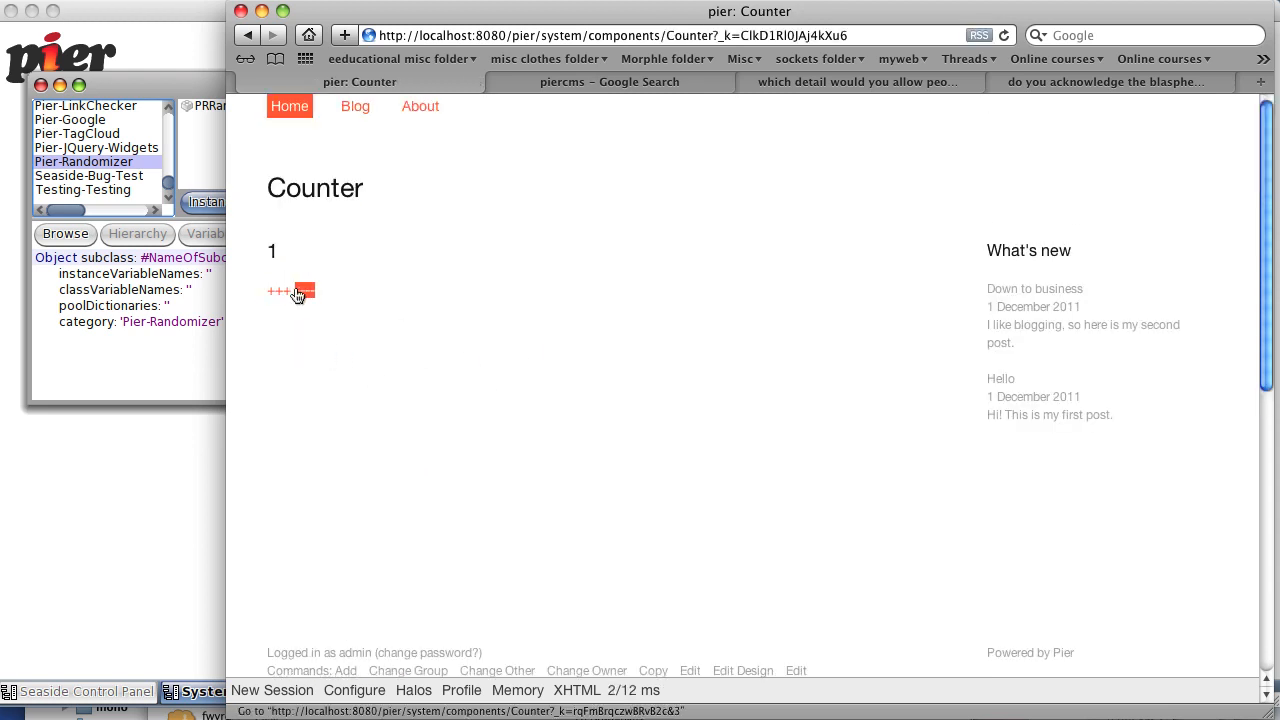
left_click(304, 292)
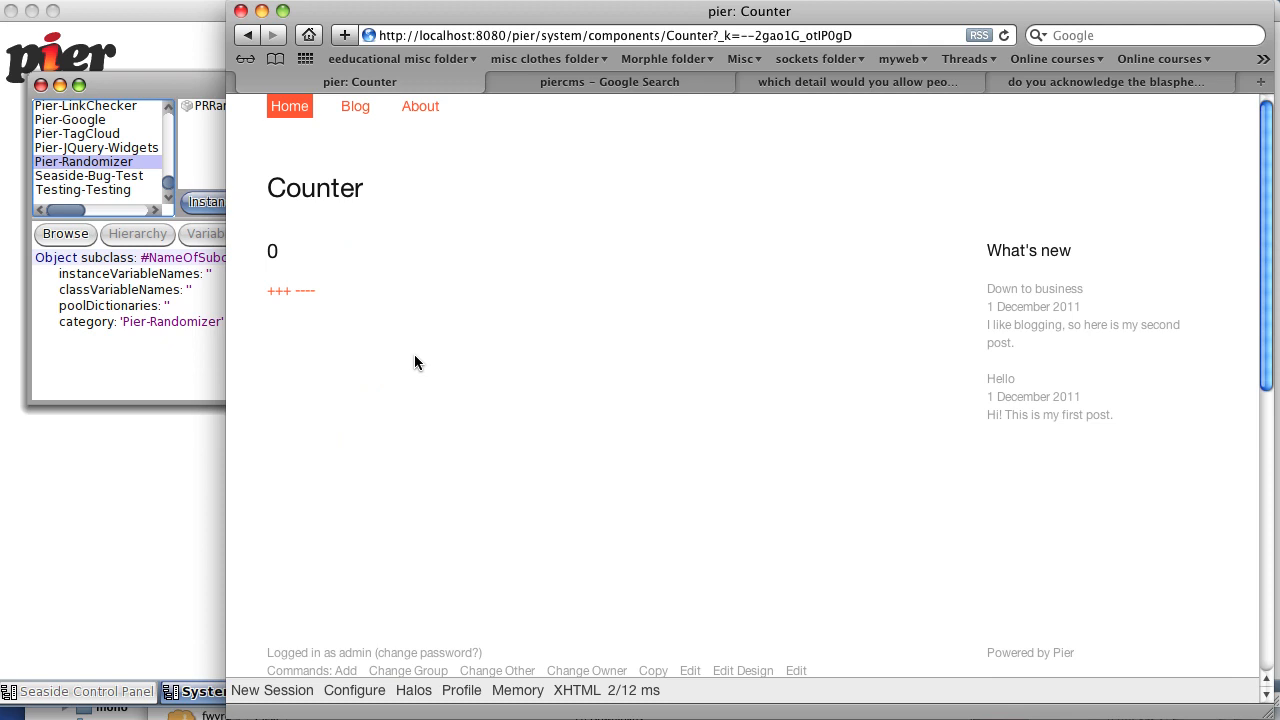
scroll("down", 3)
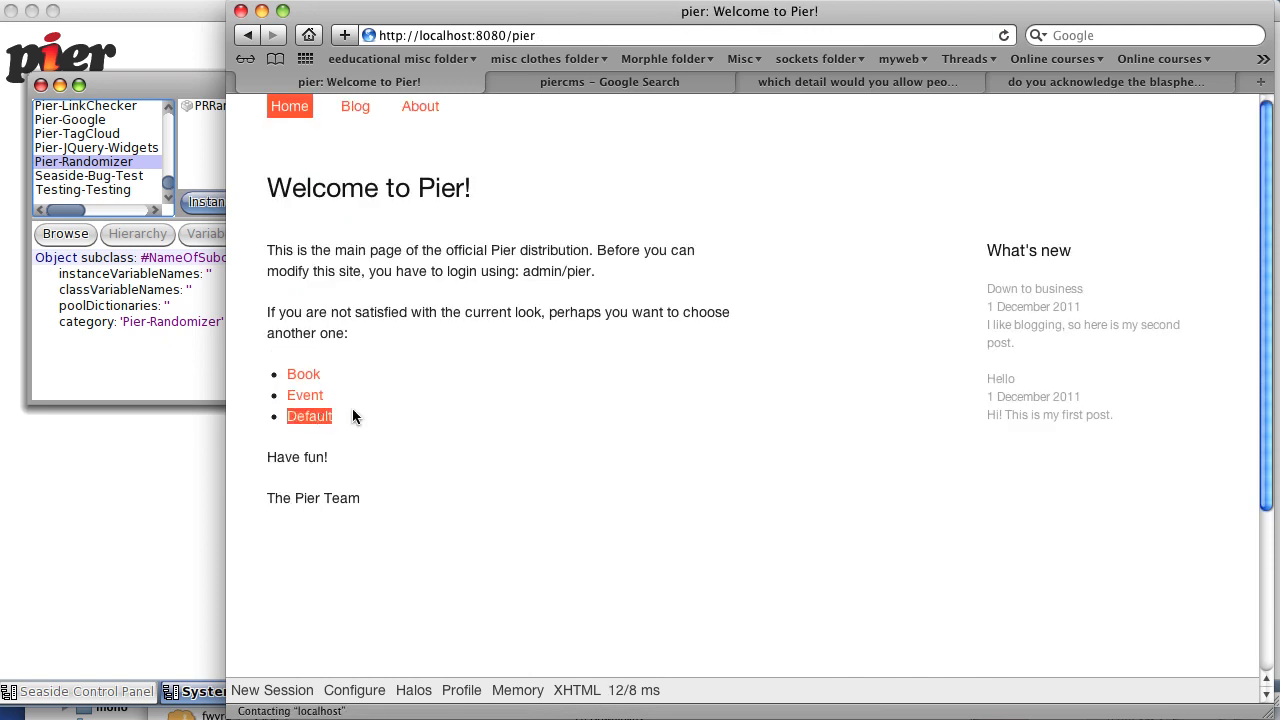
Add a page named mypage under the home page and save it with placeholder contents
scroll("down", 3)
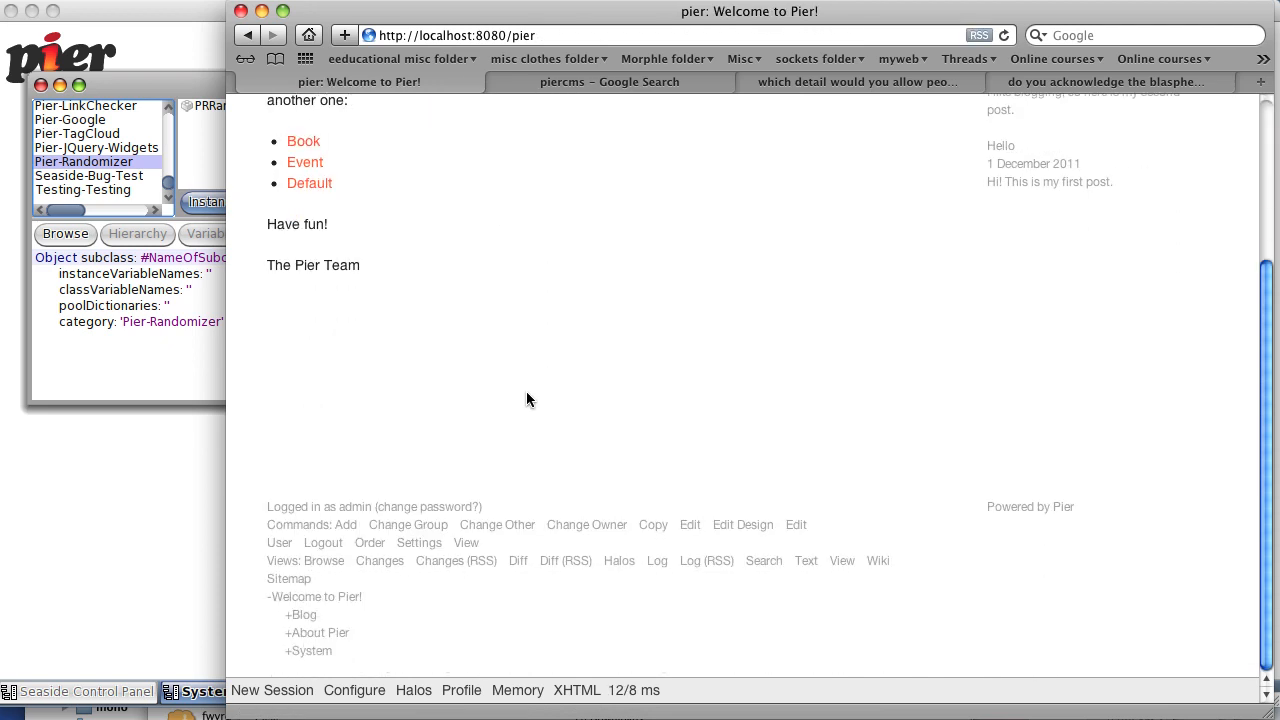
mouse_move(344, 524)
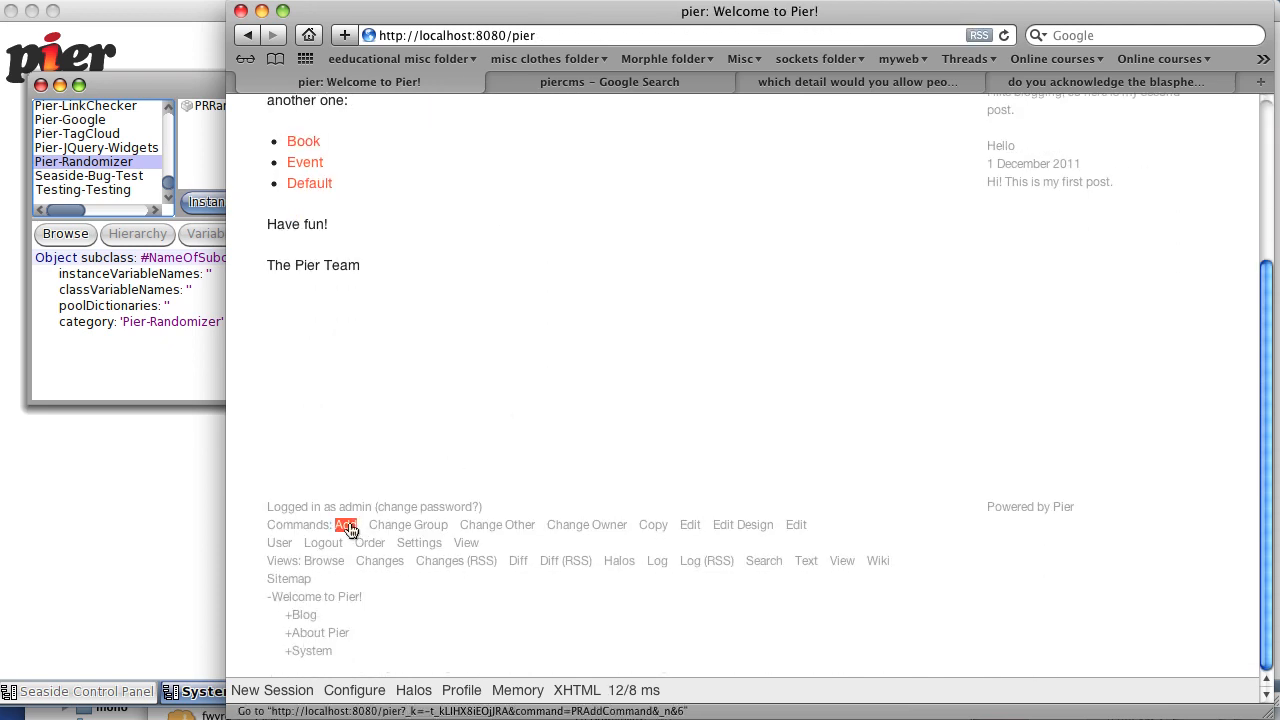
left_click(348, 524)
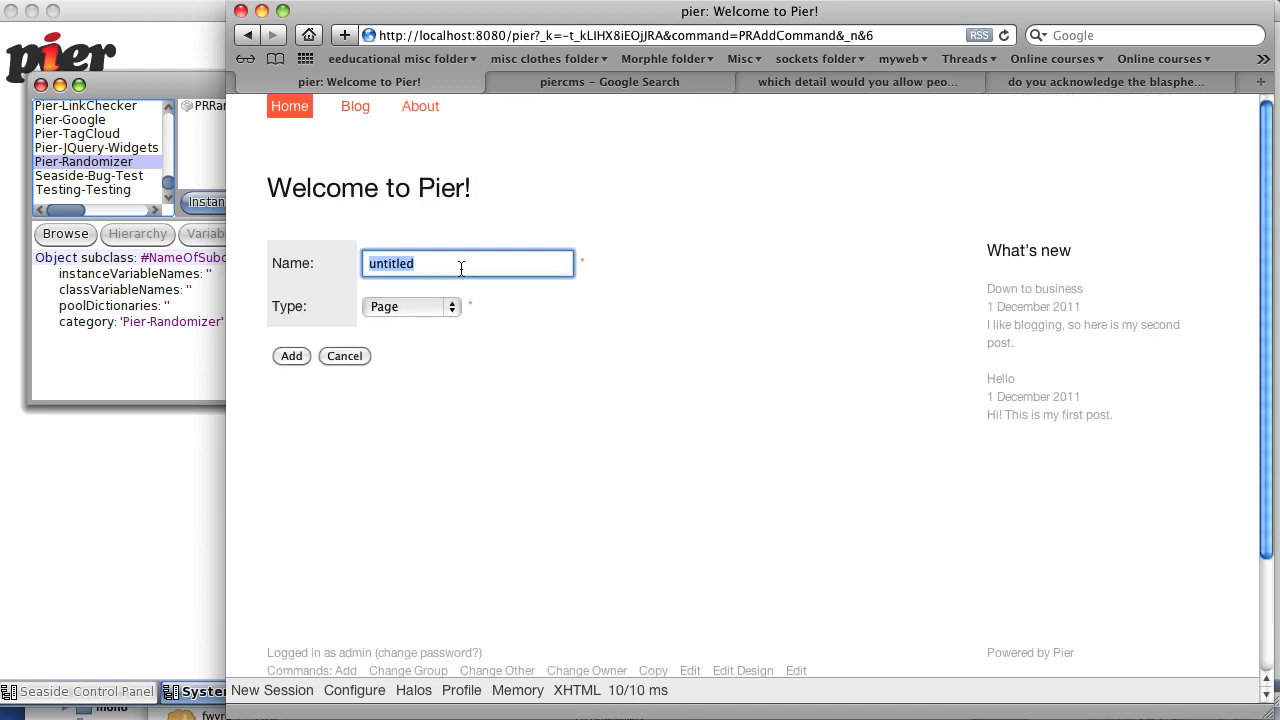
type("mypage")
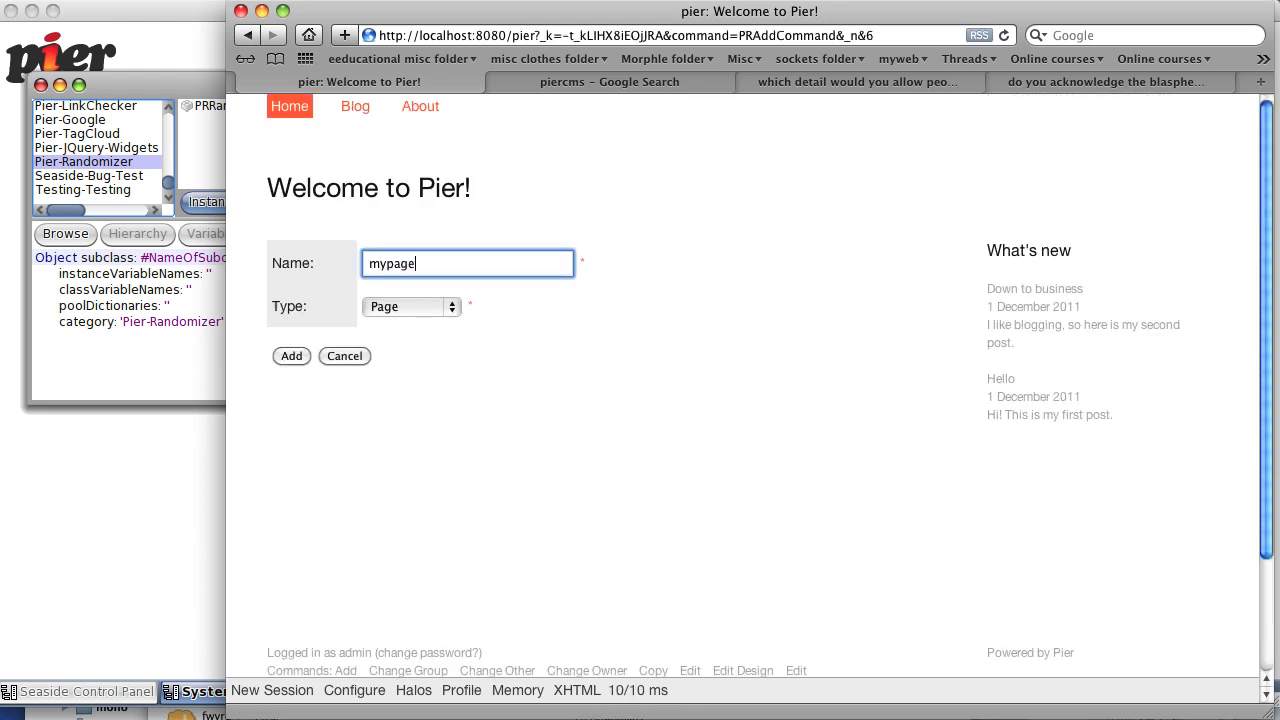
left_click(292, 356)
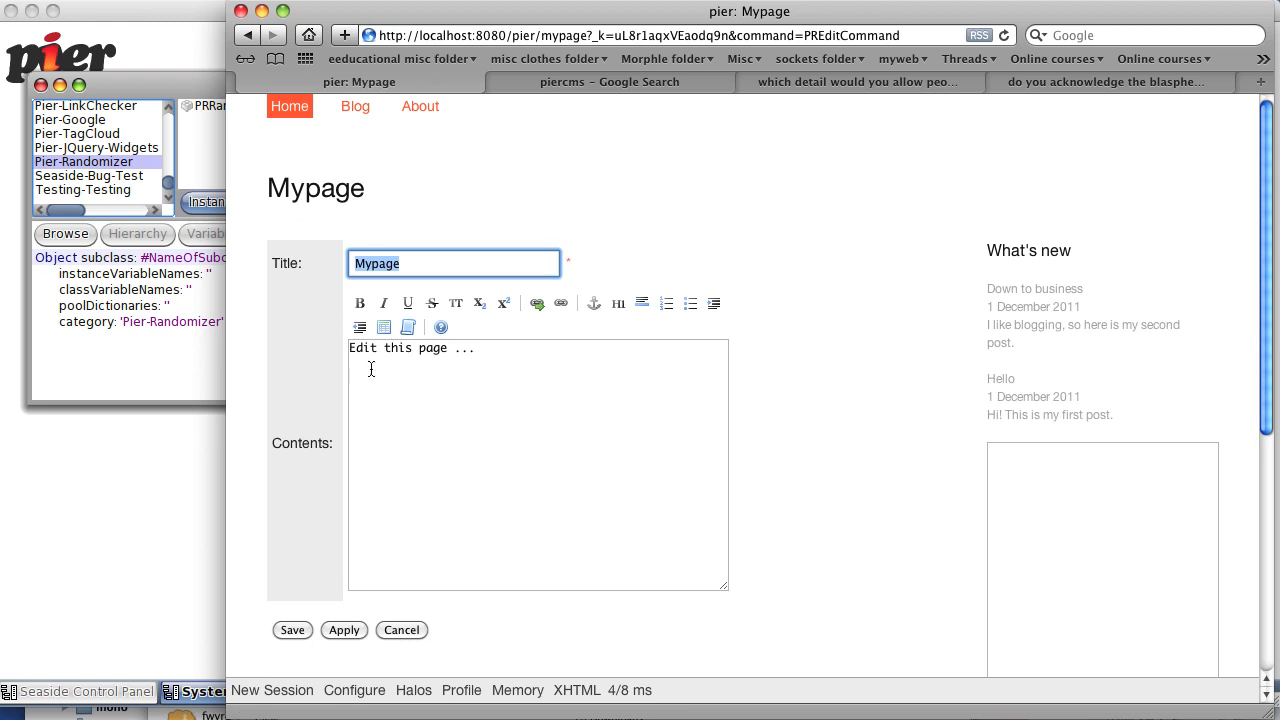
triple_click(410, 348)
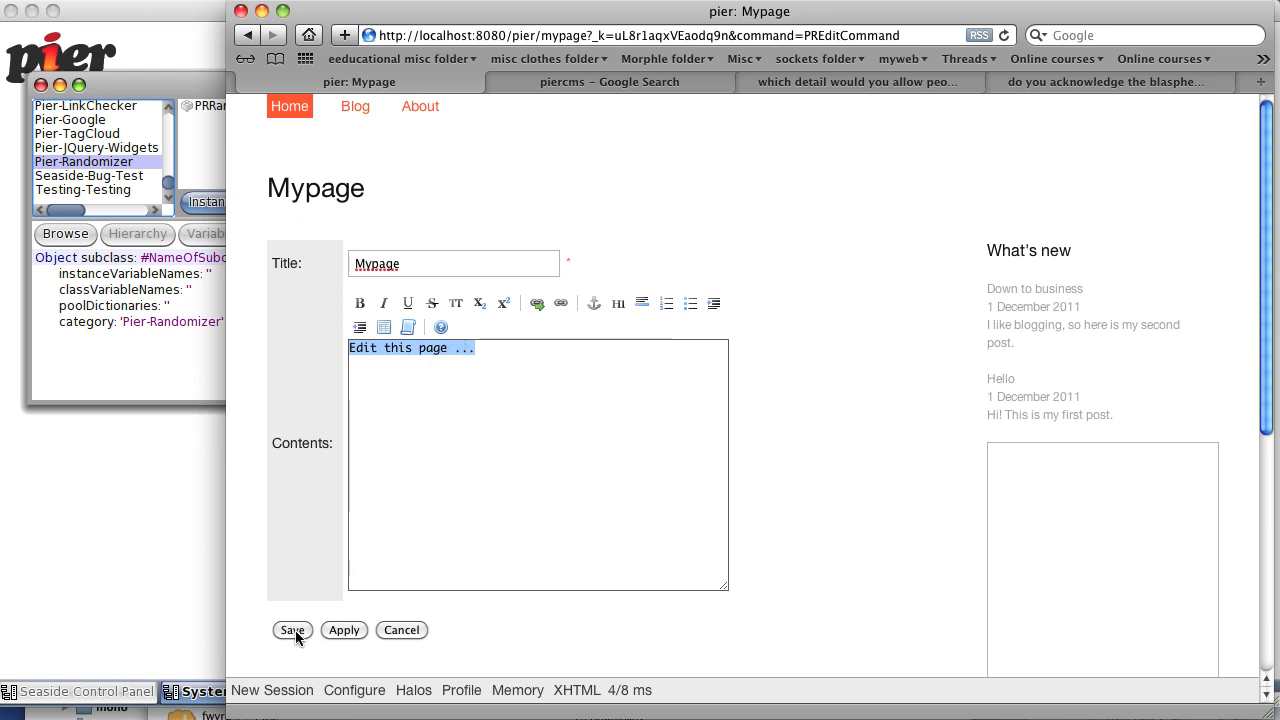
left_click(292, 630)
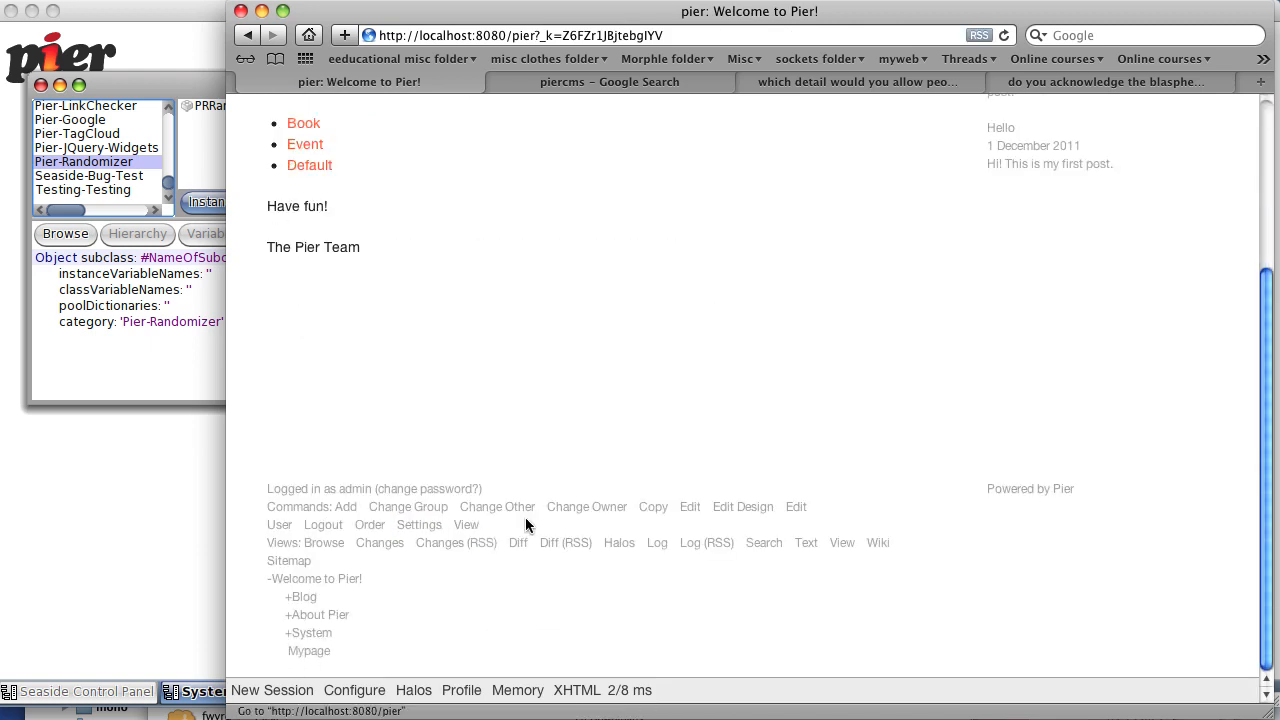
Go to Mypage via the sitemap and bring up its Edit form
double_click(316, 578)
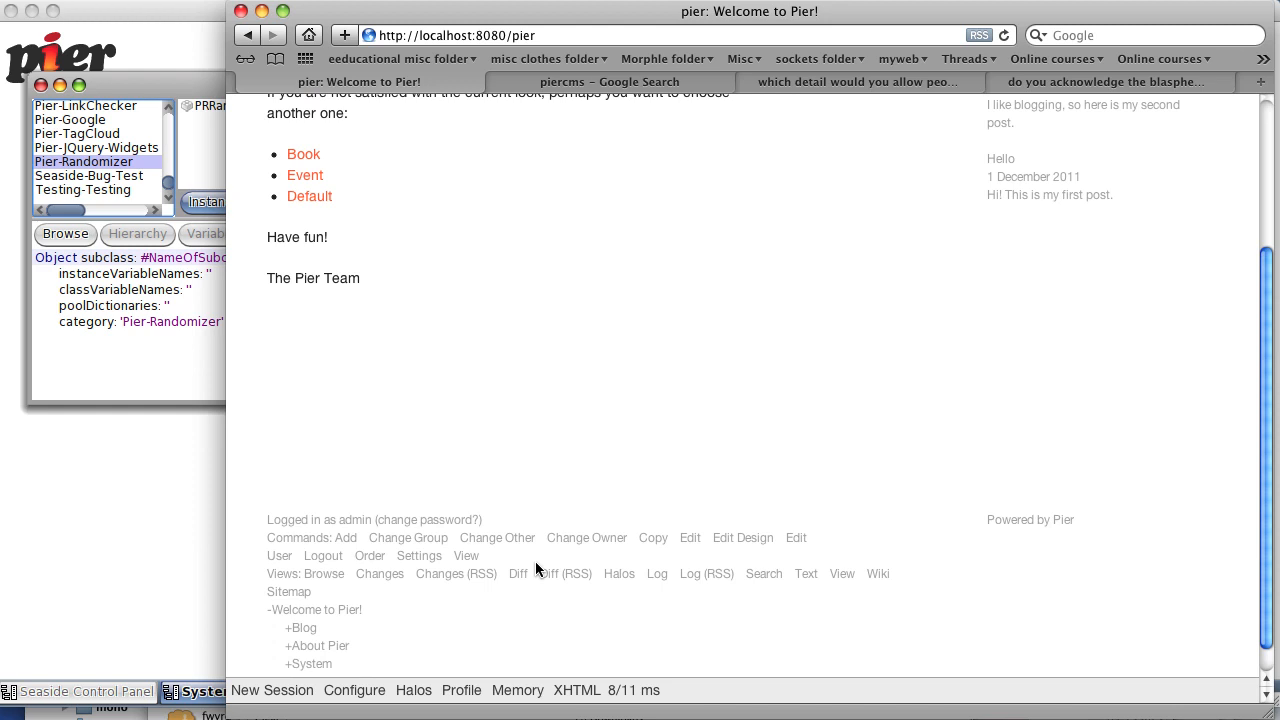
left_click(688, 536)
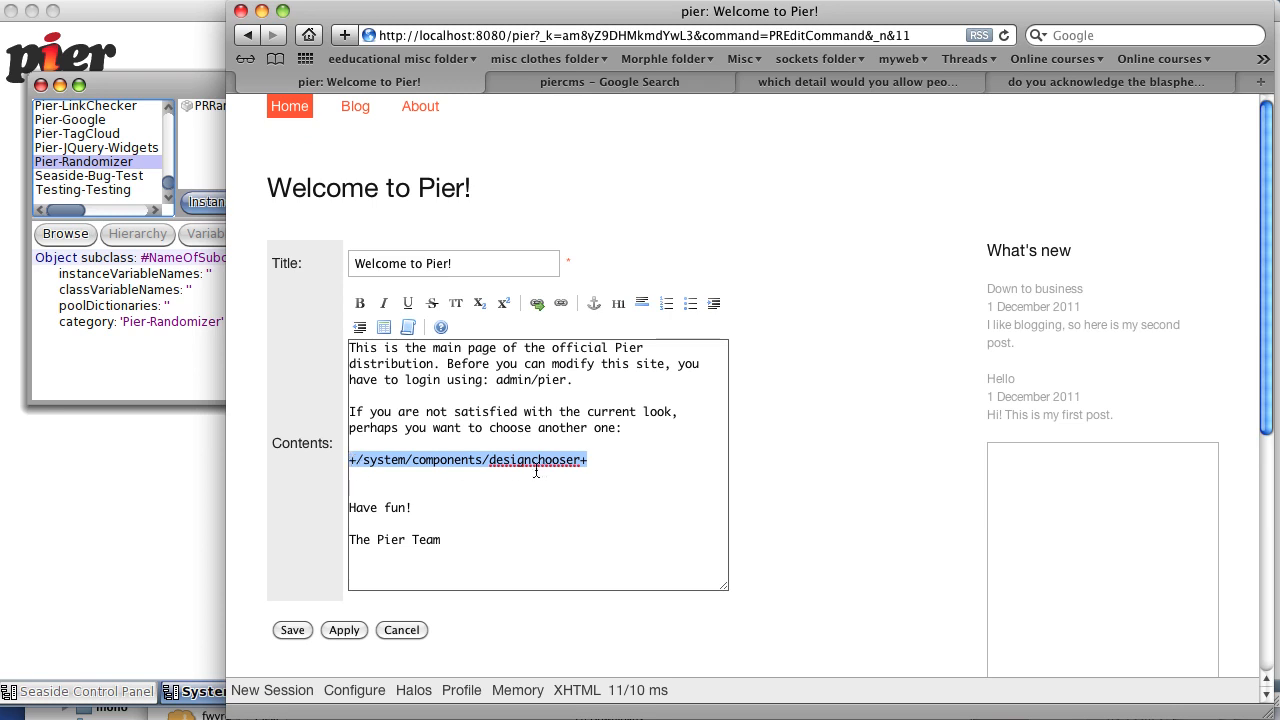
left_click(292, 630)
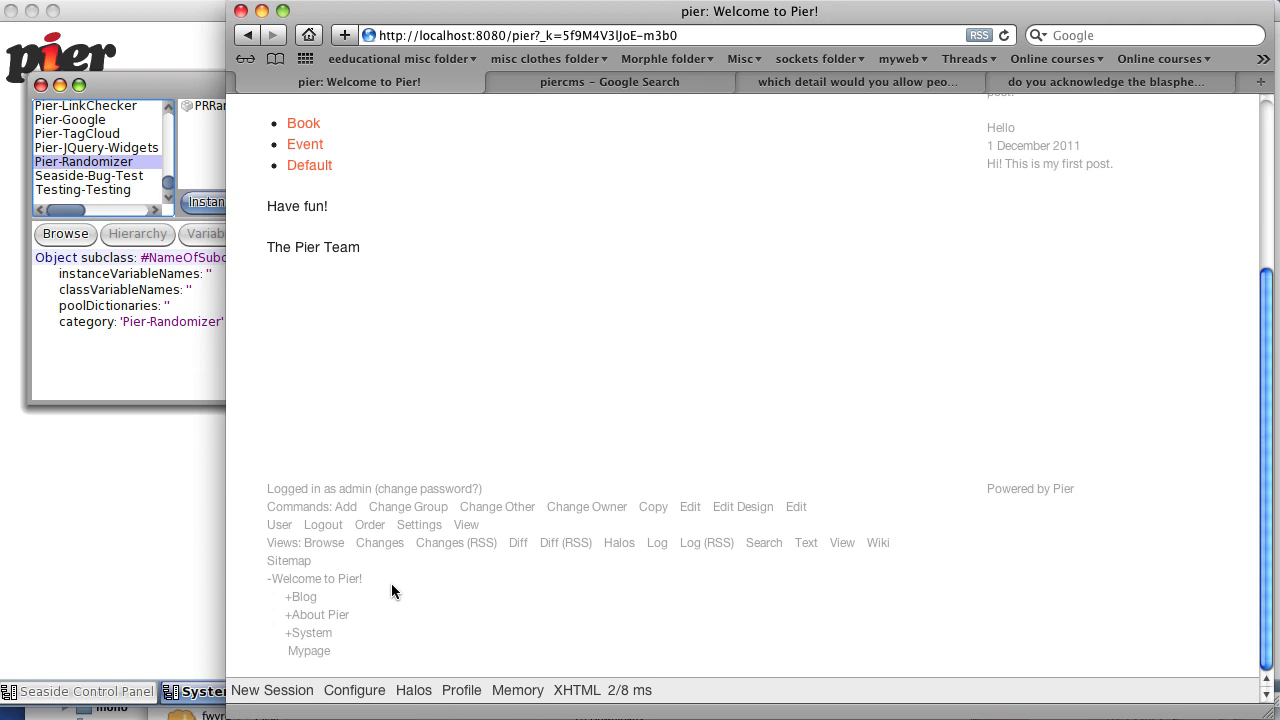
left_click(308, 652)
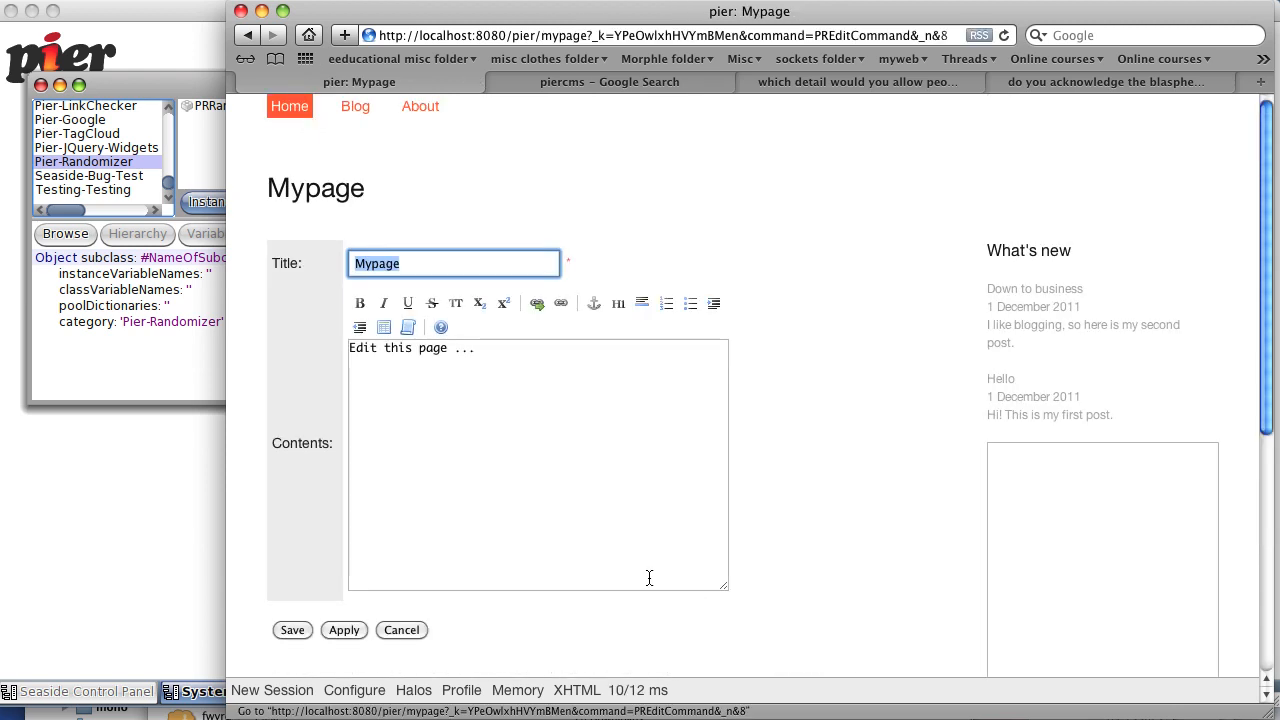
Set Mypage's contents to +/system/components/Counter+ and save
left_click(536, 464)
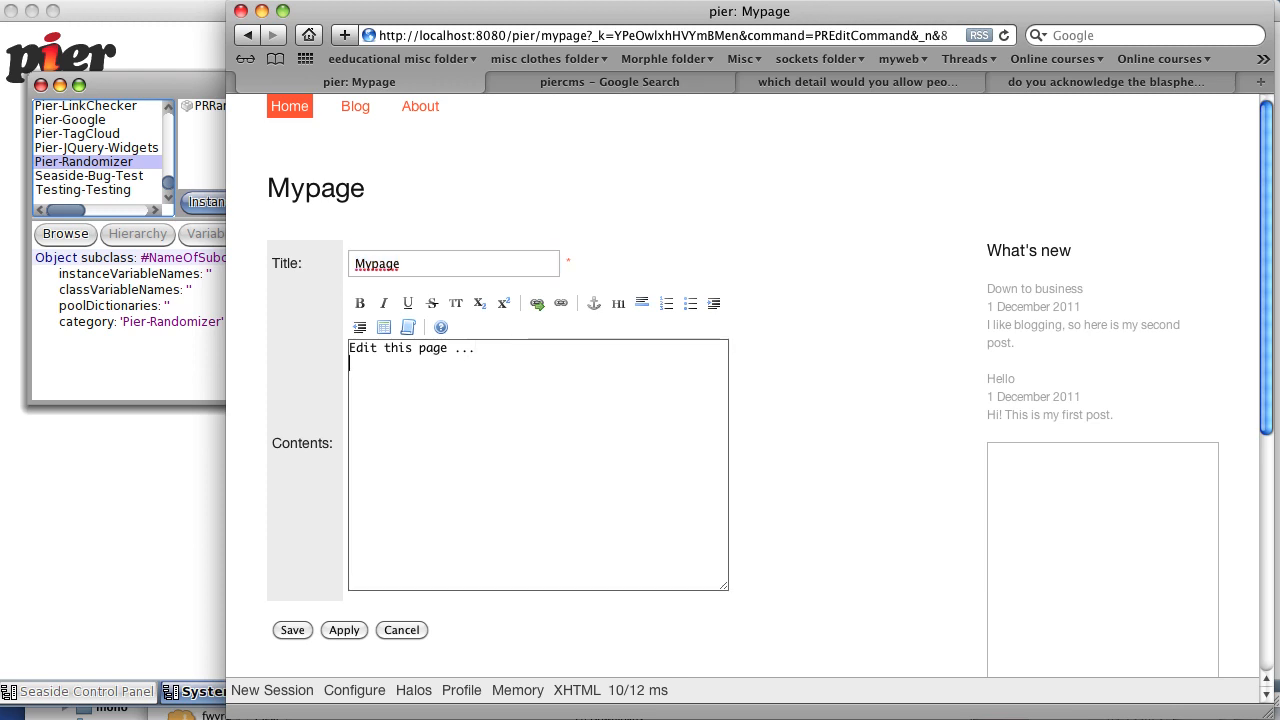
type("+/system/components/designchooser")
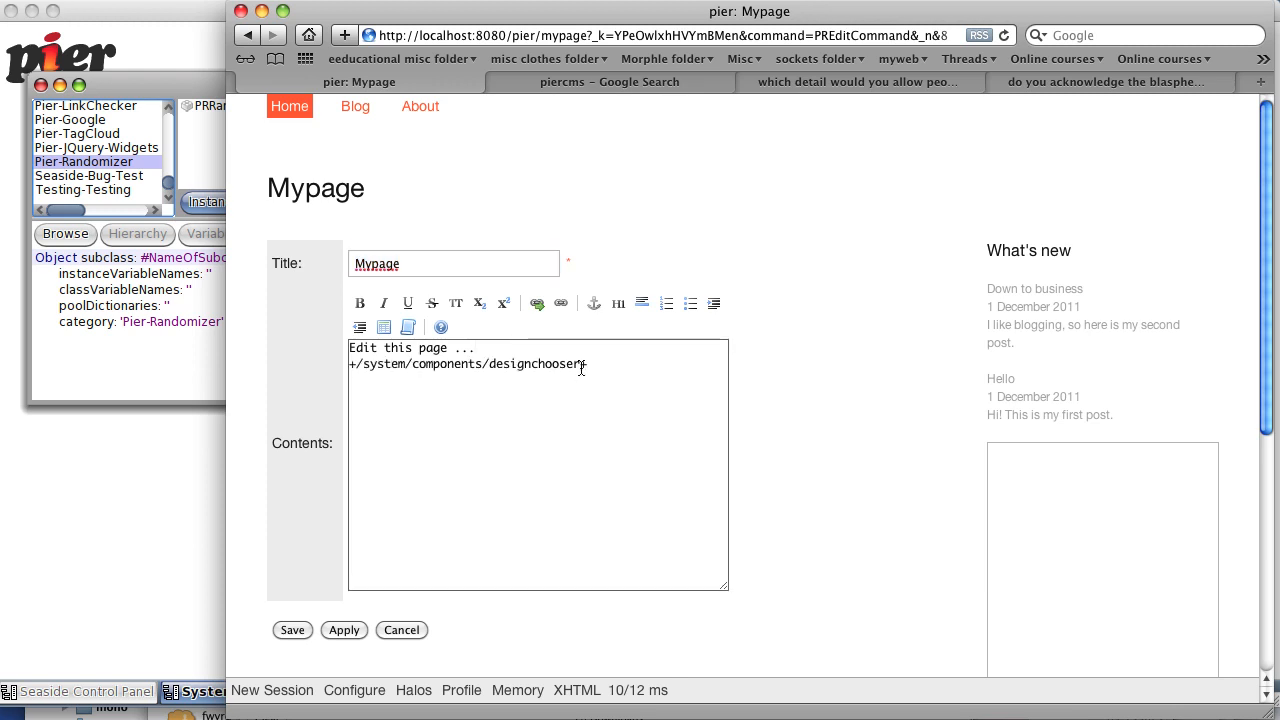
double_click(536, 364)
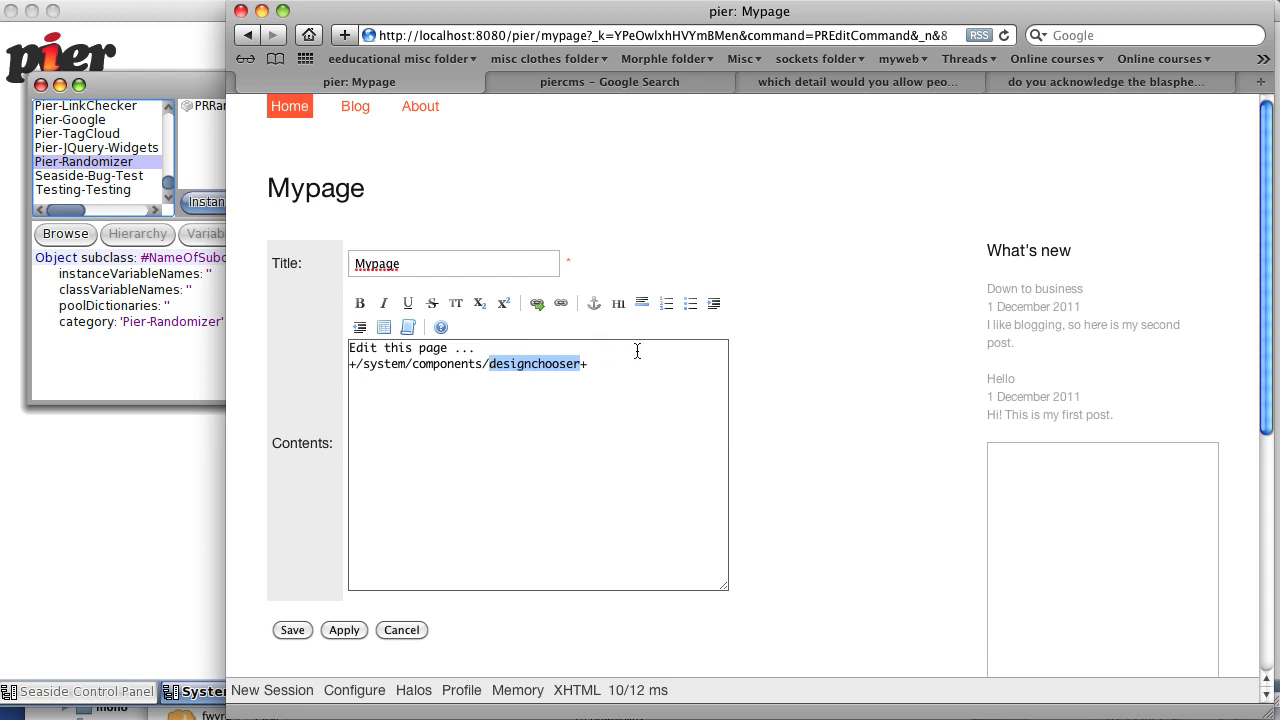
type("Count")
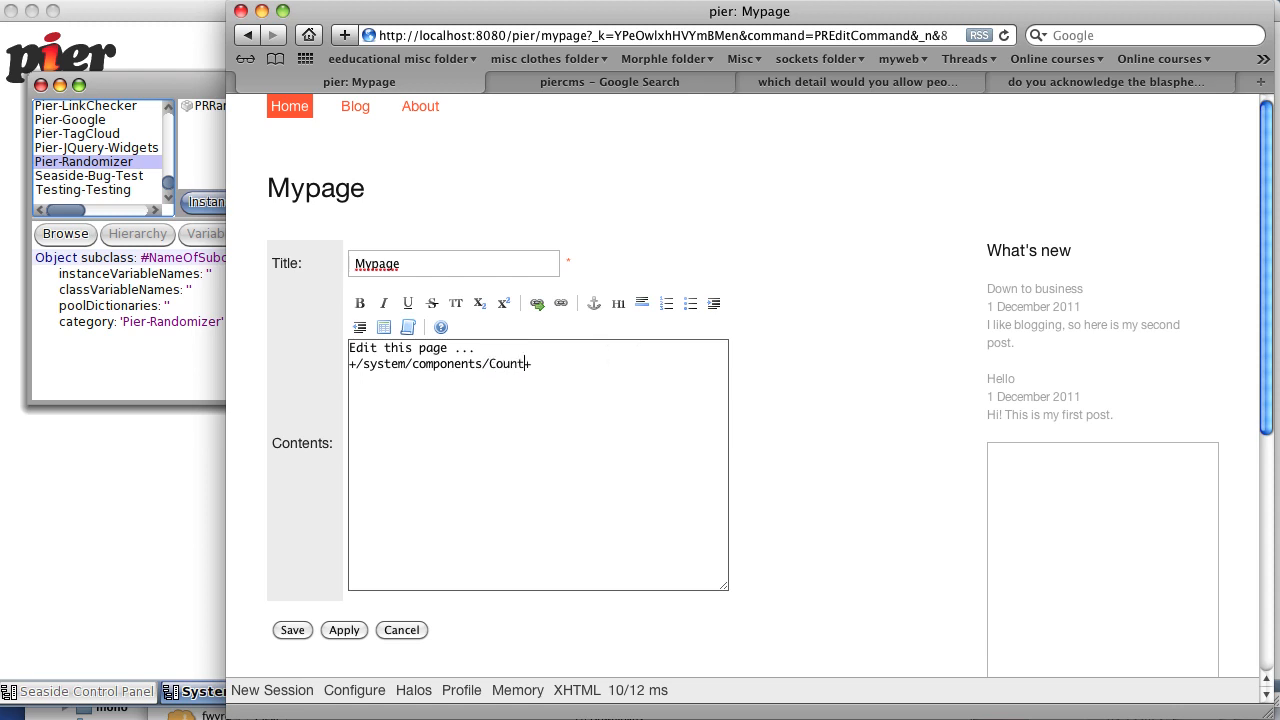
left_click(292, 630)
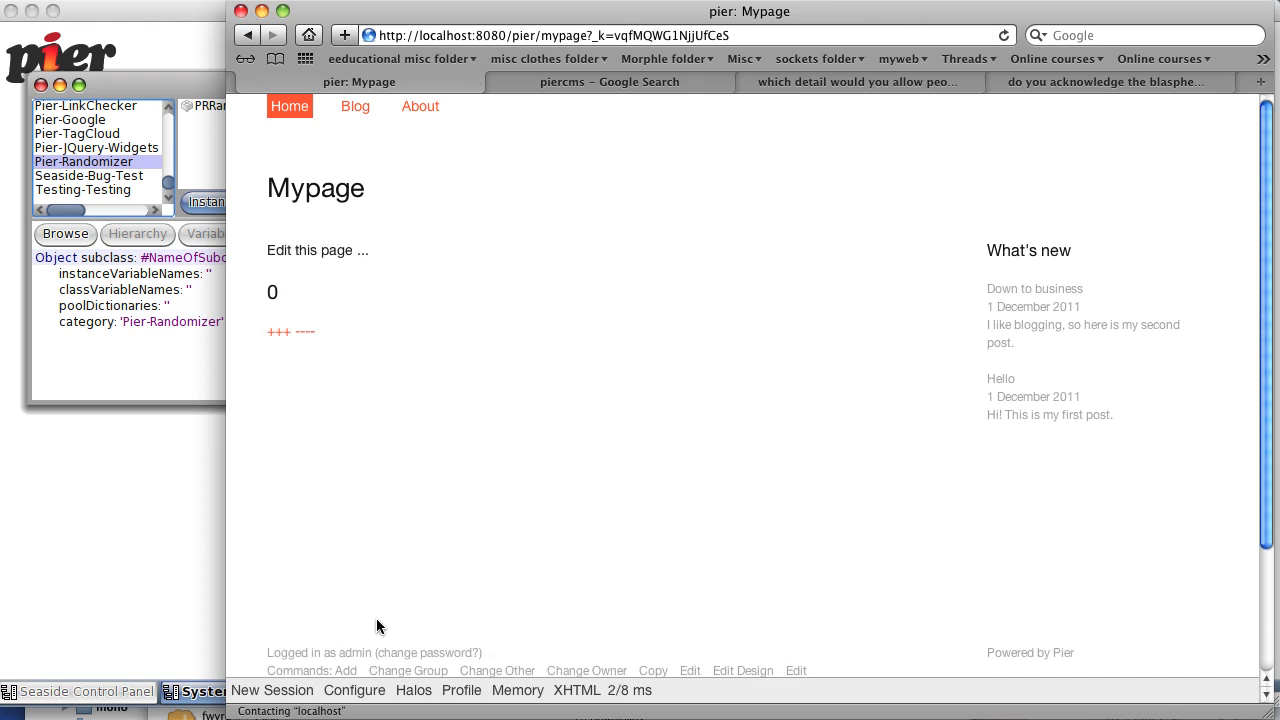
mouse_move(378, 216)
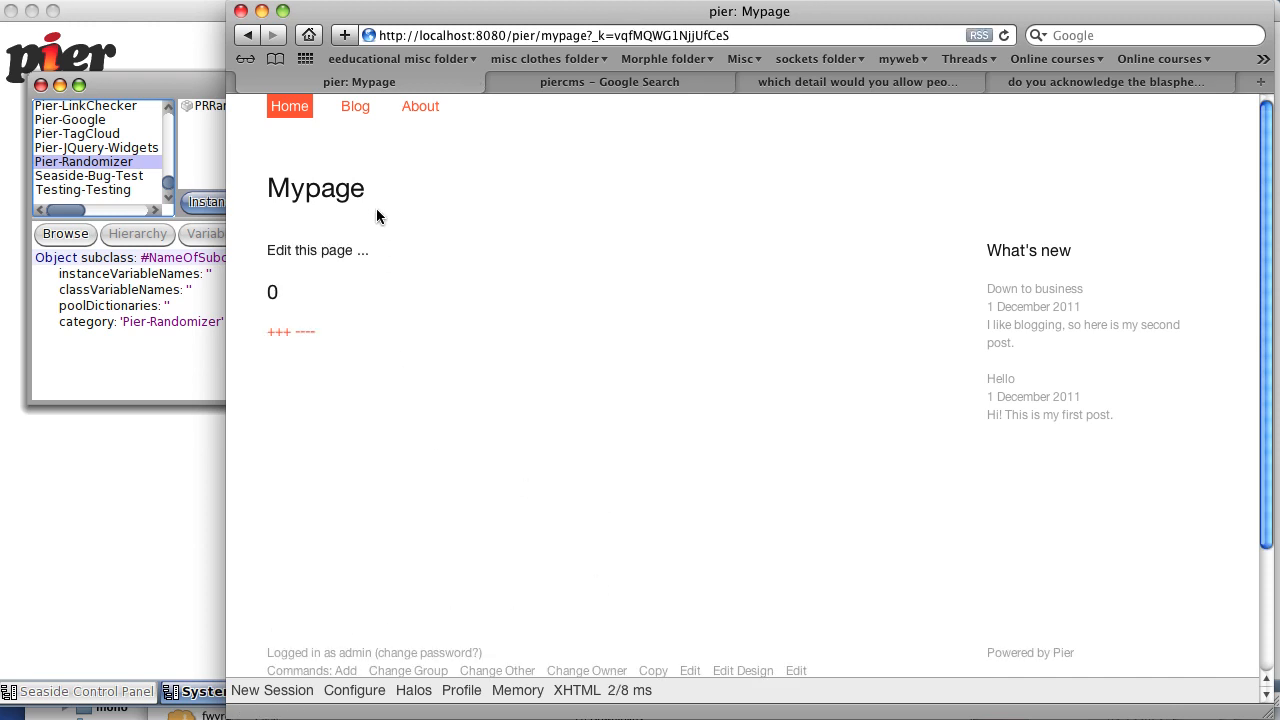
Step the embedded counter up twice and back down
left_click(280, 332)
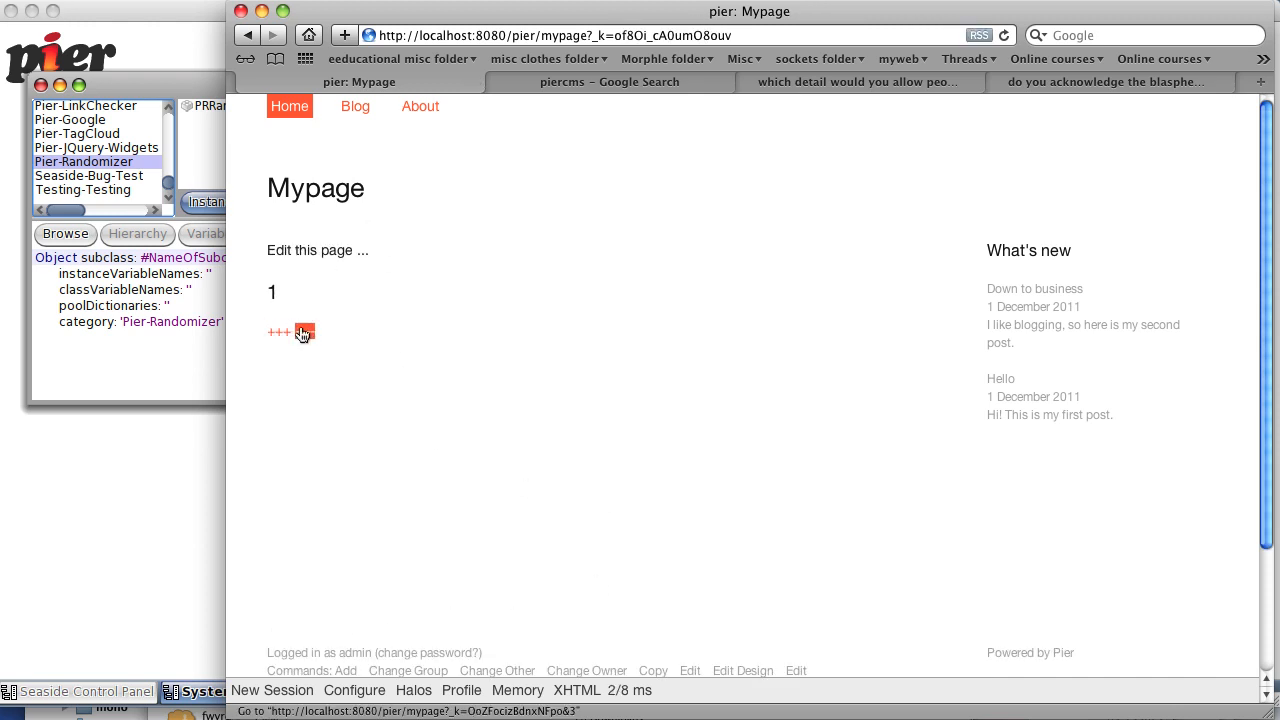
left_click(304, 332)
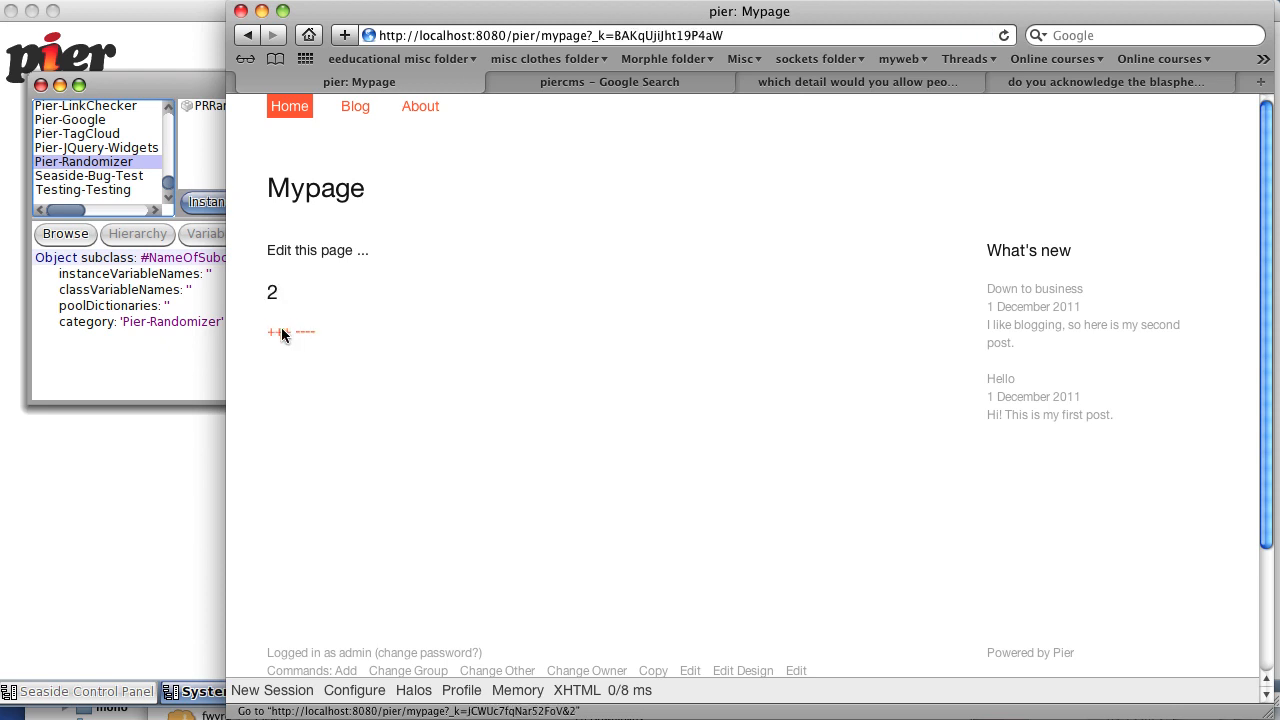
left_click(272, 332)
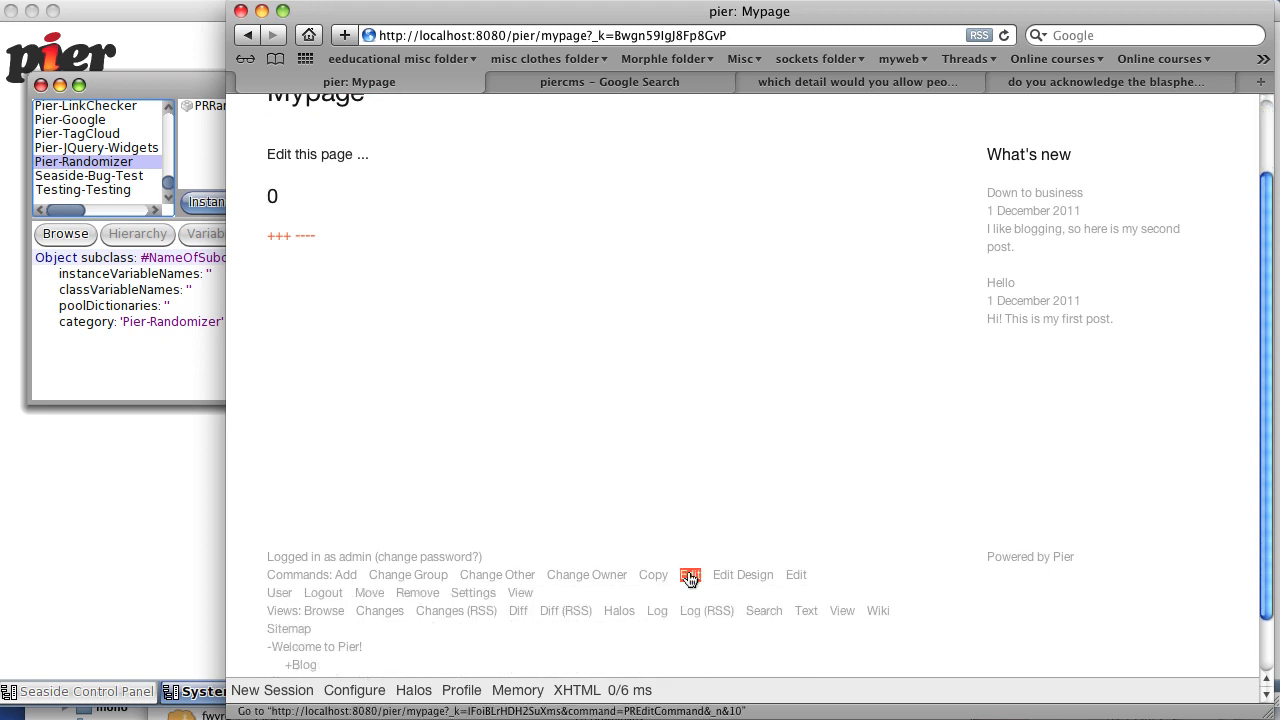
Add a second +/system/components/Counter+ line, save, adjust a counter, then head to System
left_click(690, 576)
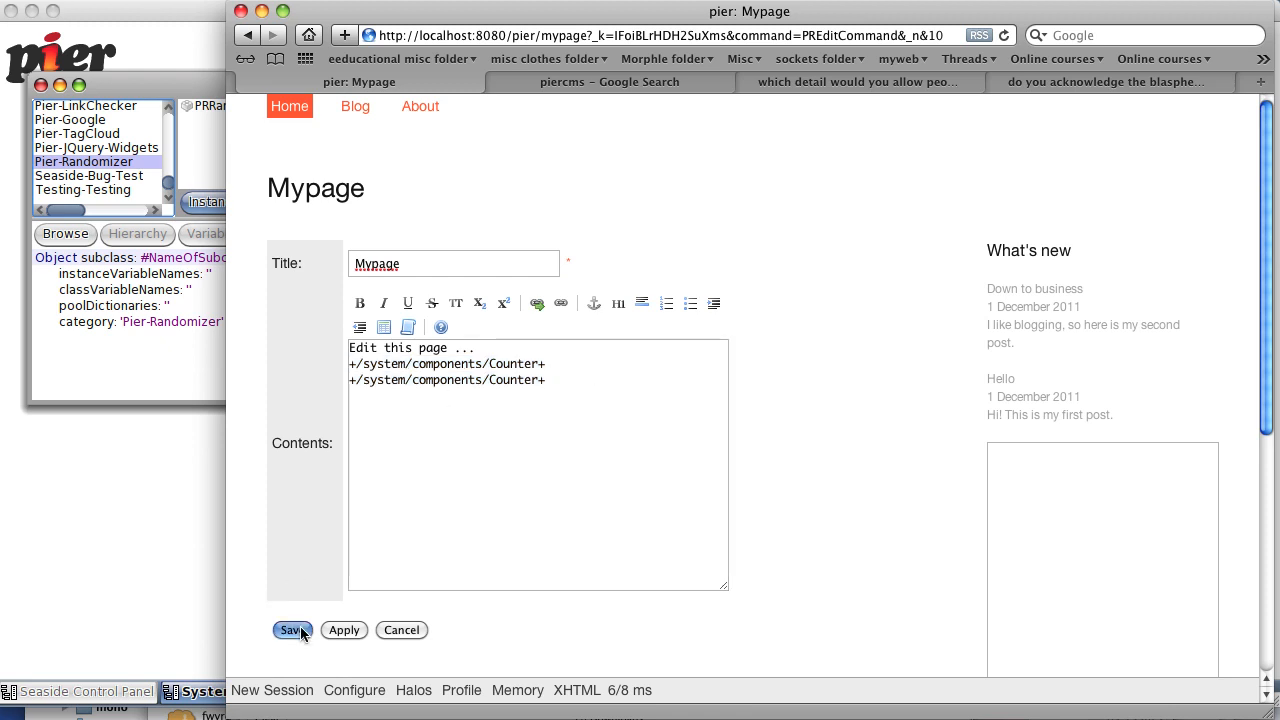
left_click(288, 630)
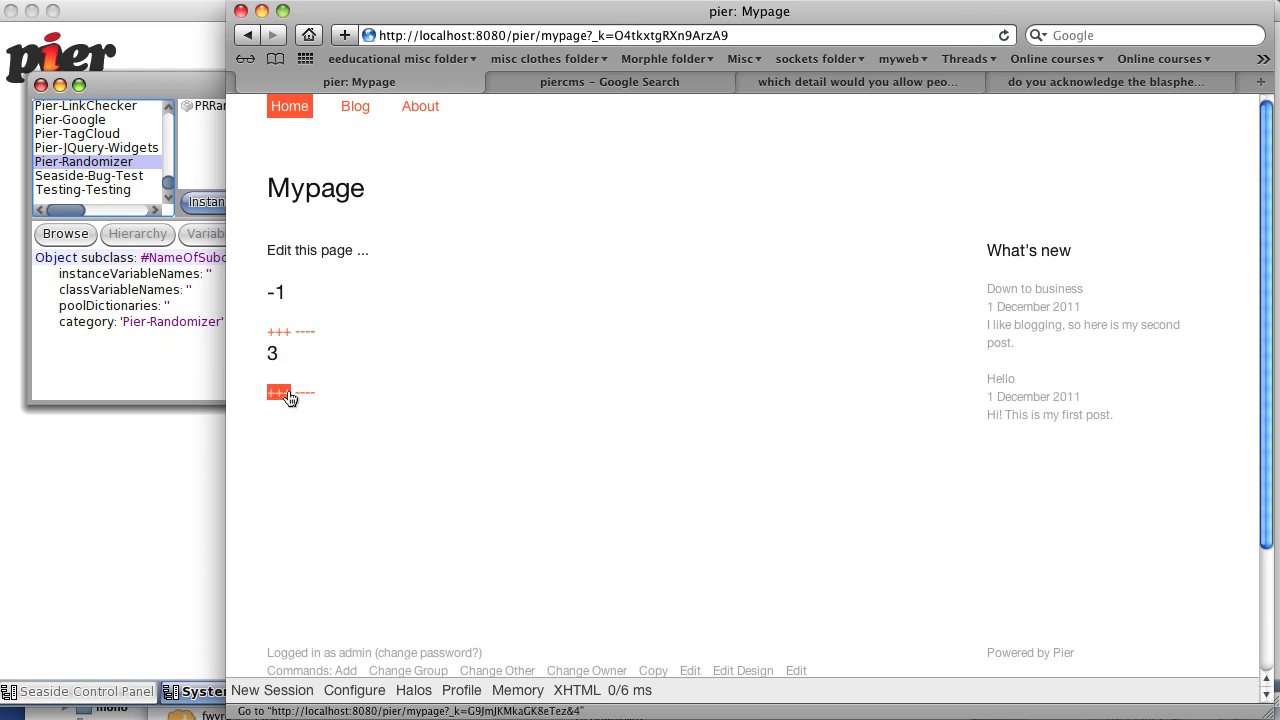
left_click(278, 392)
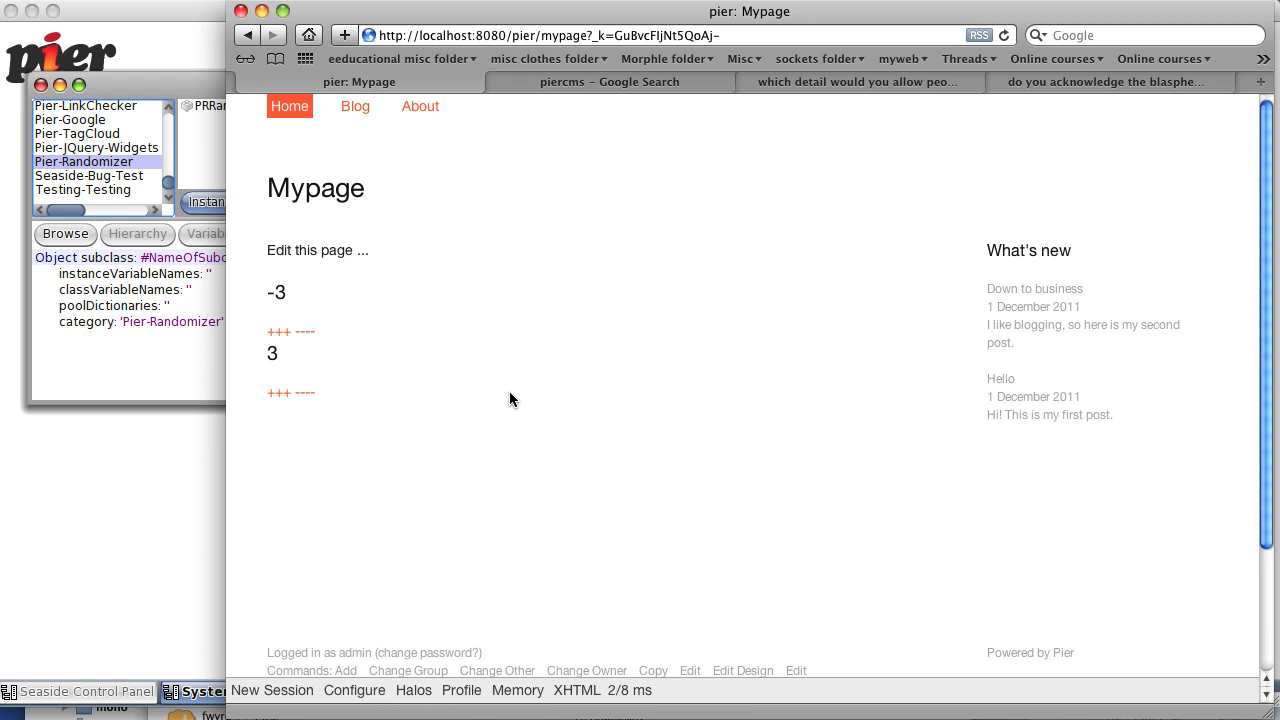
mouse_move(506, 396)
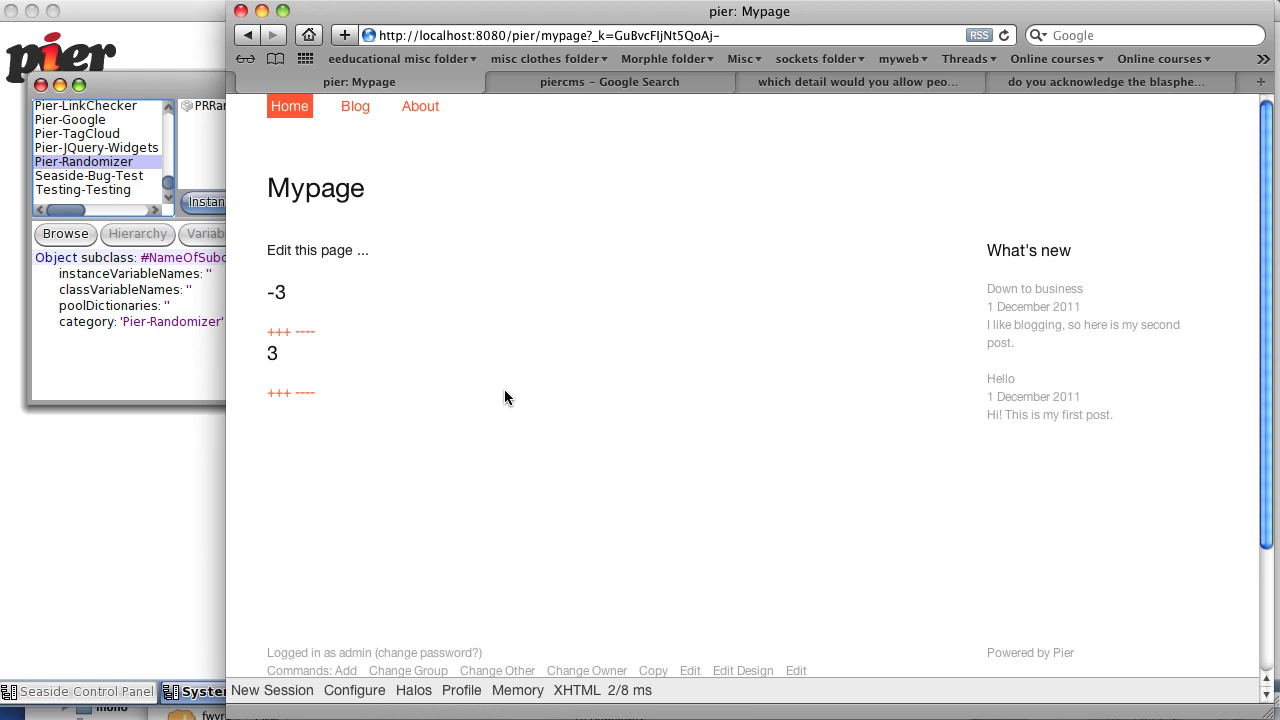
scroll("down", 3)
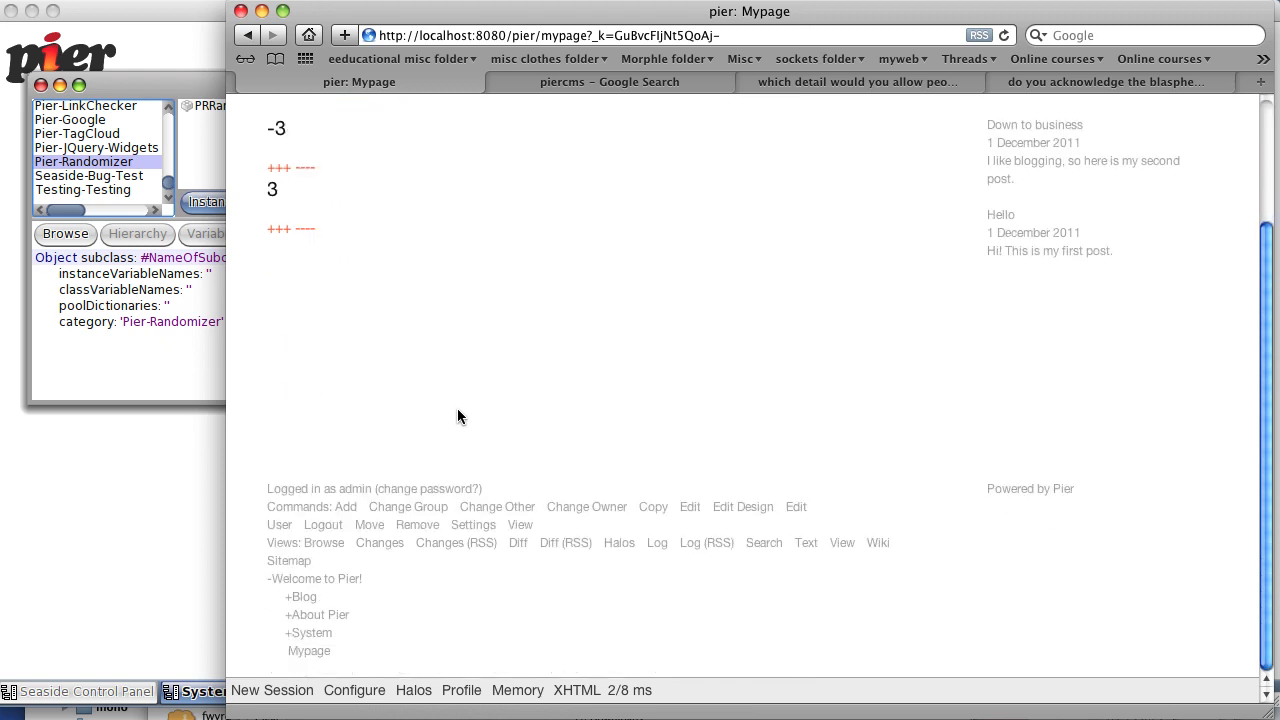
mouse_move(312, 632)
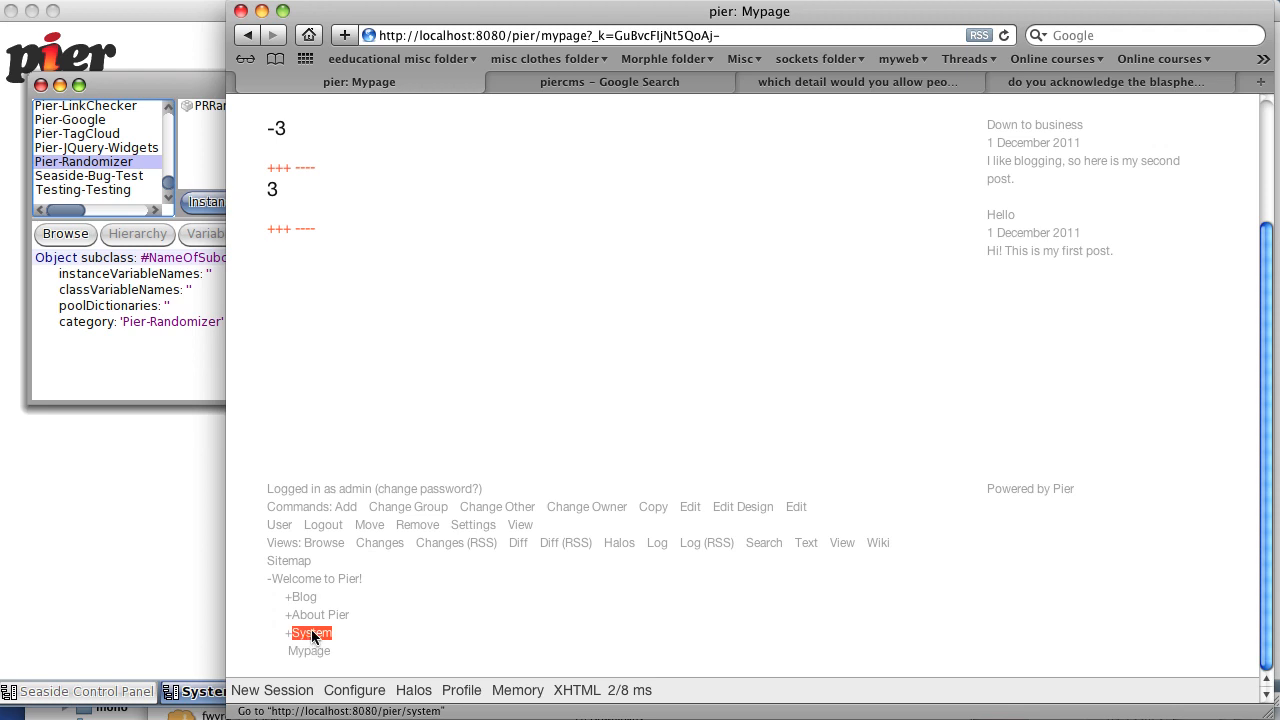
left_click(312, 632)
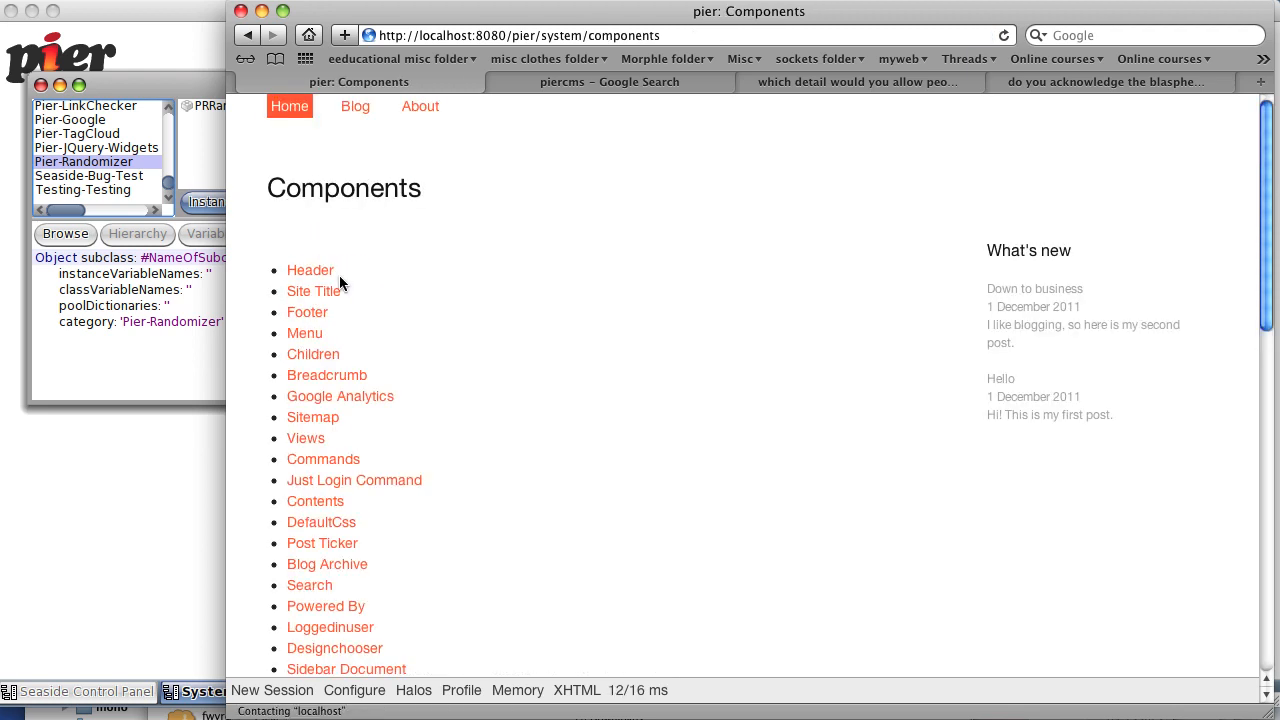
Add a new item of type Component under Components, titled 'Factorial1', and create it
scroll("down", 3)
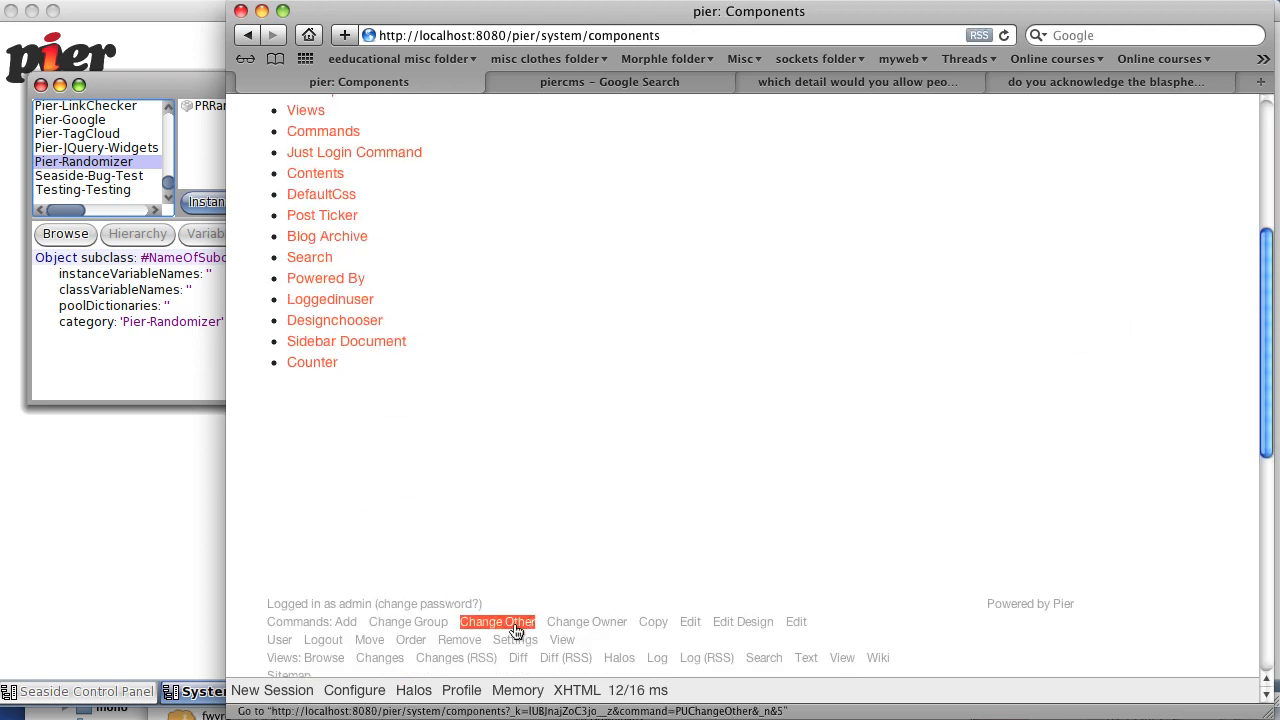
left_click(344, 620)
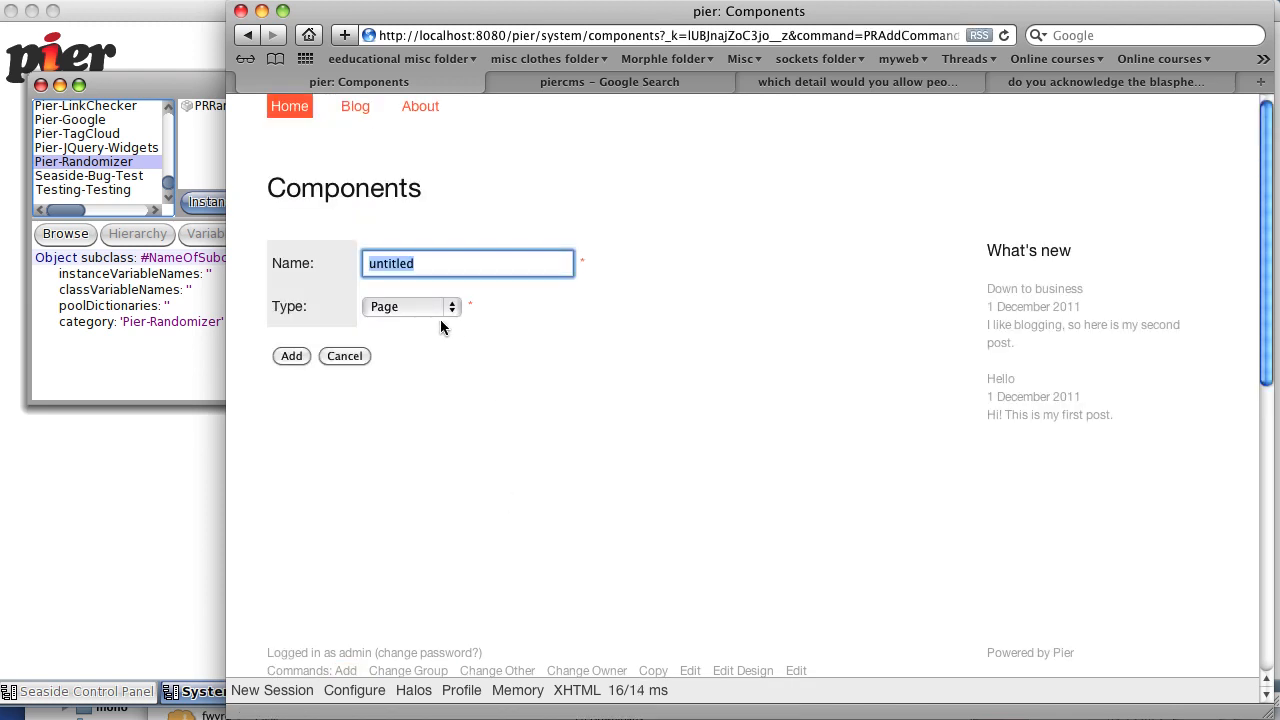
left_click(412, 306)
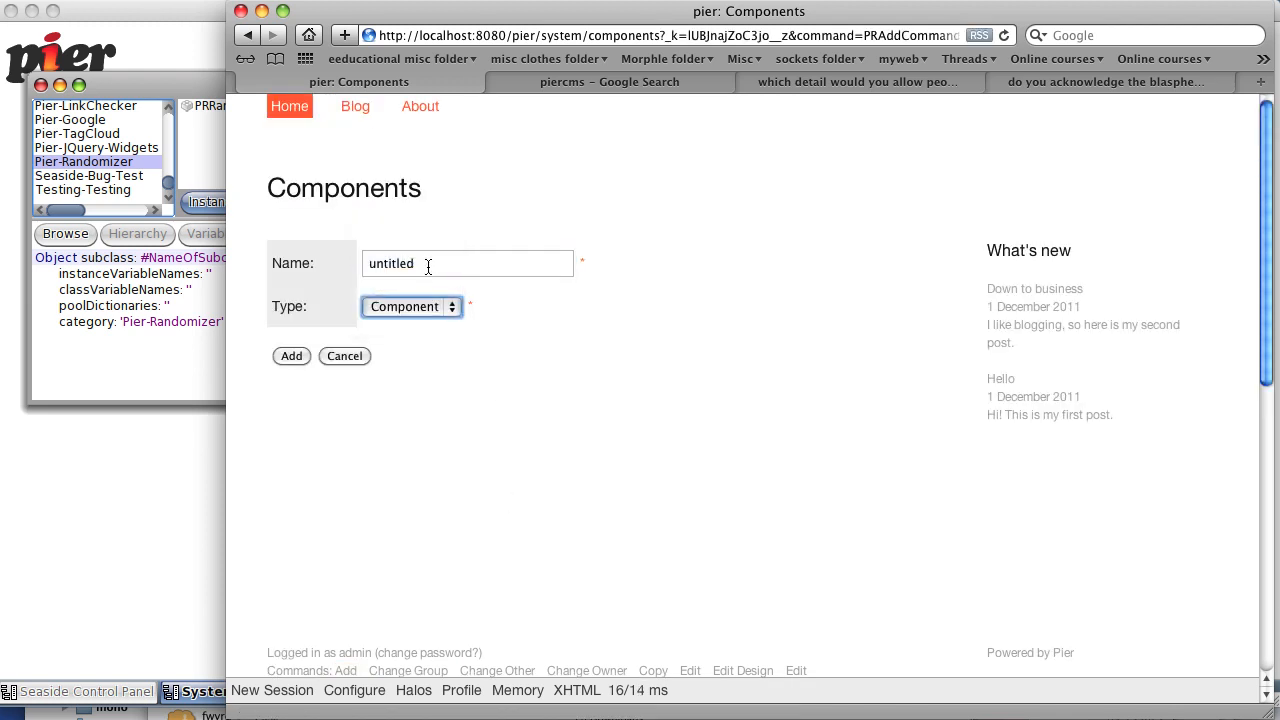
type("Fac")
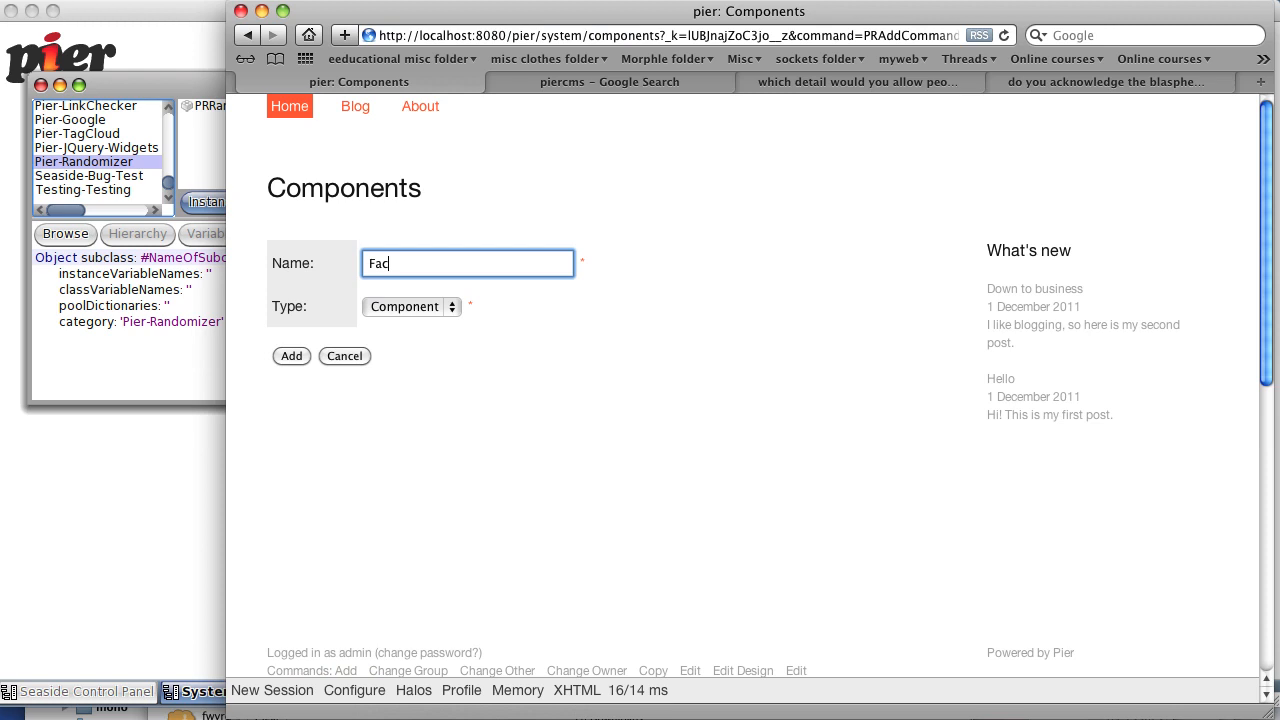
type("torial1")
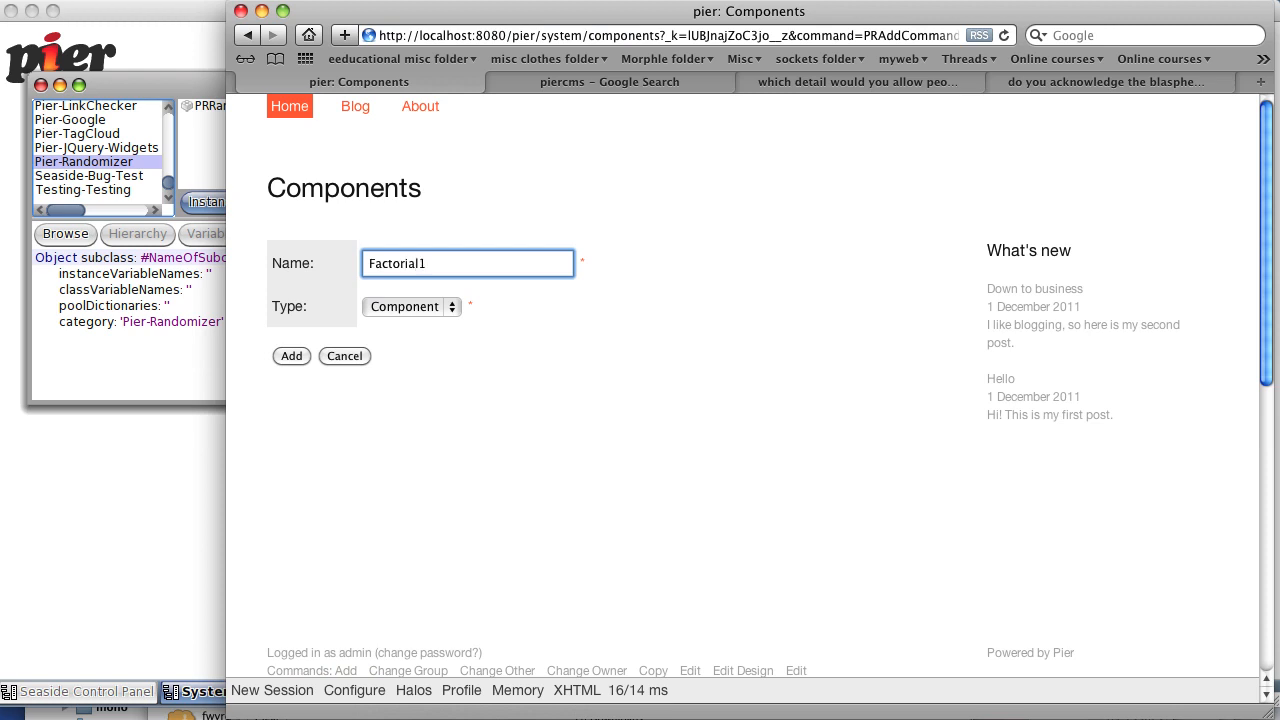
left_click(292, 356)
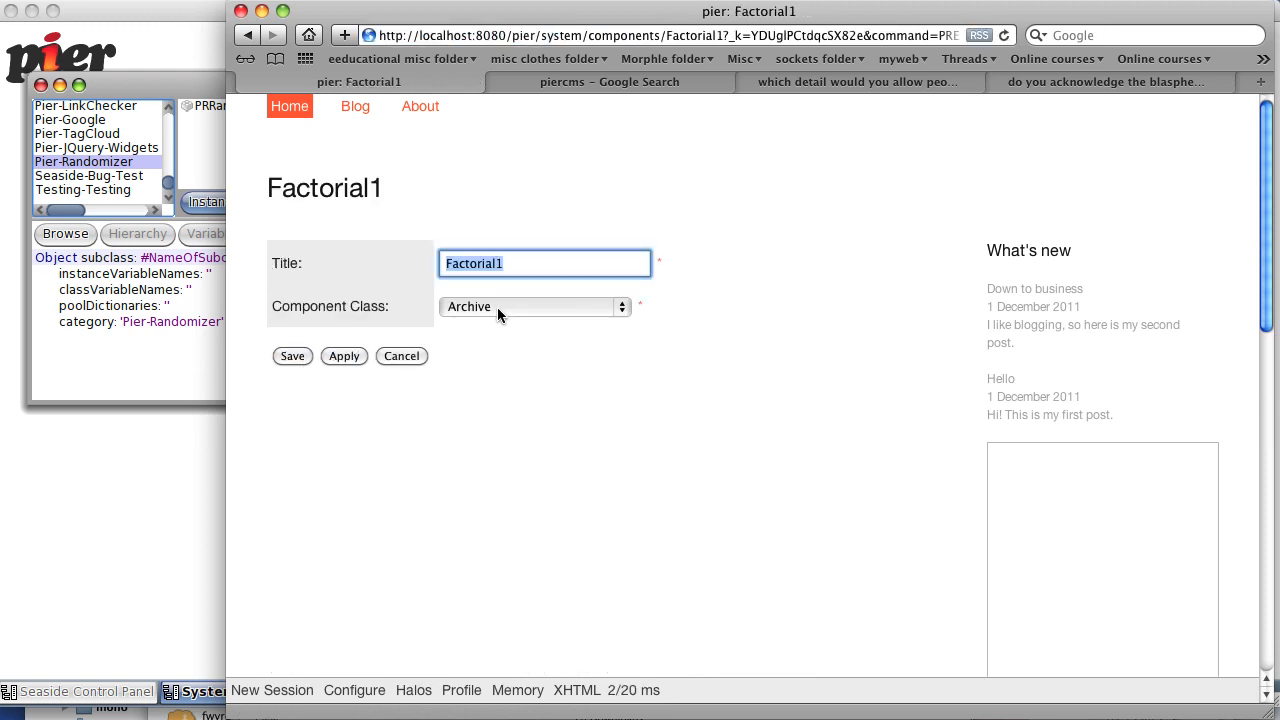
Choose Seventh Test Component as the new component's Component Class
left_click(622, 306)
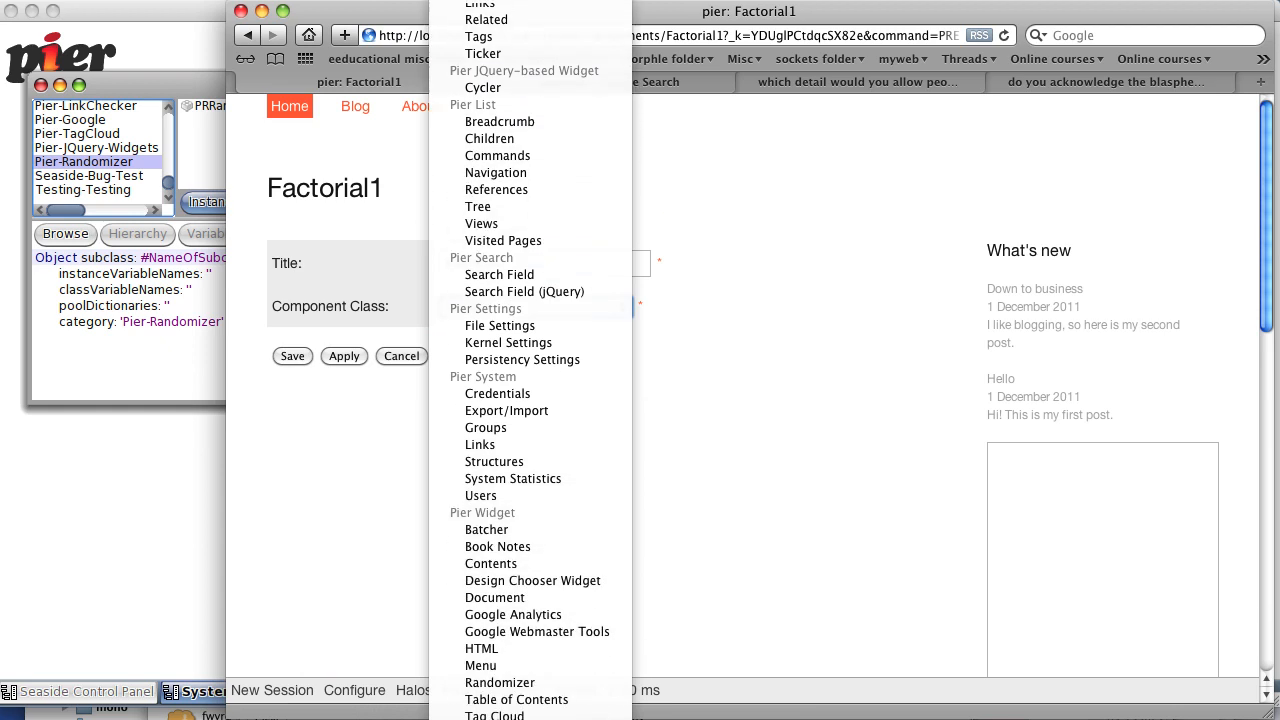
scroll("down", 3)
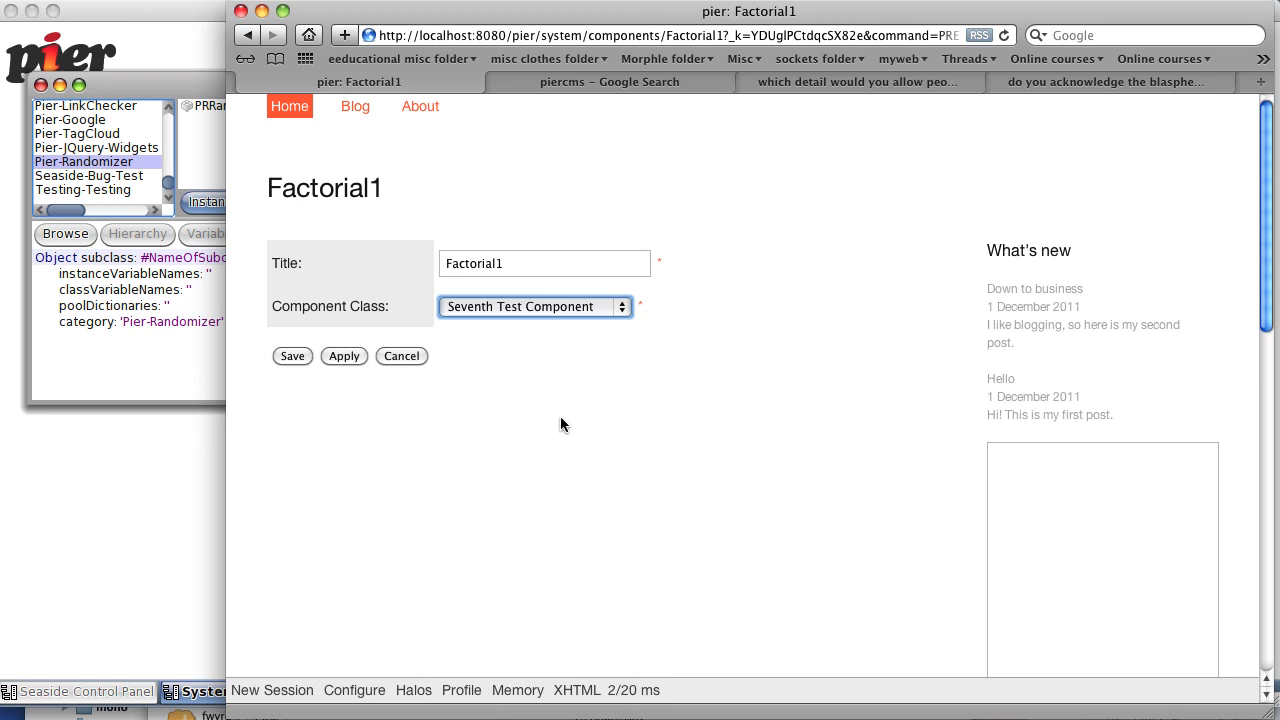
mouse_move(444, 416)
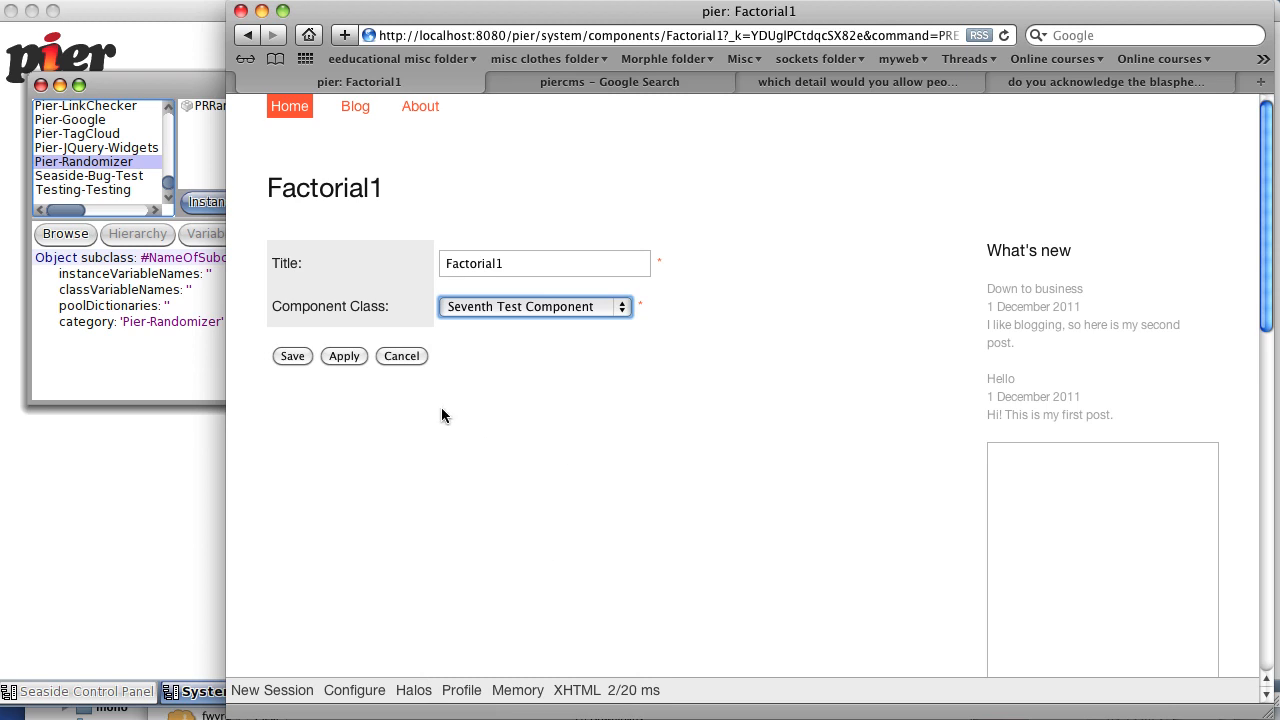
mouse_move(316, 348)
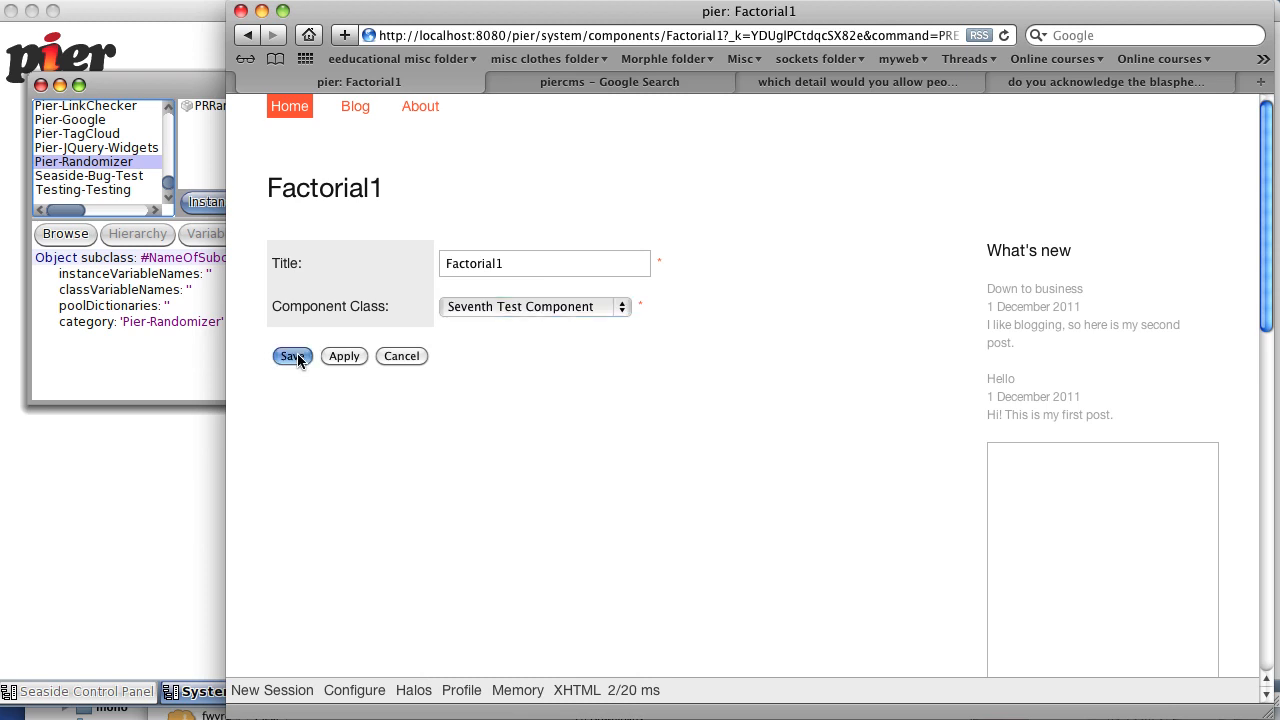
Save the Factorial1 component, then go to System and open Mypage for editing
left_click(292, 356)
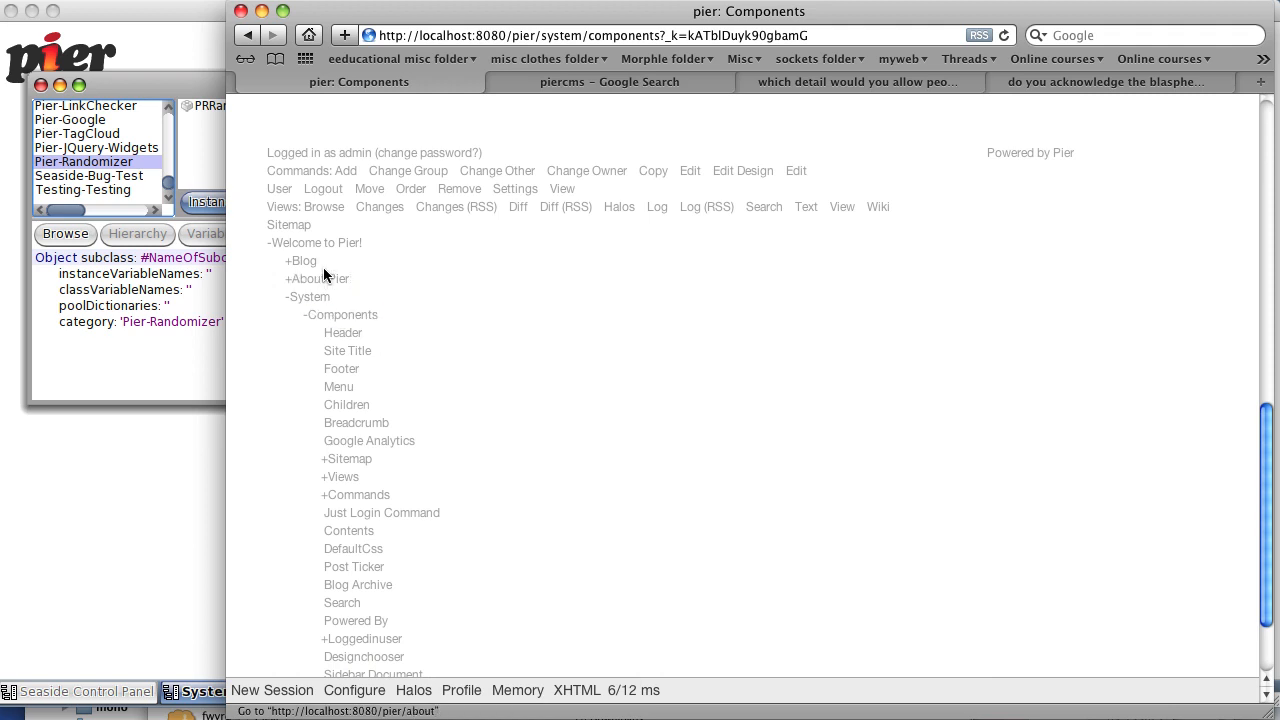
mouse_move(350, 300)
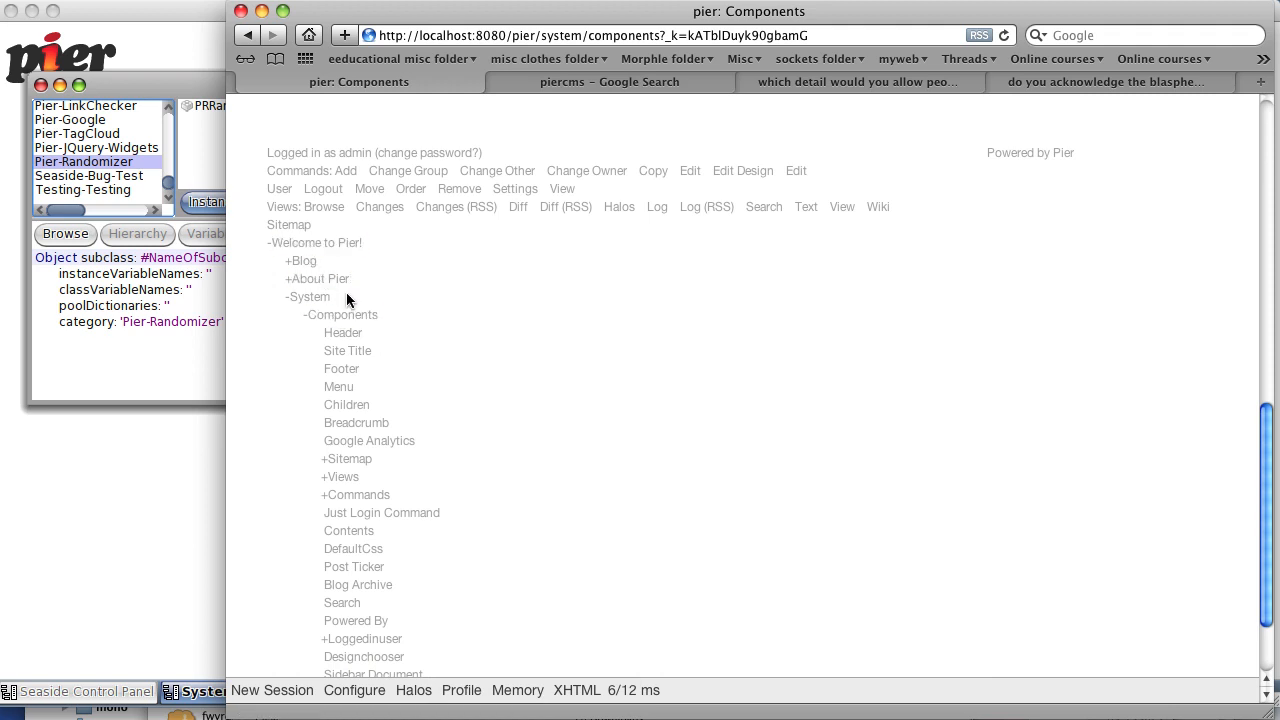
left_click(312, 296)
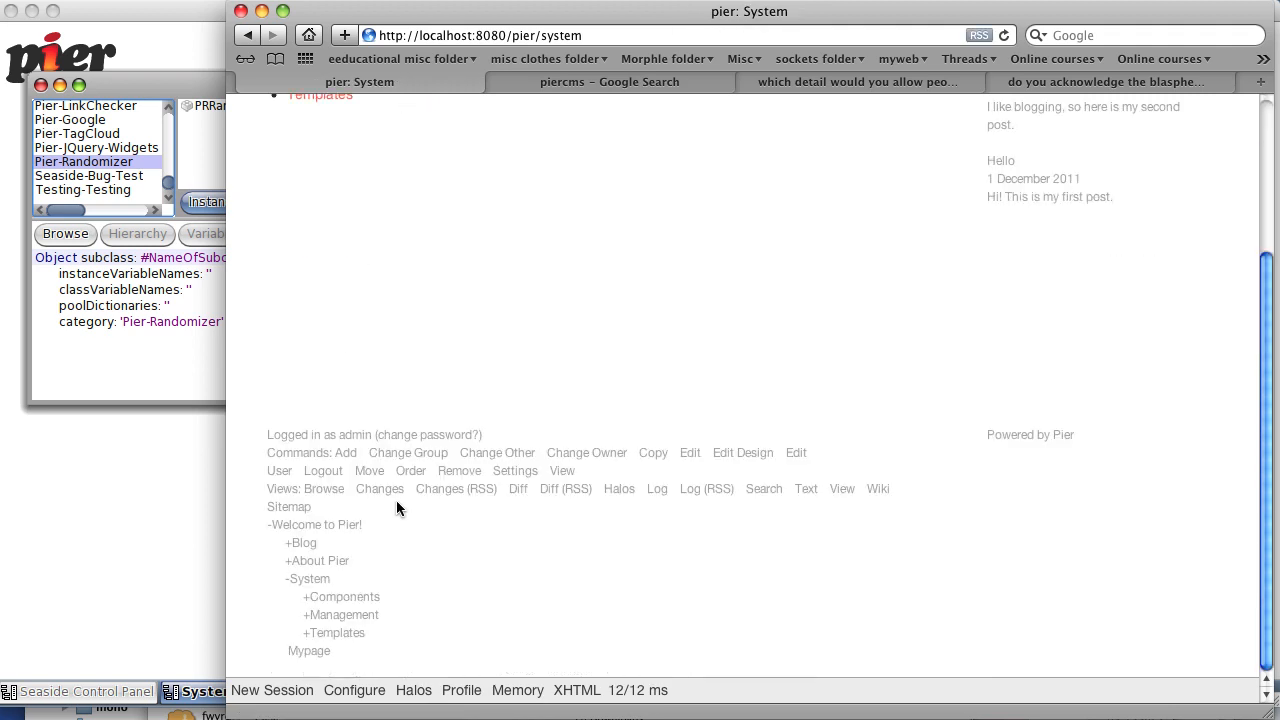
left_click(308, 650)
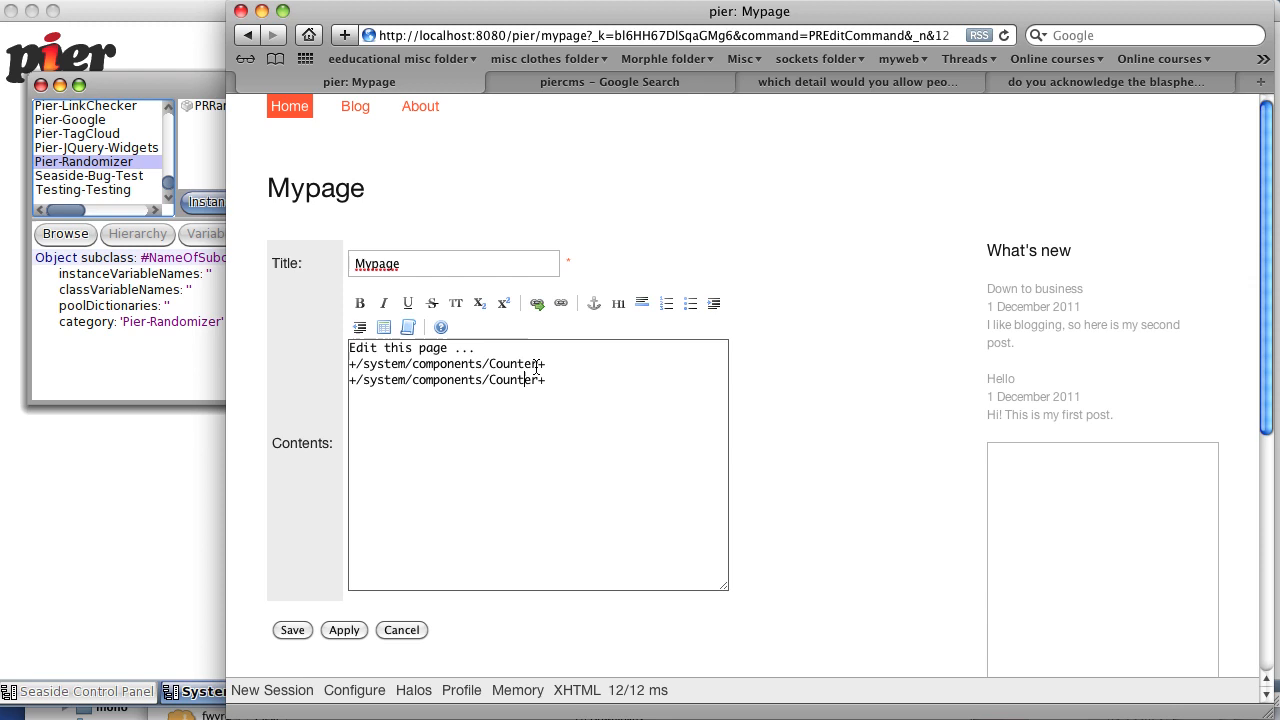
Replace the first embedded Counter with Factorial1 in Mypage's contents and save the page
double_click(514, 364)
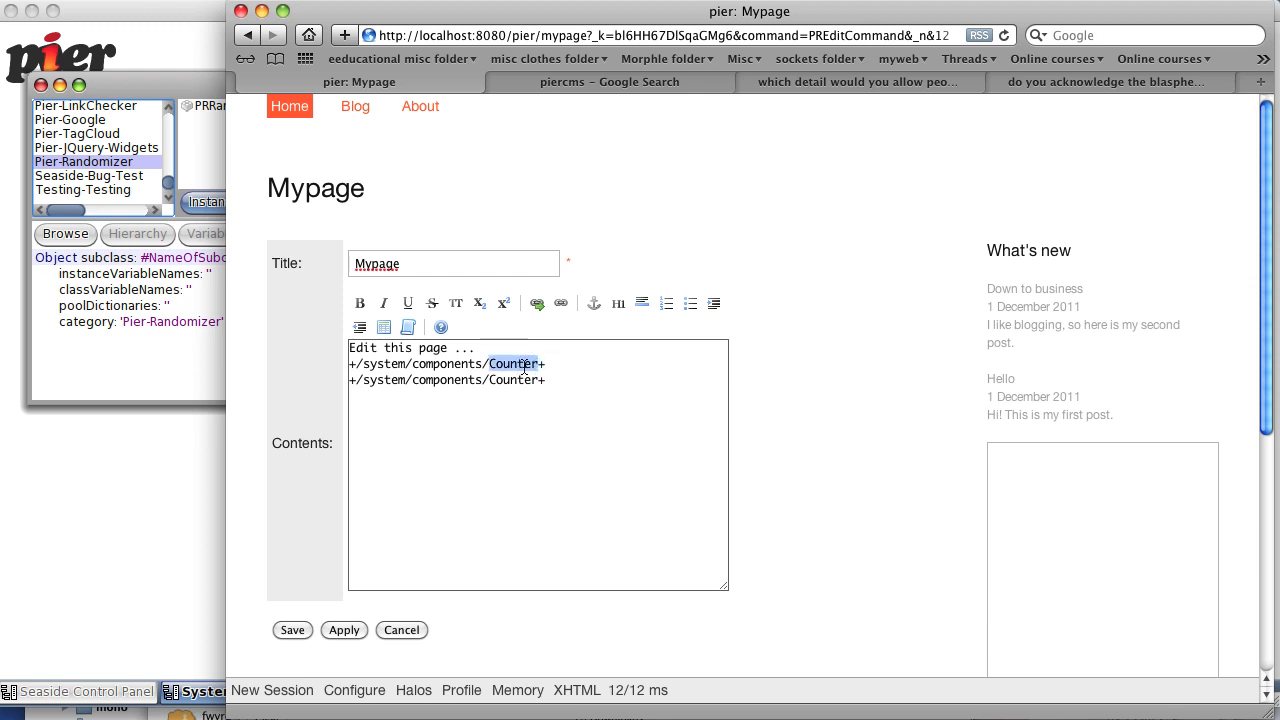
type("Factorial")
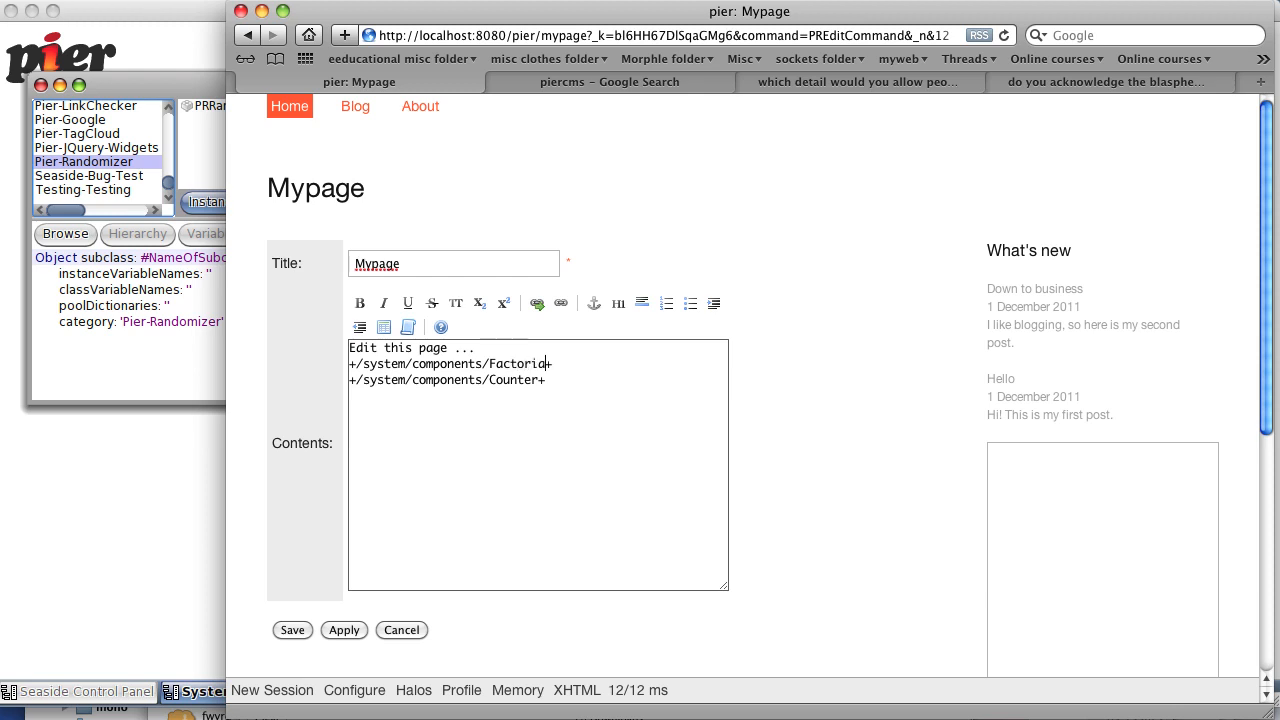
type("1")
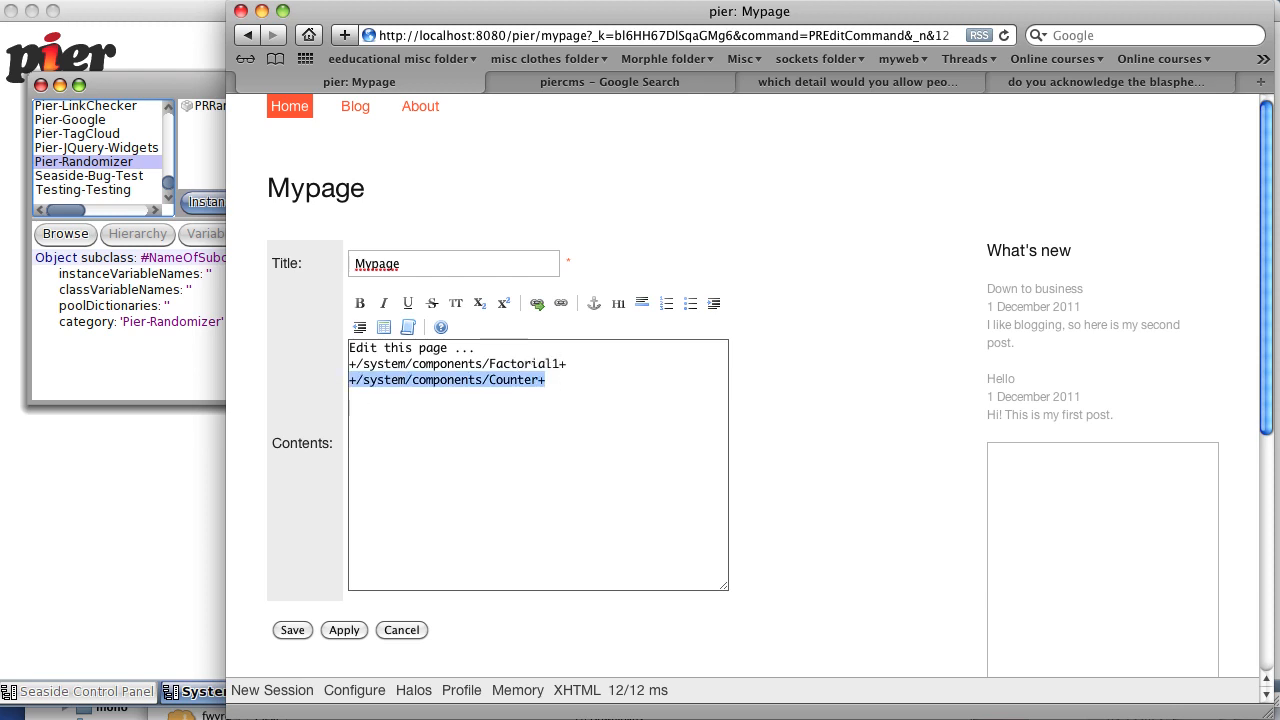
left_click(344, 630)
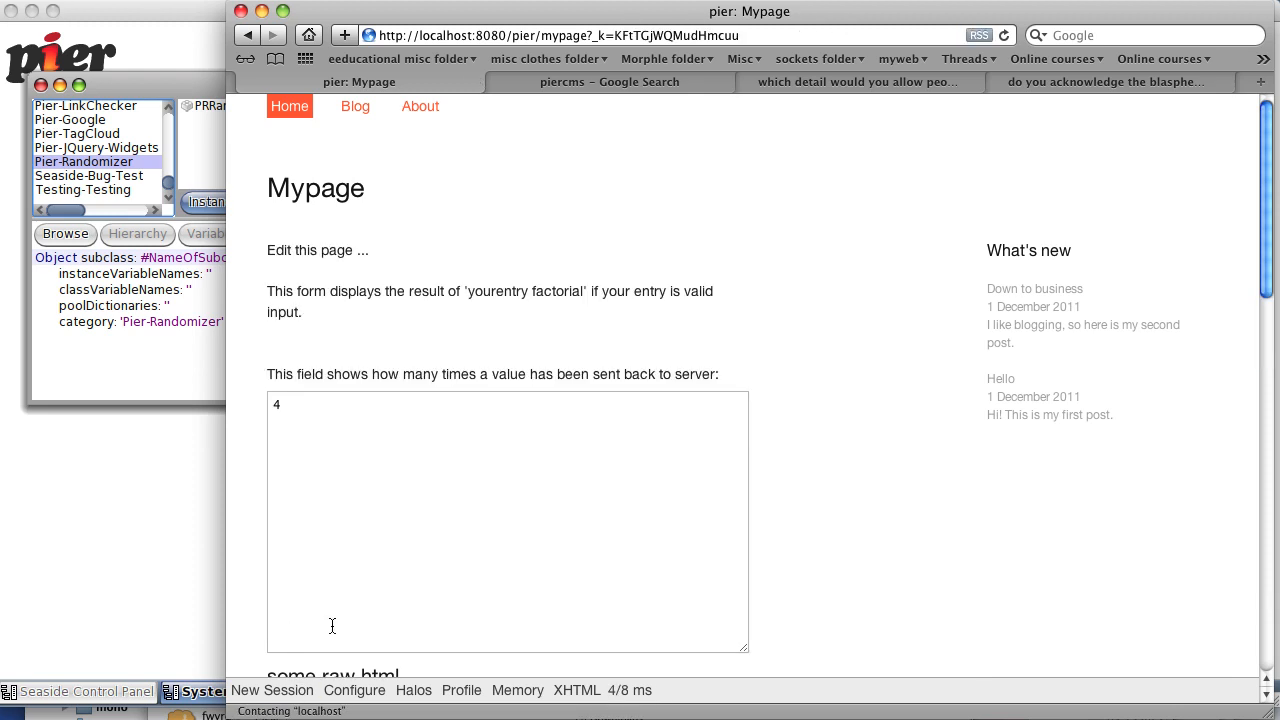
Enter 999 into the Factorial1 form on Mypage and compute its factorial, reviewing the result
scroll("down", 3)
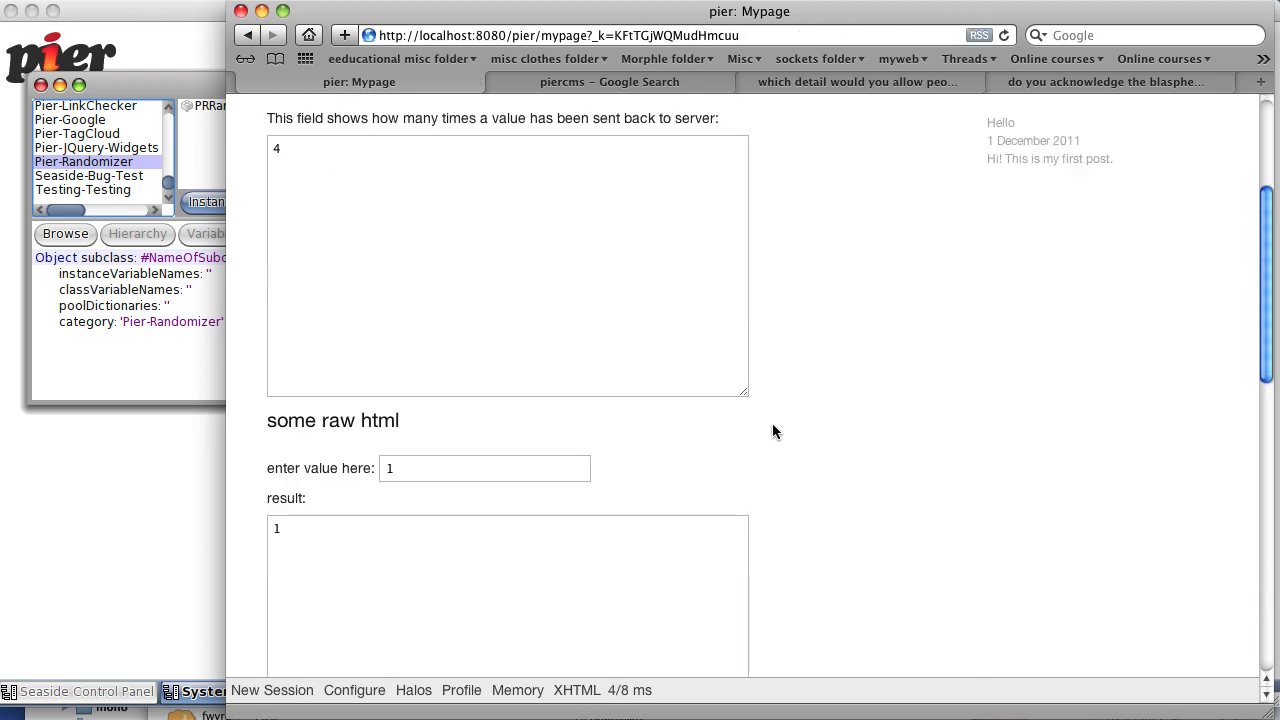
scroll("down", 3)
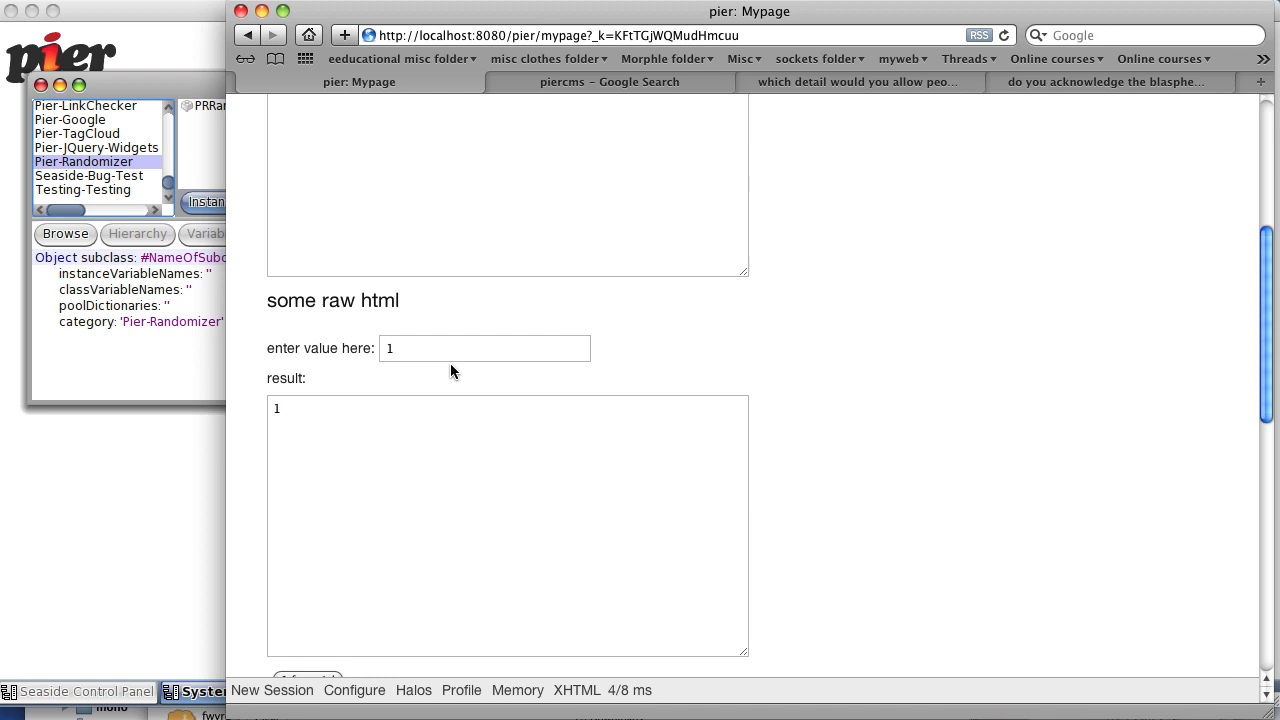
left_click(484, 348)
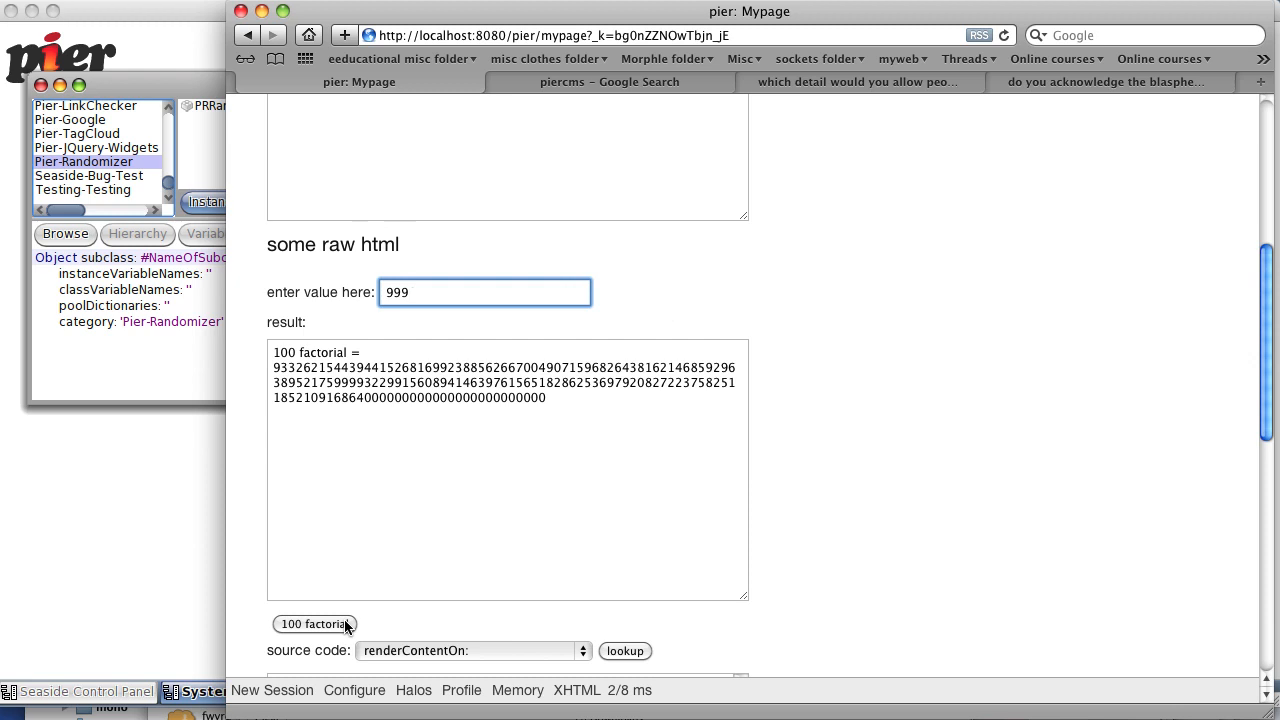
left_click(314, 624)
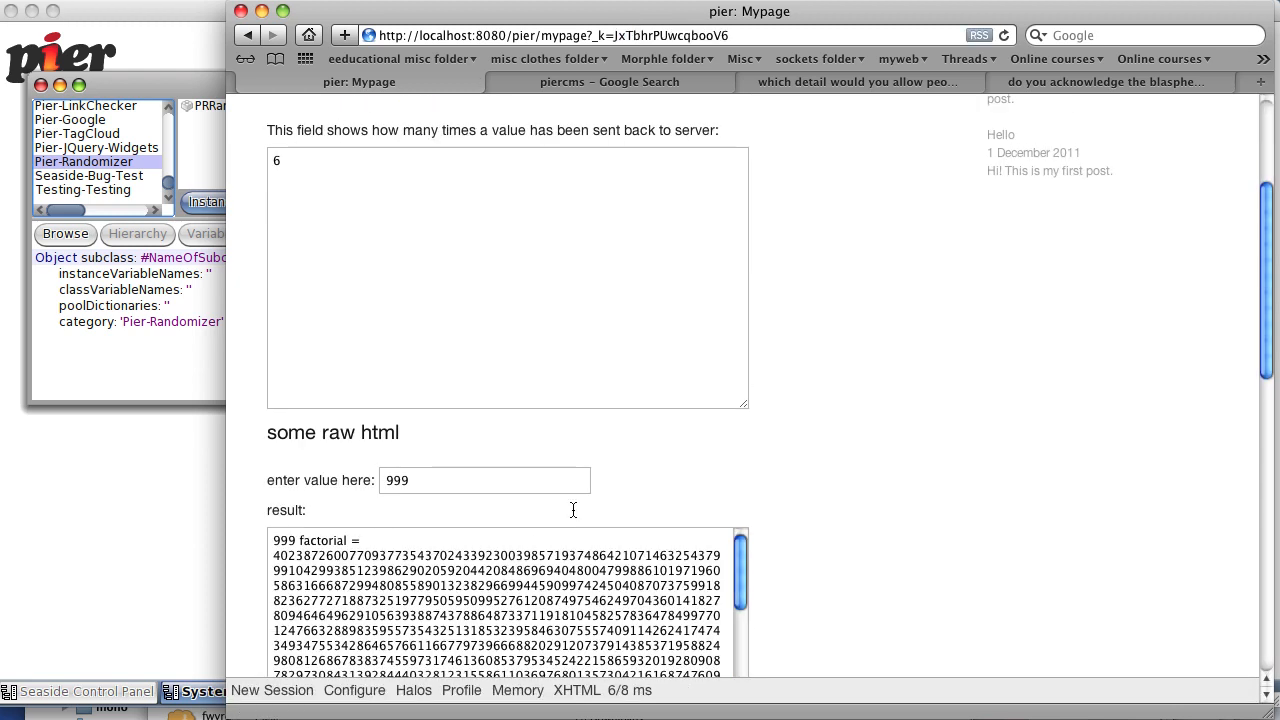
scroll("down", 3)
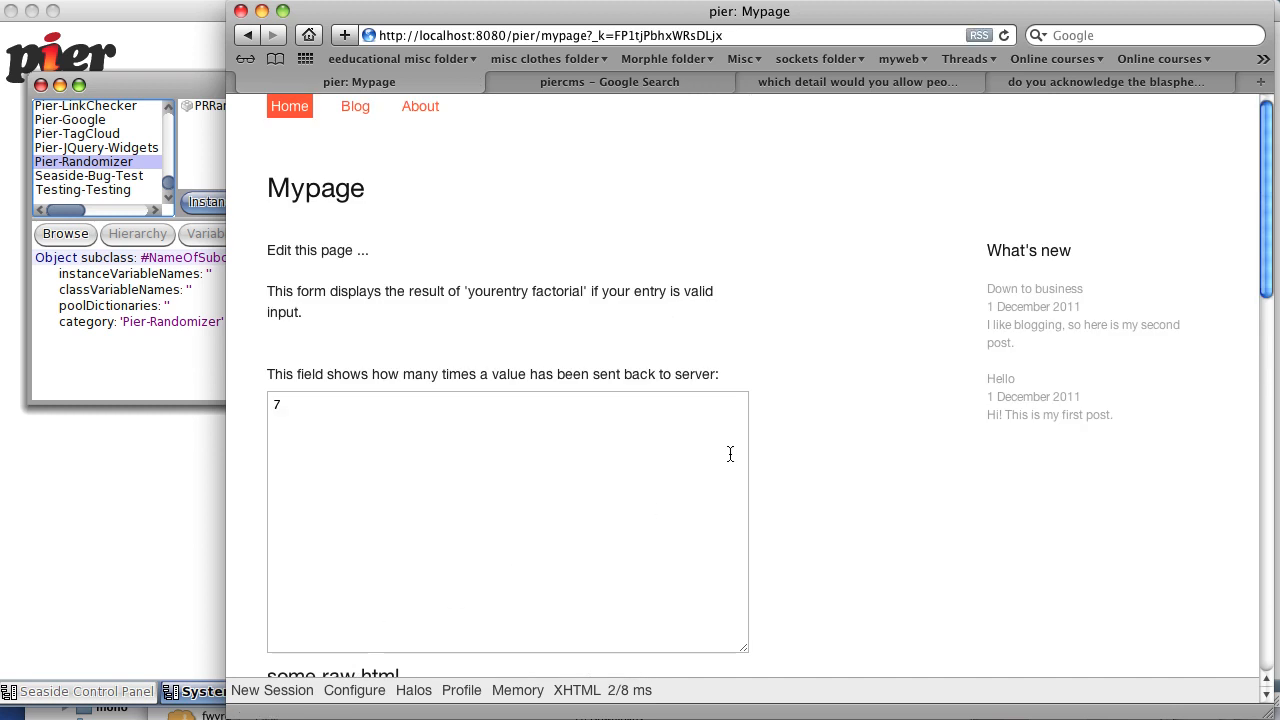
scroll("down", 3)
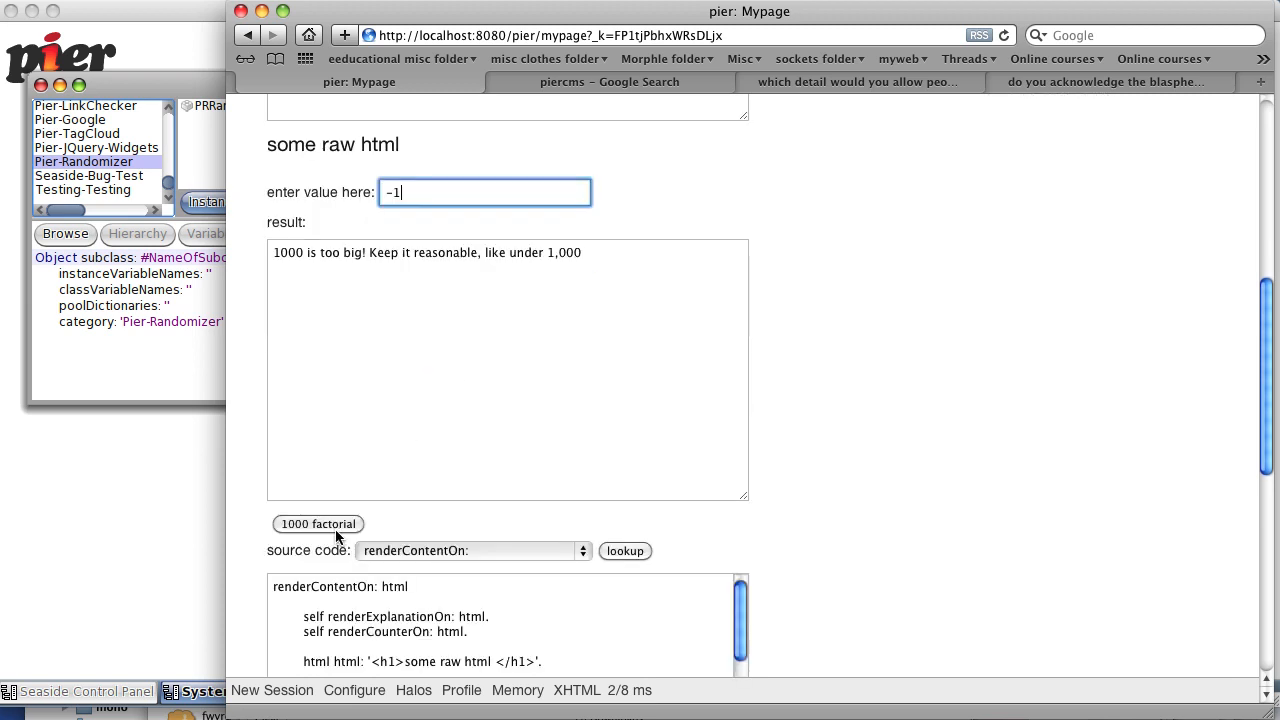
Submit -1 and then 'text' to the factorial form, checking each yields 'cannot handle the factorial call'
left_click(318, 524)
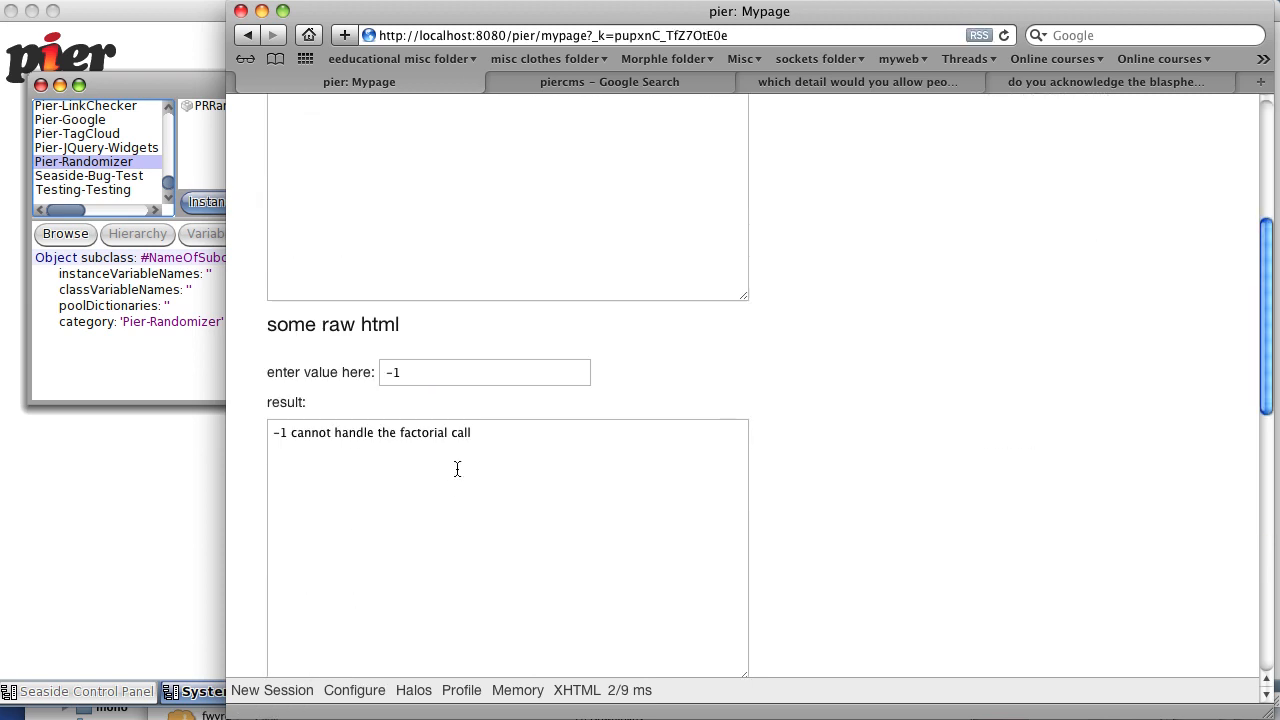
mouse_move(416, 382)
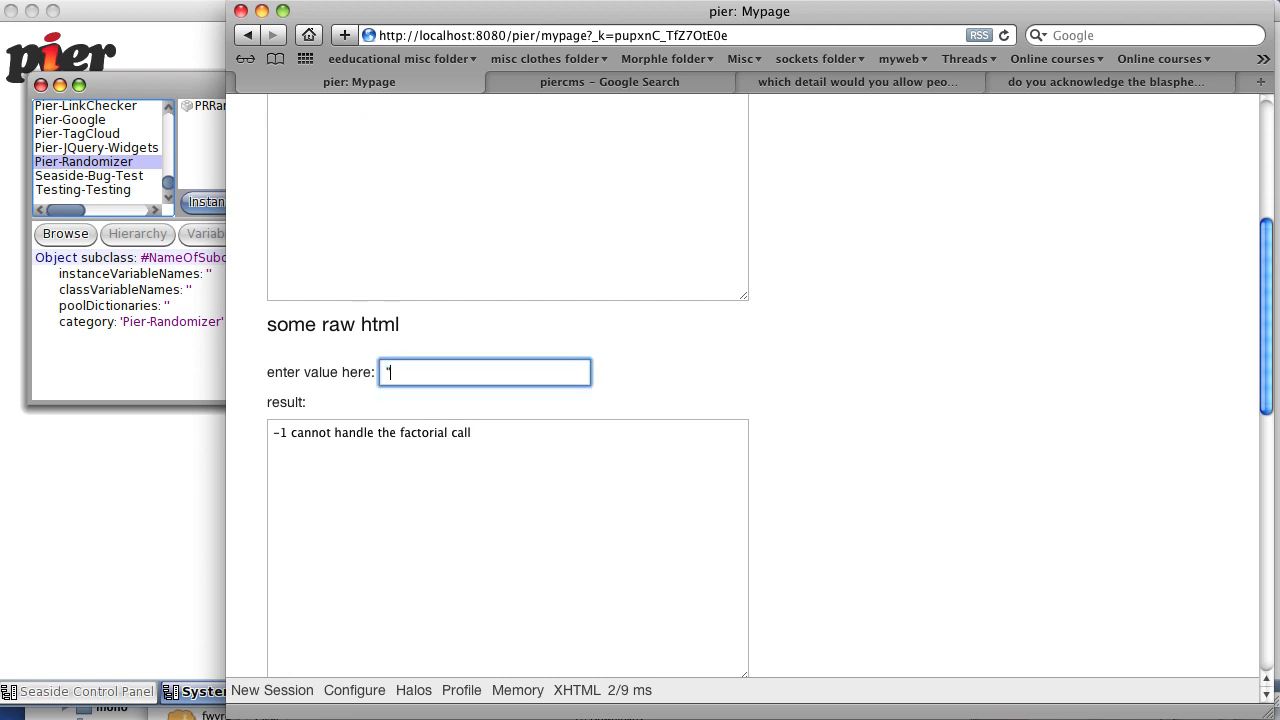
type("\"text\"")
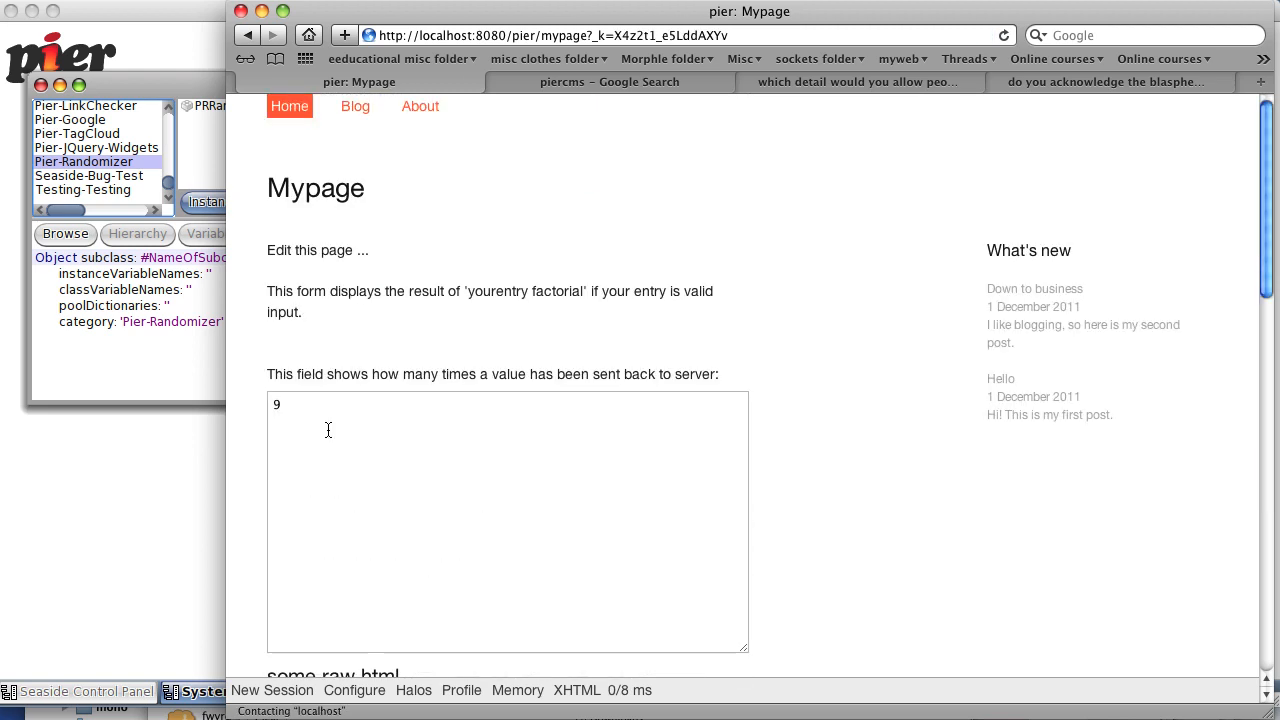
scroll("down", 3)
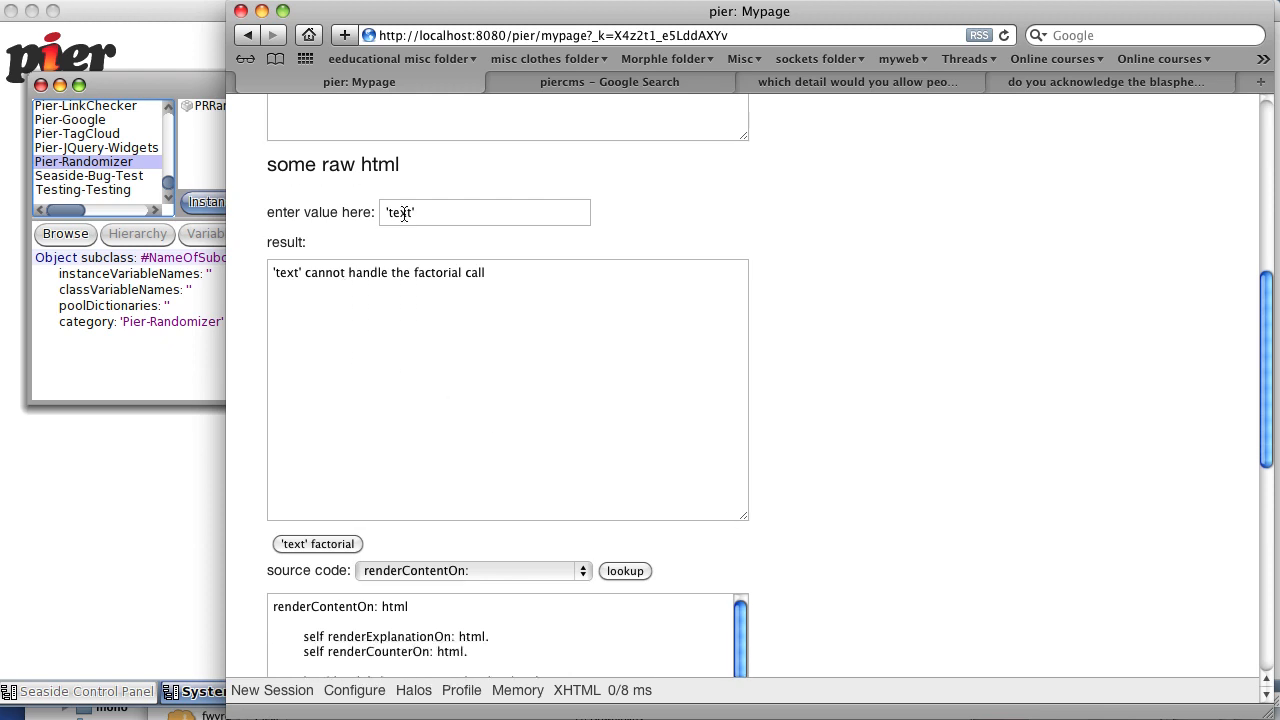
triple_click(484, 212)
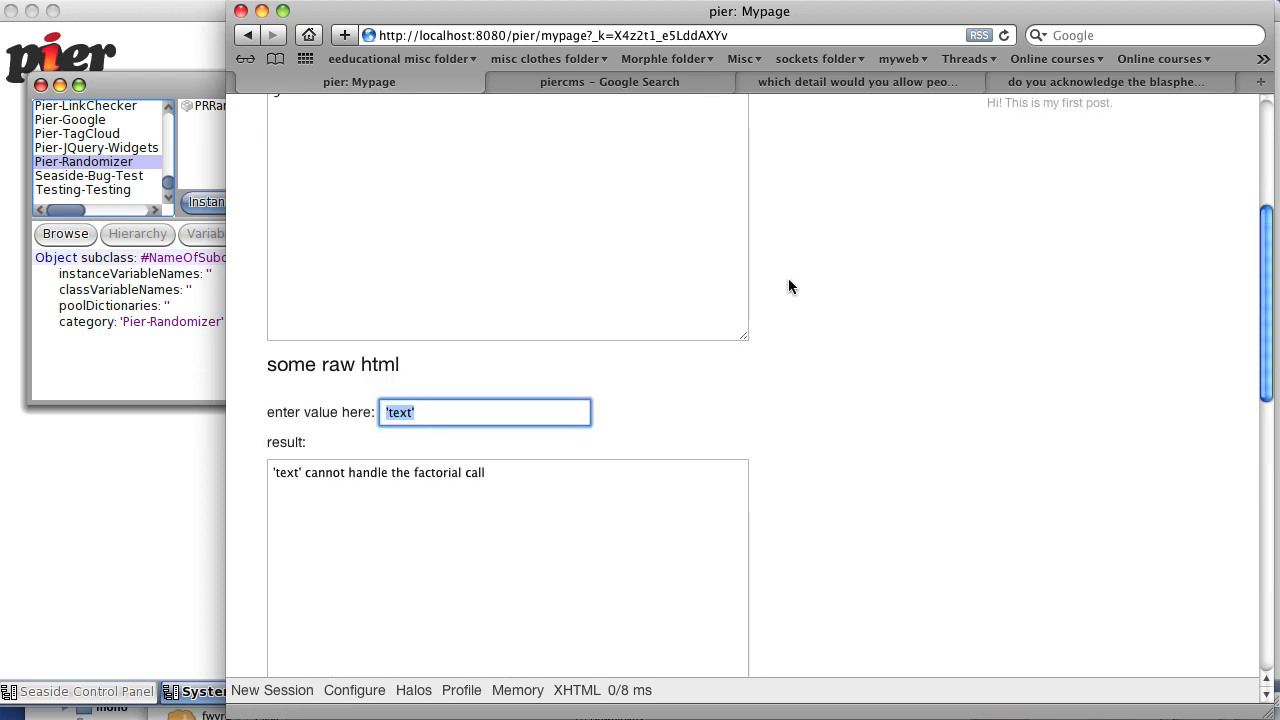
Scroll through the result and source listing, then back toward the top of Mypage
scroll("up", 3)
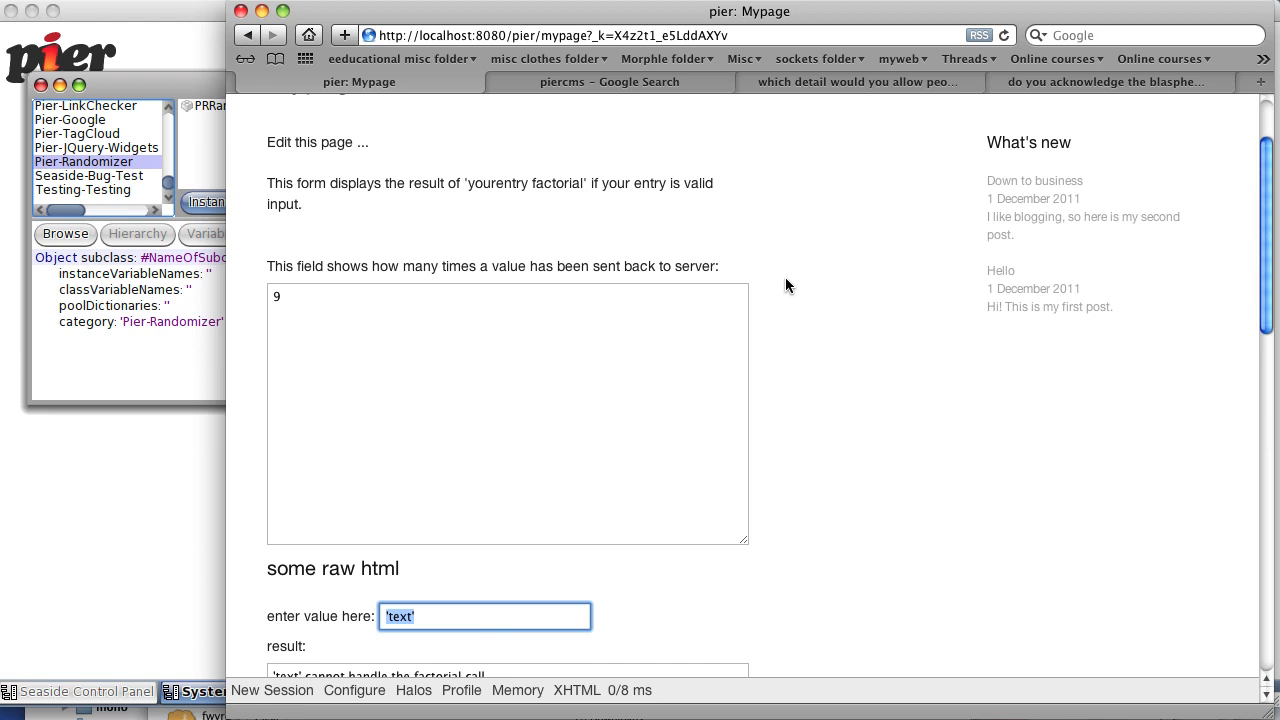
scroll("down", 3)
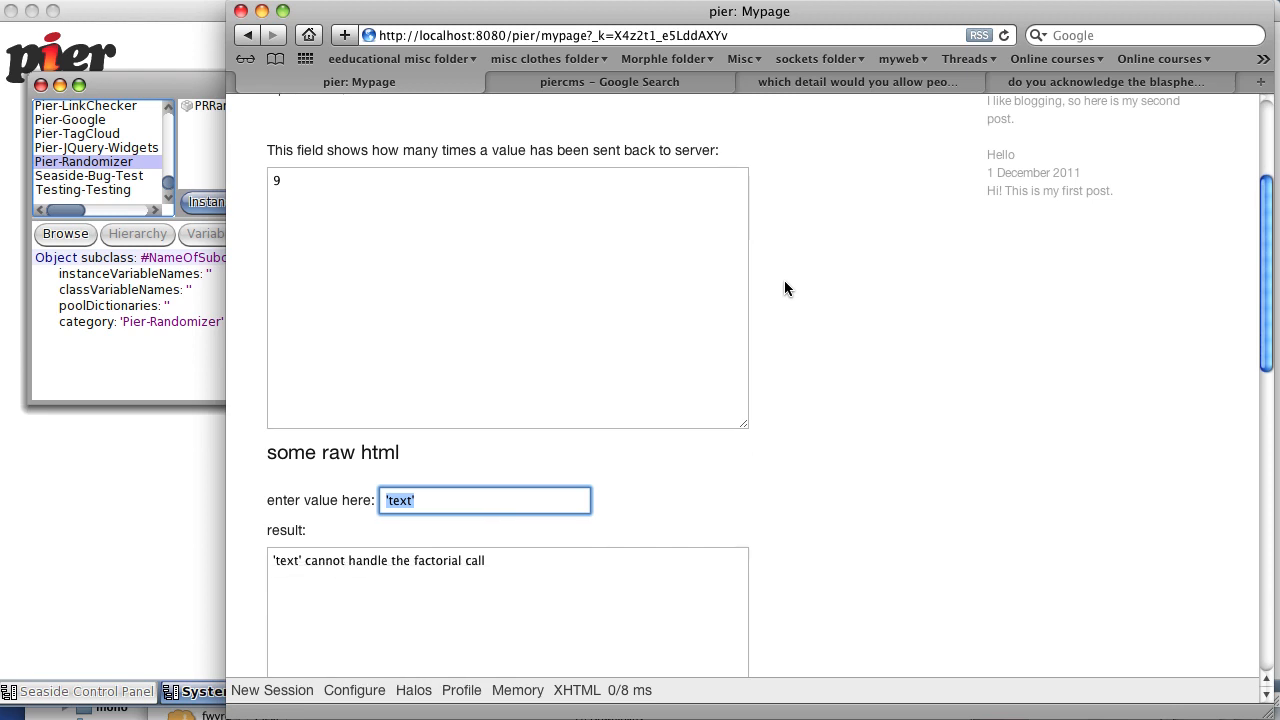
scroll("down", 3)
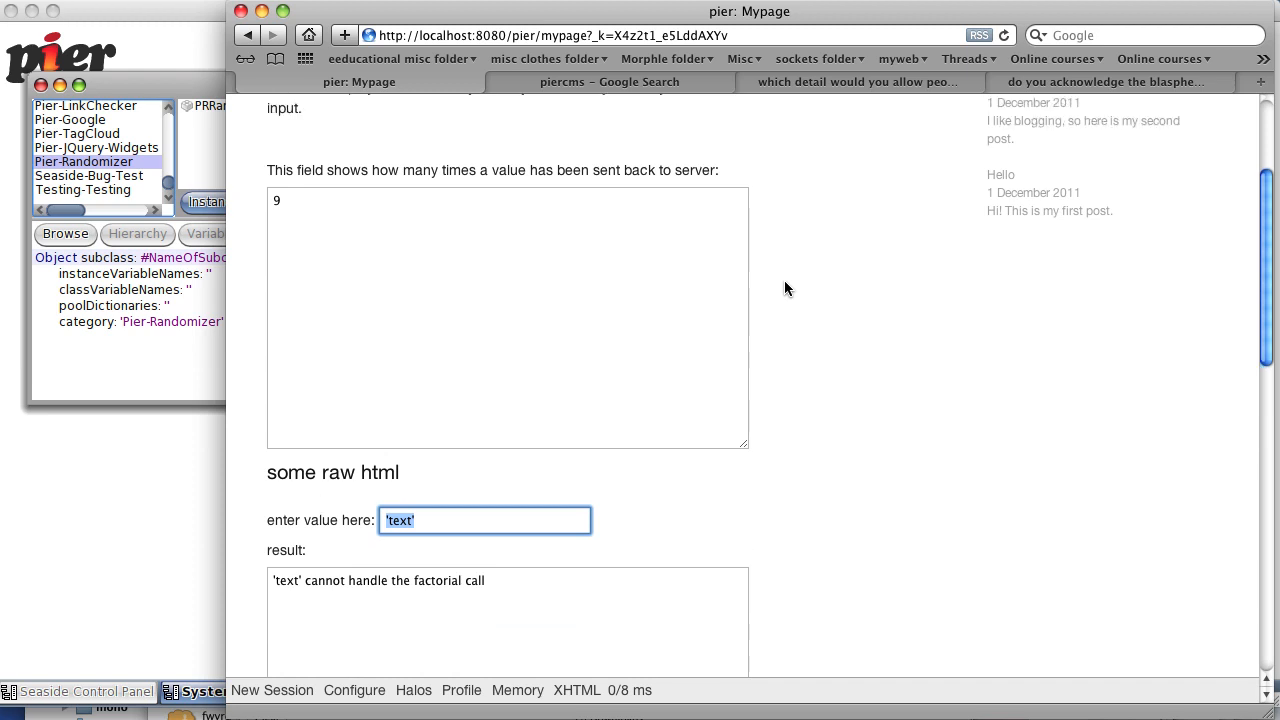
scroll("down", 3)
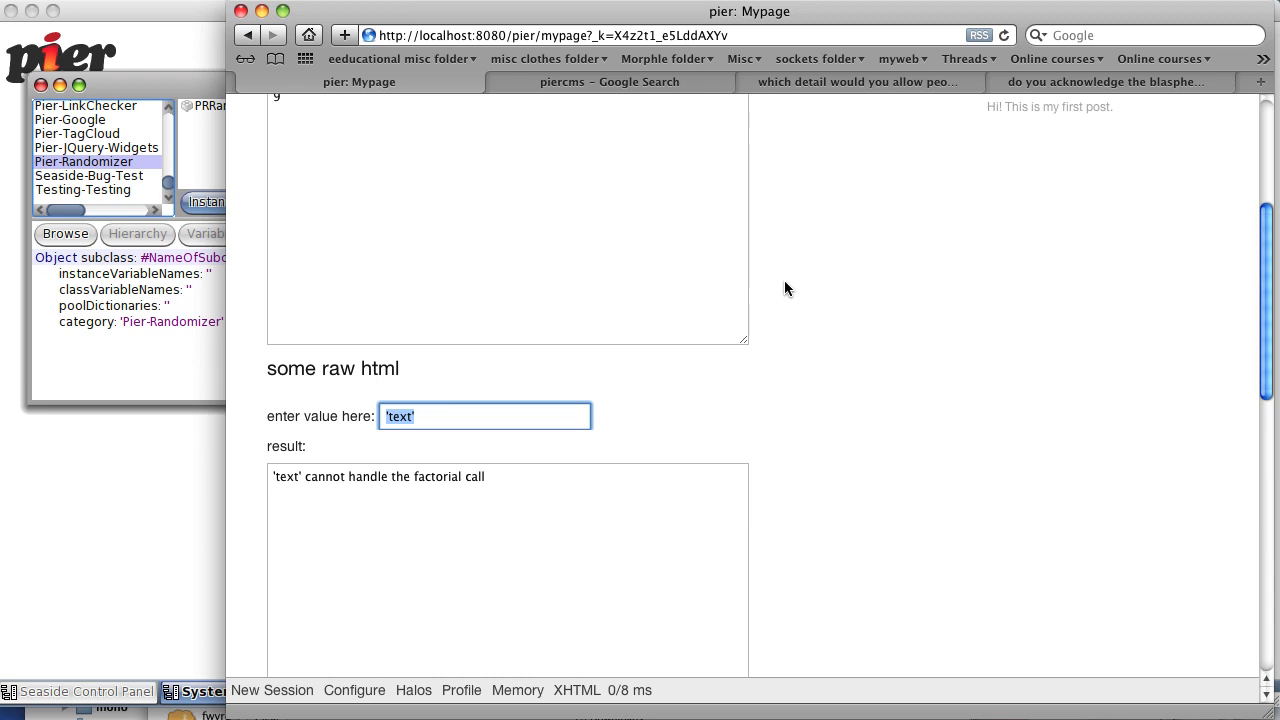
mouse_move(518, 368)
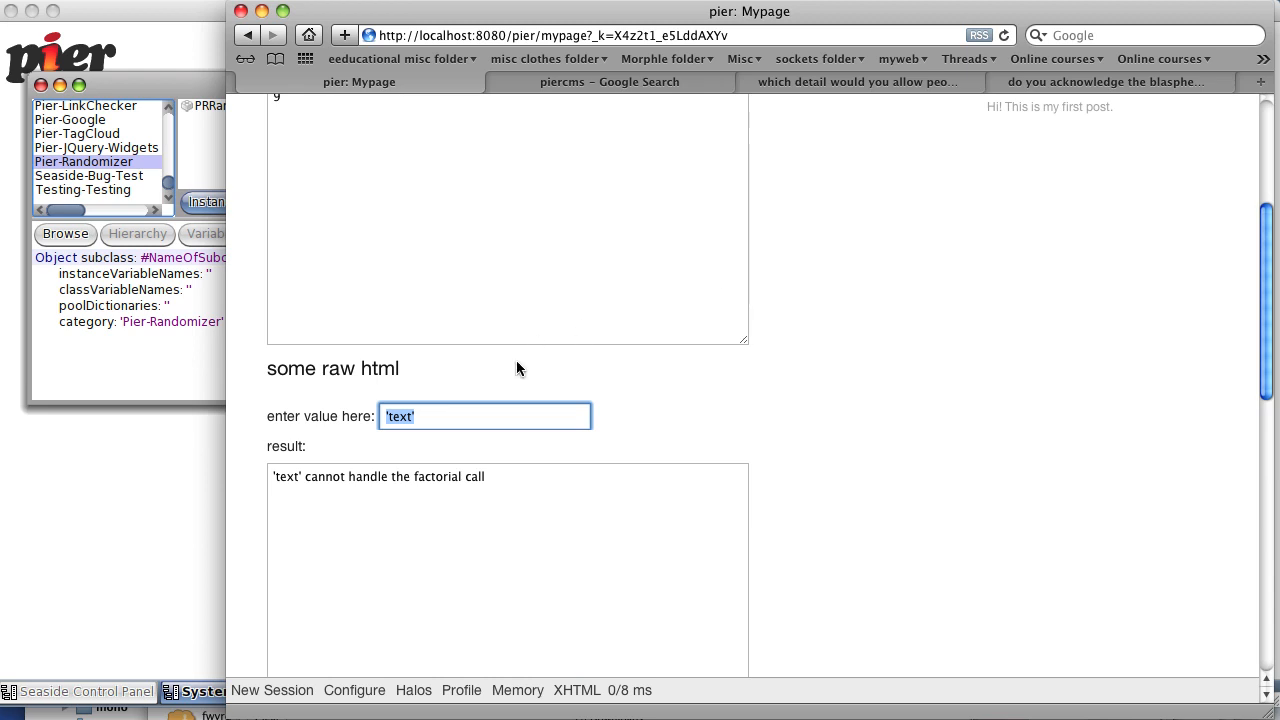
scroll("up", 3)
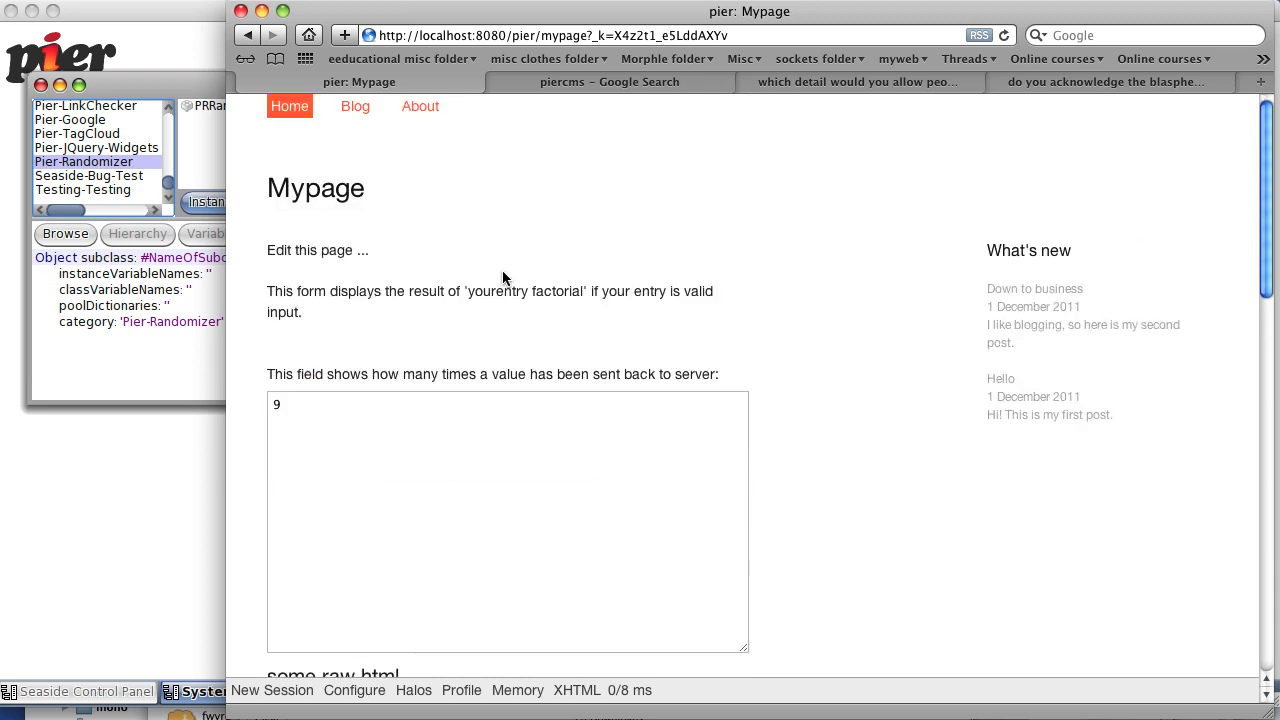